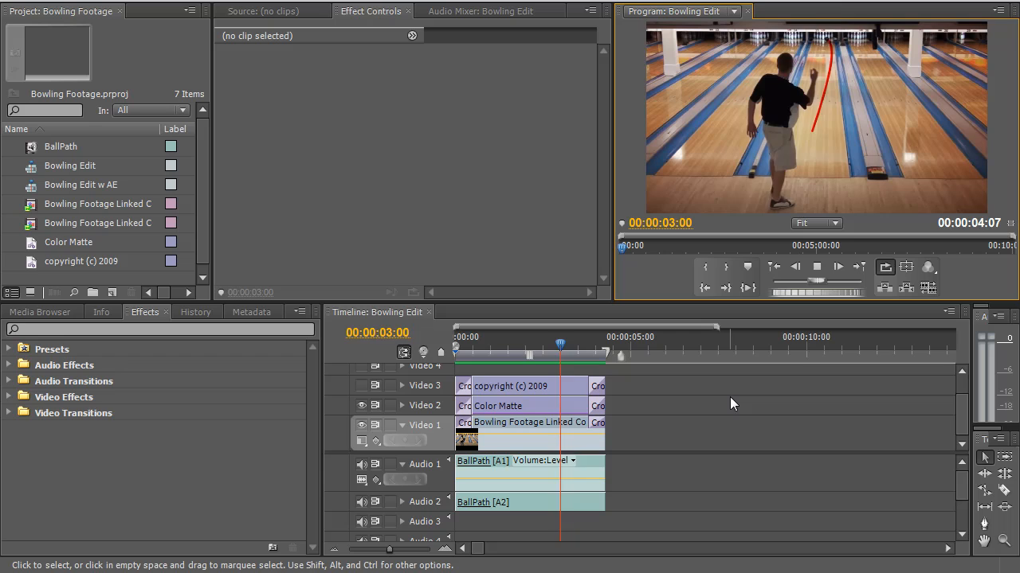
Step: Review the earlier trail animation, then bring up the BallPath clip from the Project panel
left_click_drag(559, 347, 484, 348)
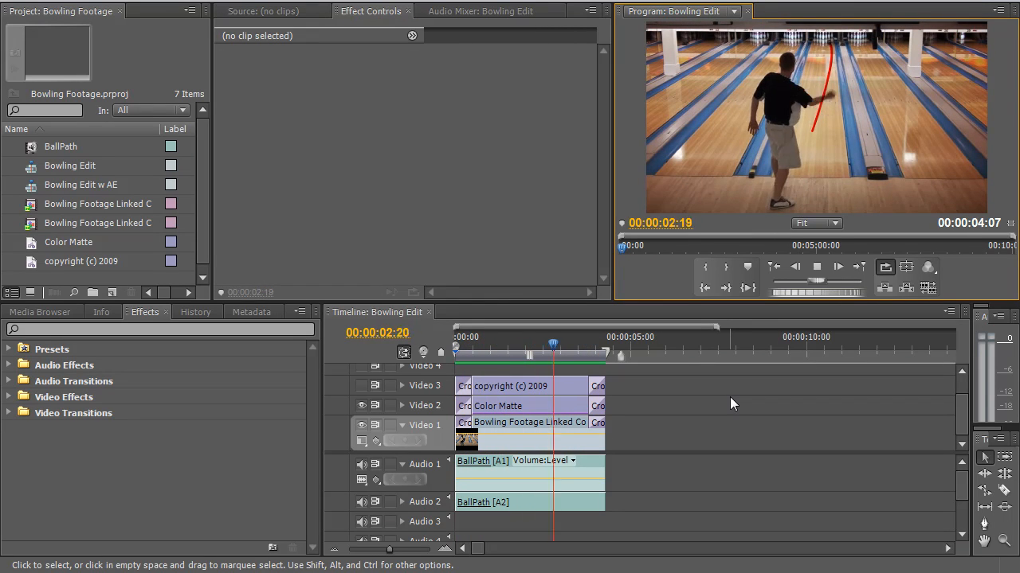
left_click_drag(552, 344, 475, 344)
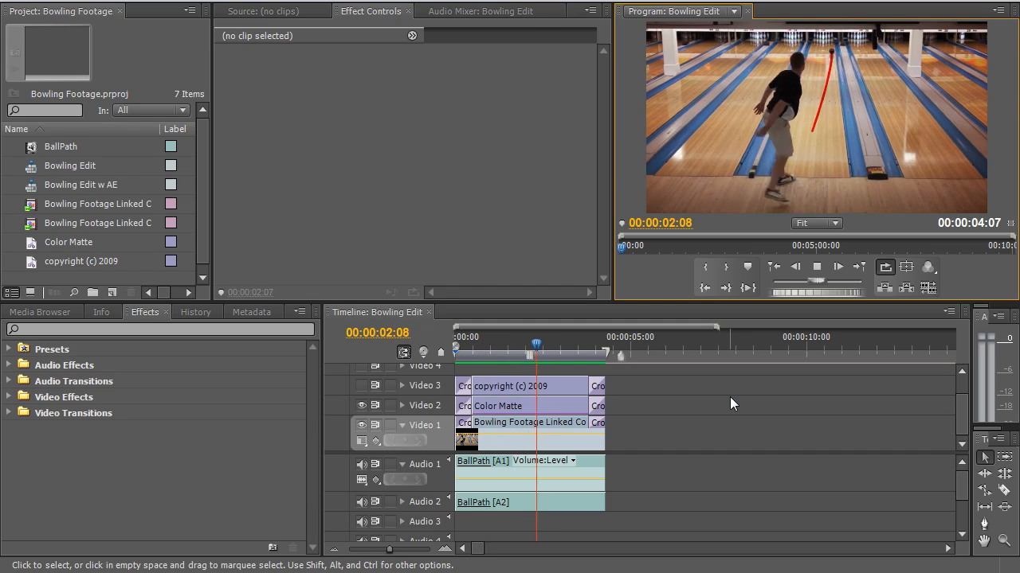
double_click(61, 147)
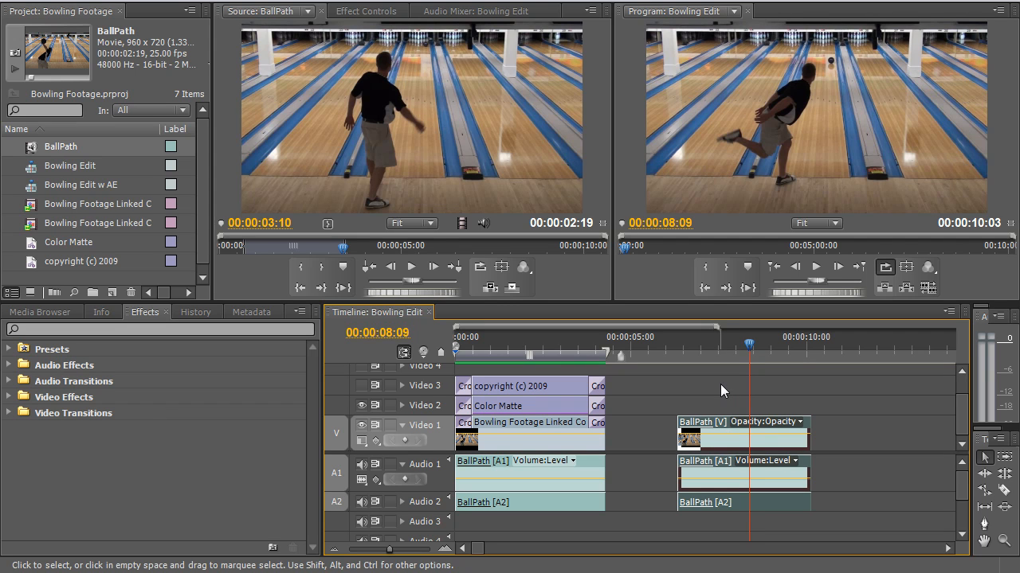
mouse_move(723, 390)
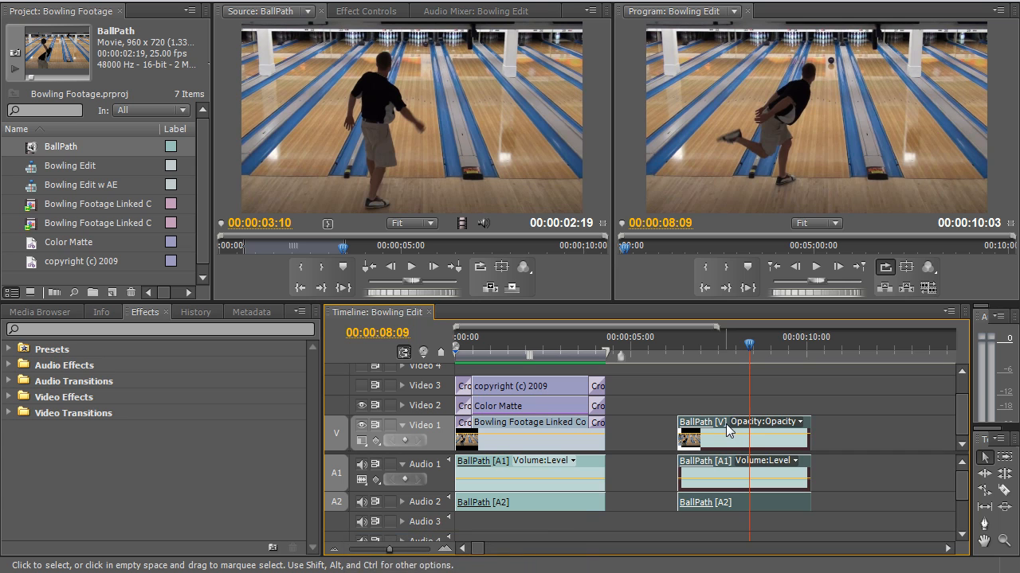
Step: Replace the later BallPath clip with an After Effects composition via its context menu
right_click(726, 430)
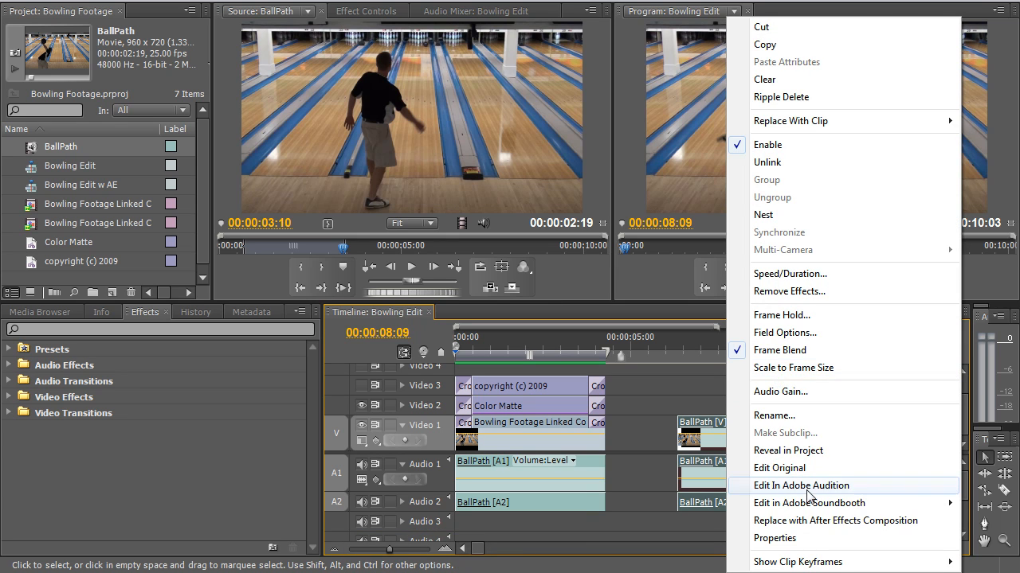
mouse_move(806, 519)
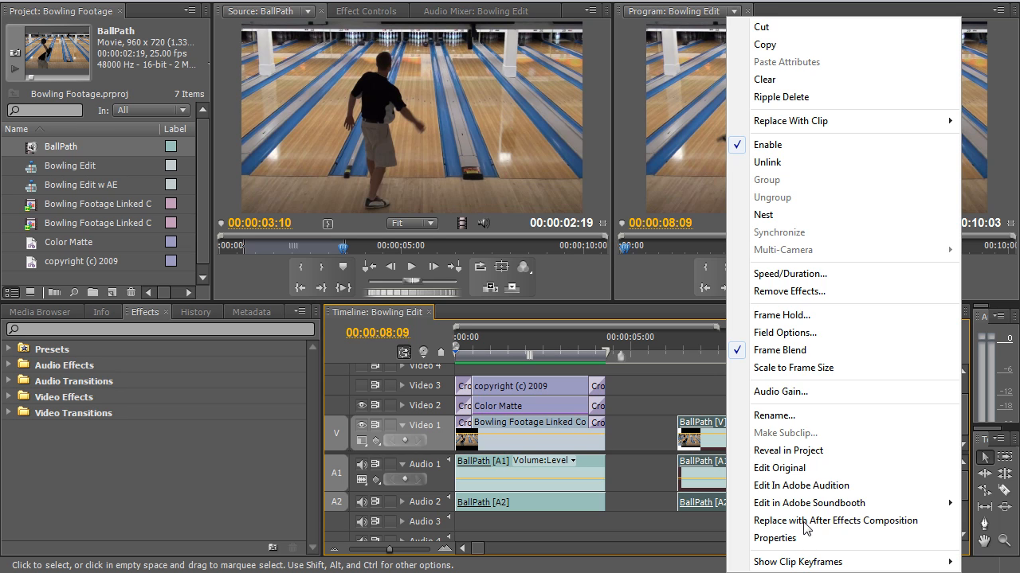
left_click(835, 519)
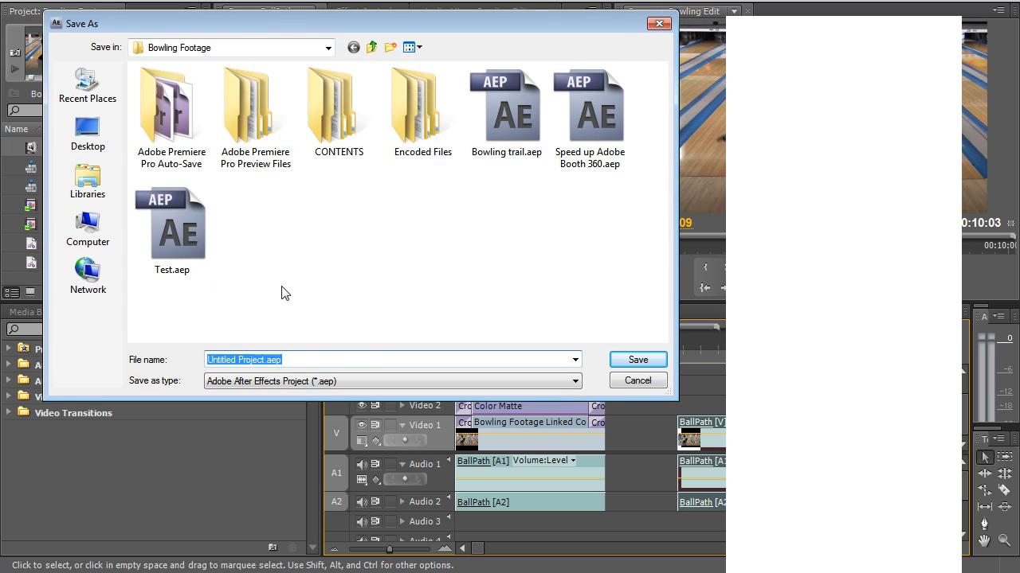
mouse_move(291, 347)
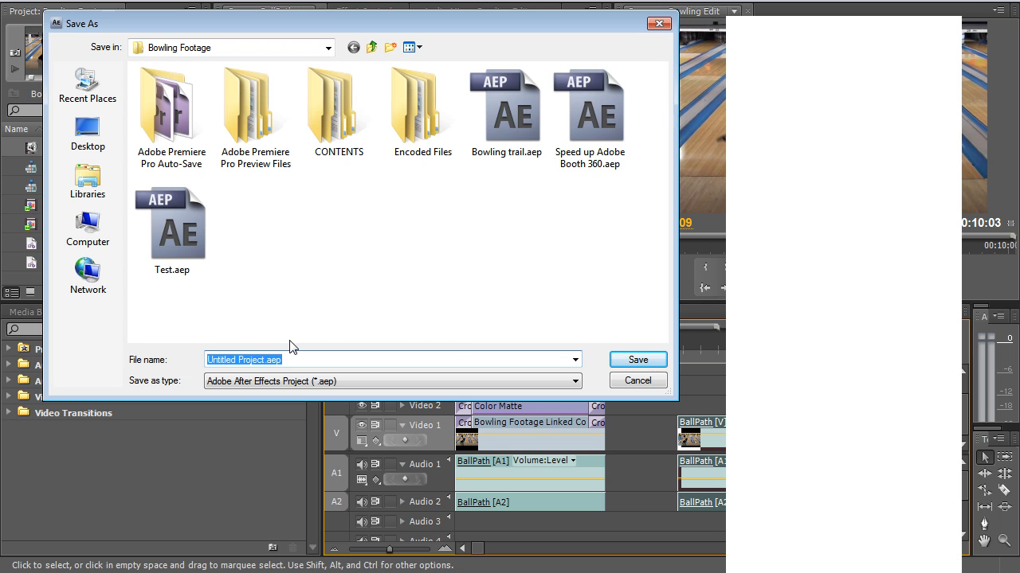
Step: Save the new After Effects project as 'Bowling Ball Path Tu'
type("Bowling Ball")
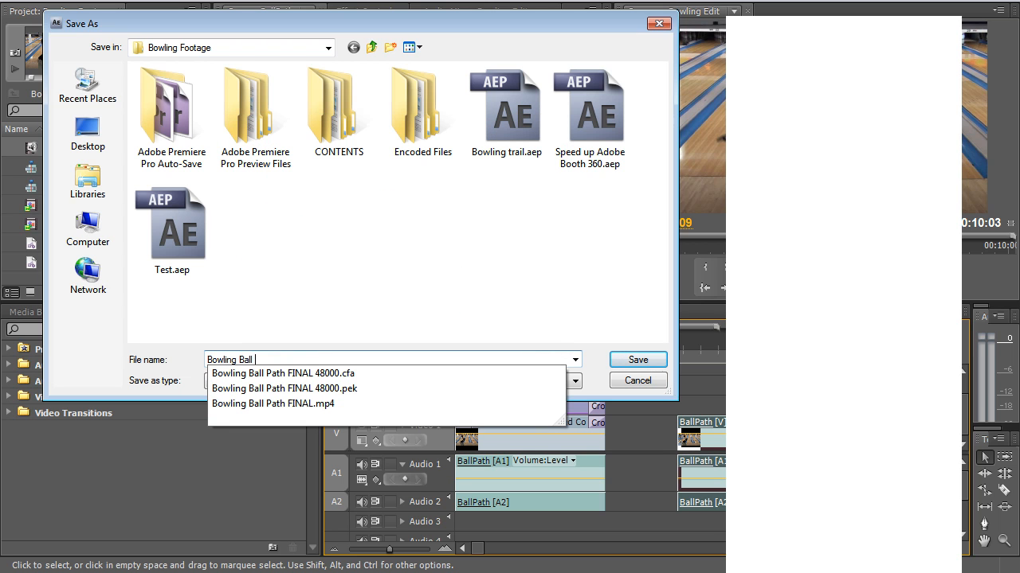
type("Path Tu")
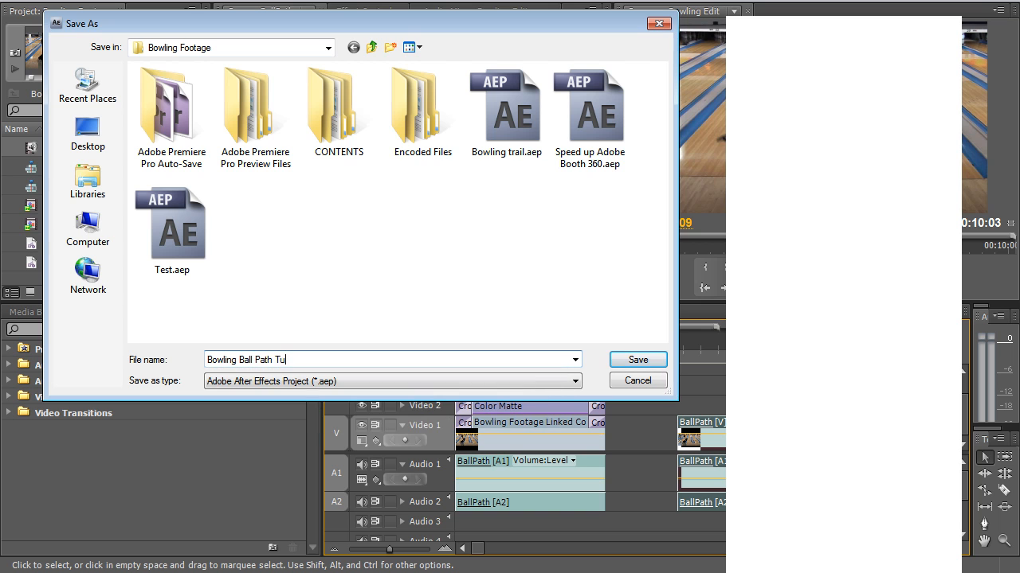
left_click(637, 360)
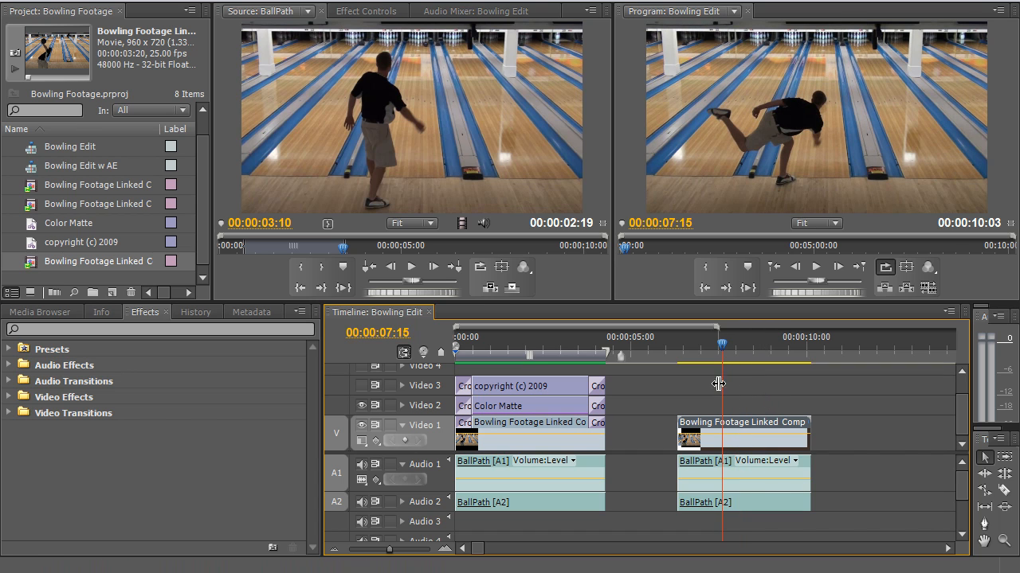
mouse_move(746, 411)
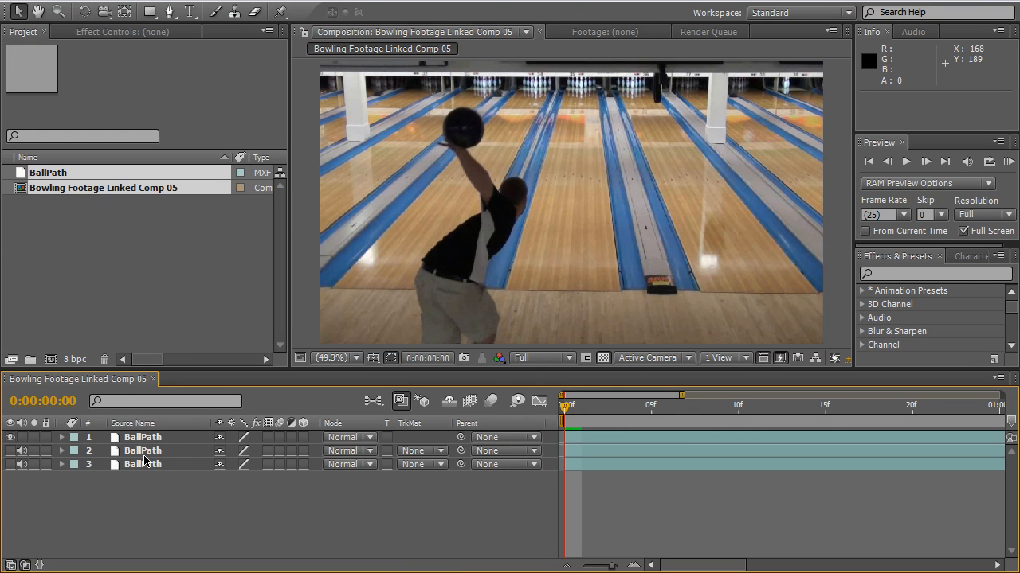
Step: Delete the duplicate BallPath layers, leaving one, and return to the composition start
left_click(144, 437)
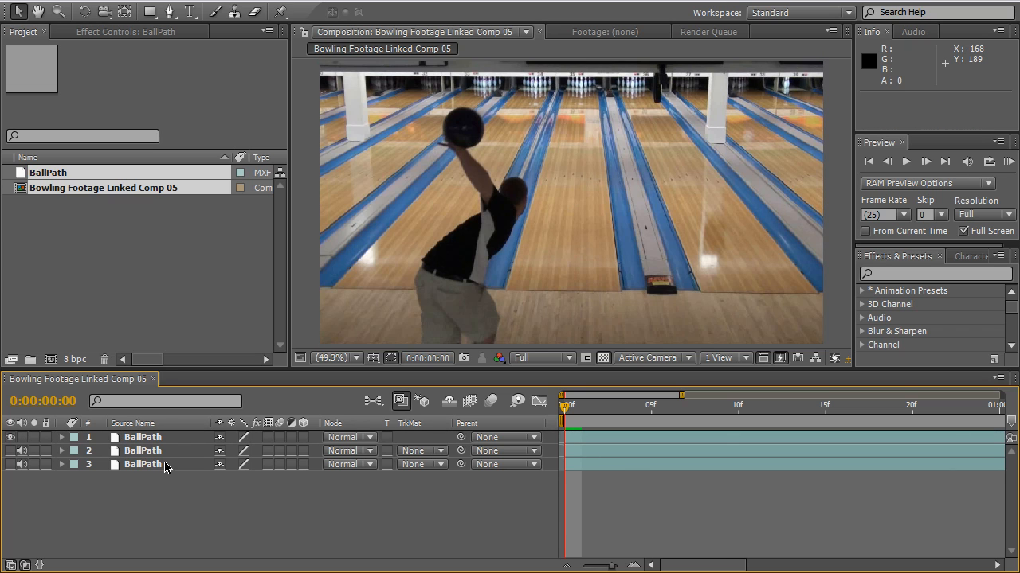
left_click(142, 451)
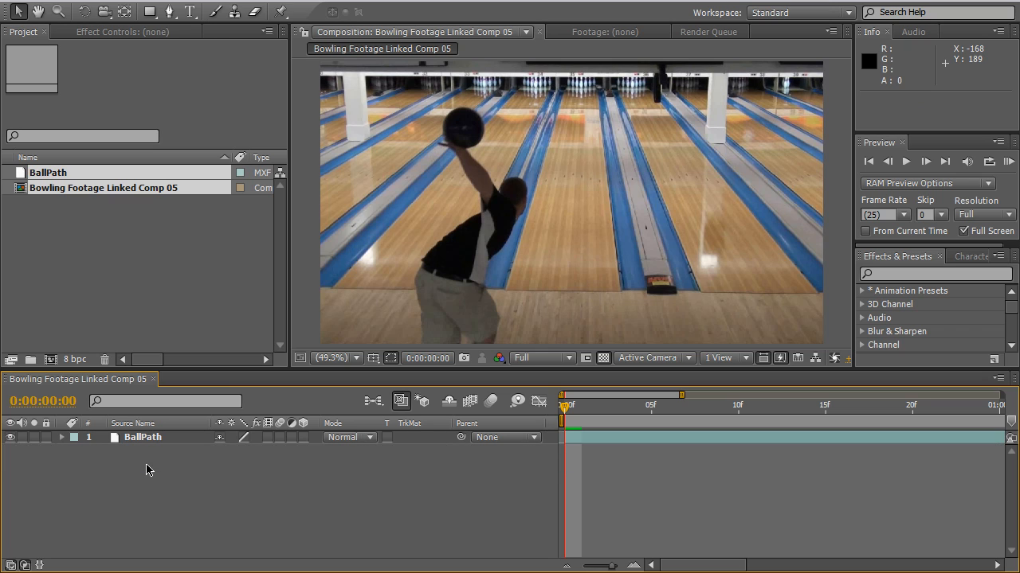
left_click(143, 437)
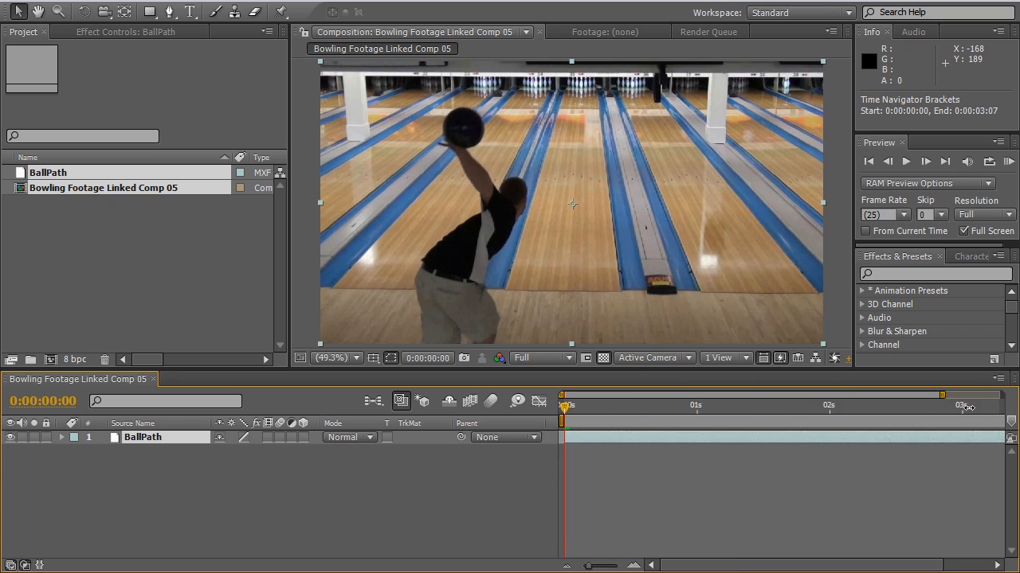
left_click(692, 406)
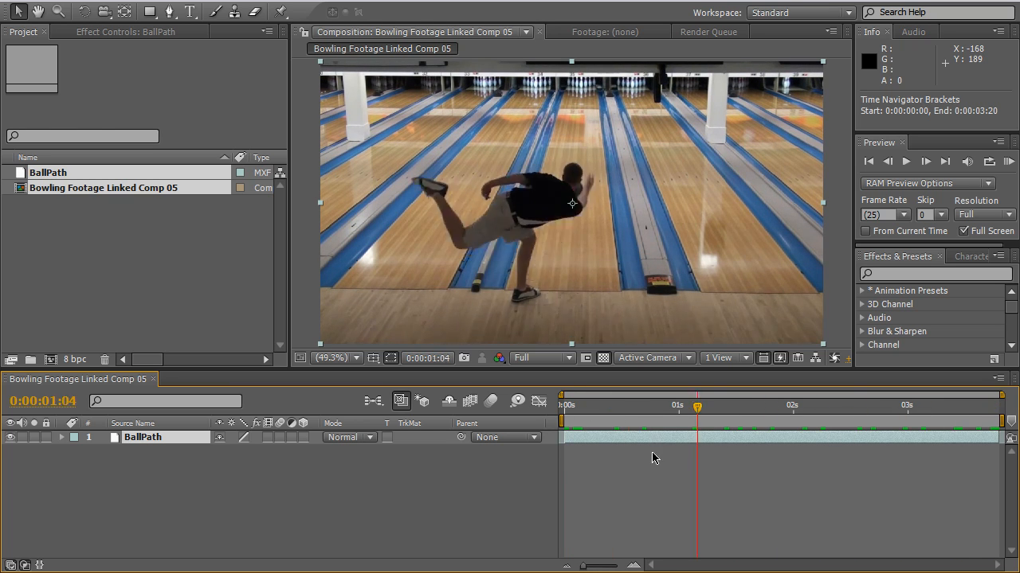
left_click(564, 405)
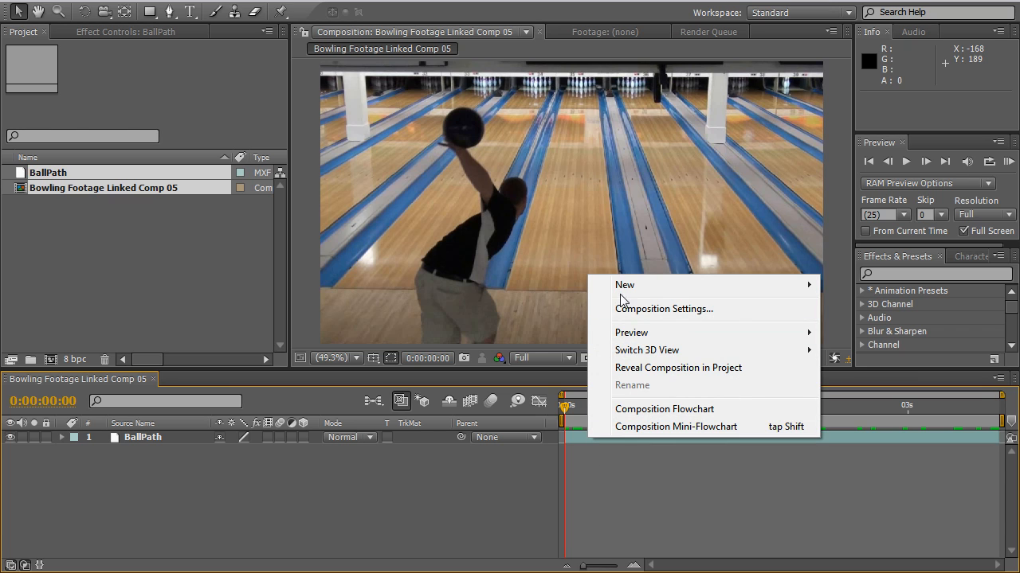
Step: Create Red Solid 1 and move it beneath the BallPath layer
left_click(854, 327)
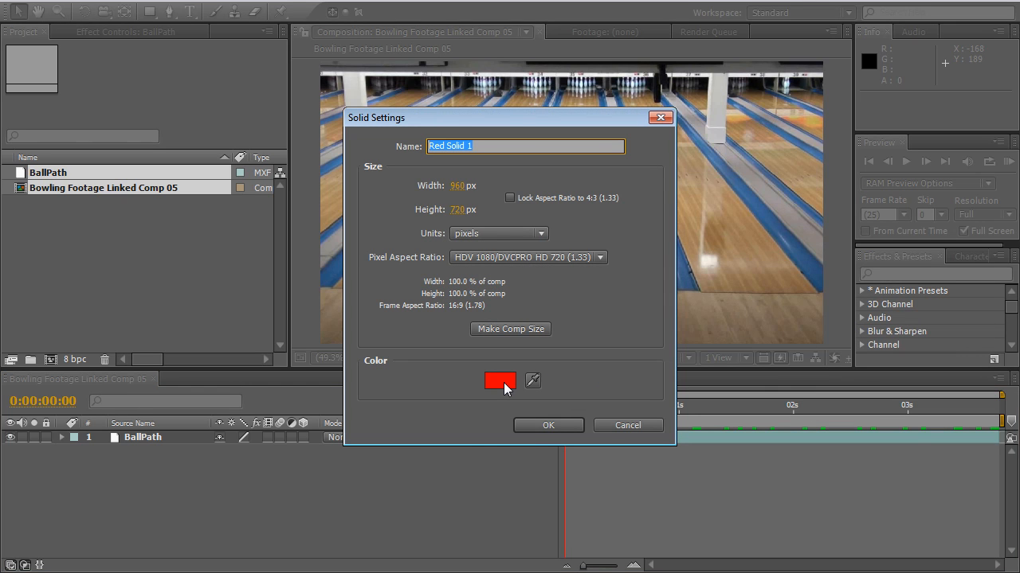
left_click(548, 423)
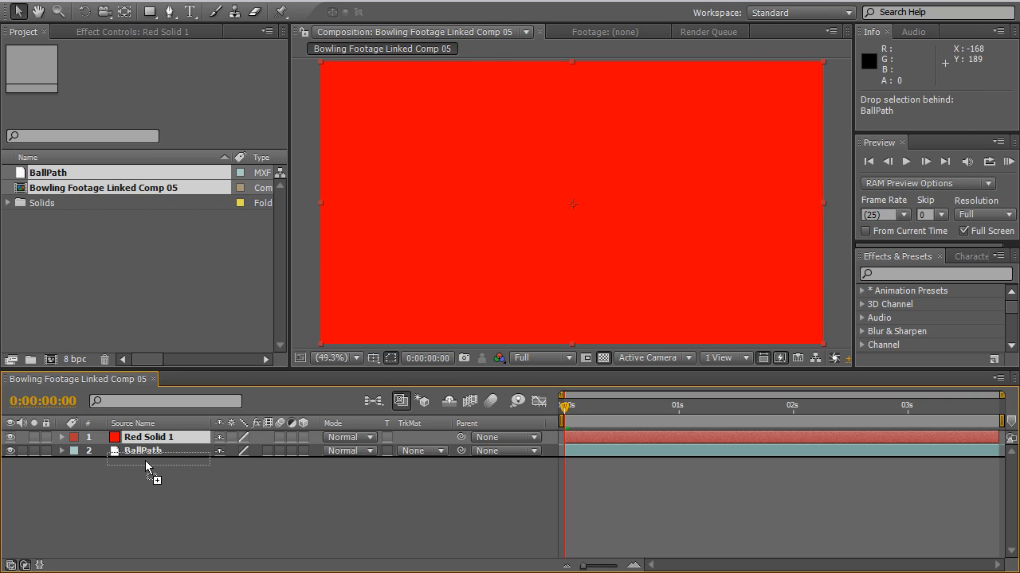
left_click_drag(146, 449, 147, 436)
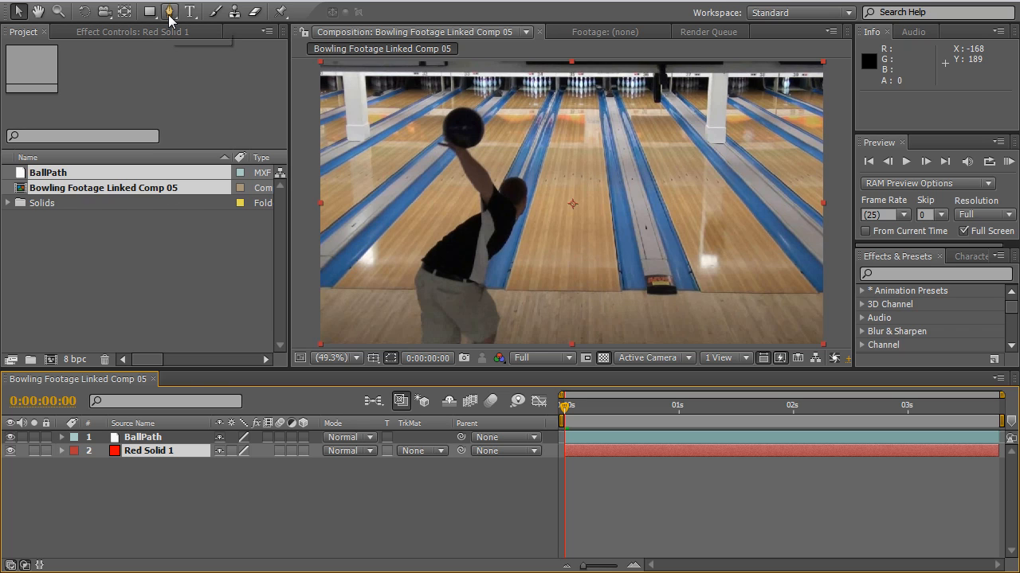
Step: Switch to the Pen tool and move to frame 24, where the ball is released
left_click(169, 13)
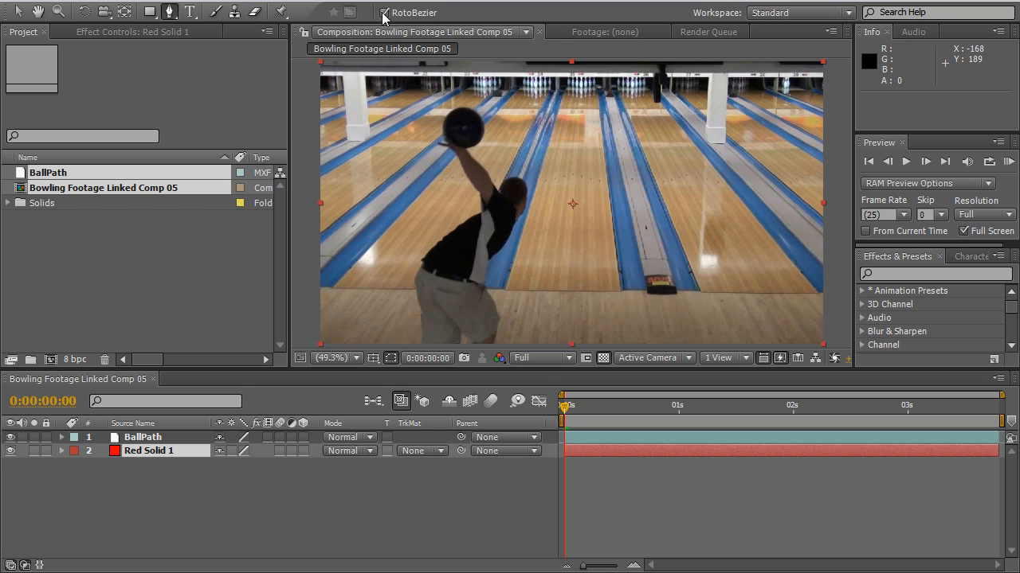
mouse_move(382, 13)
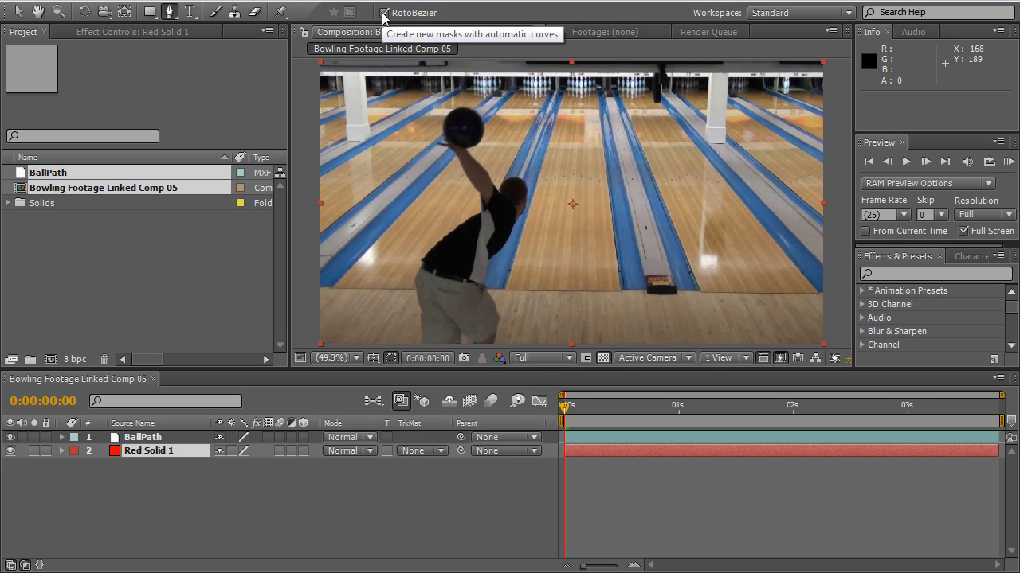
mouse_move(582, 434)
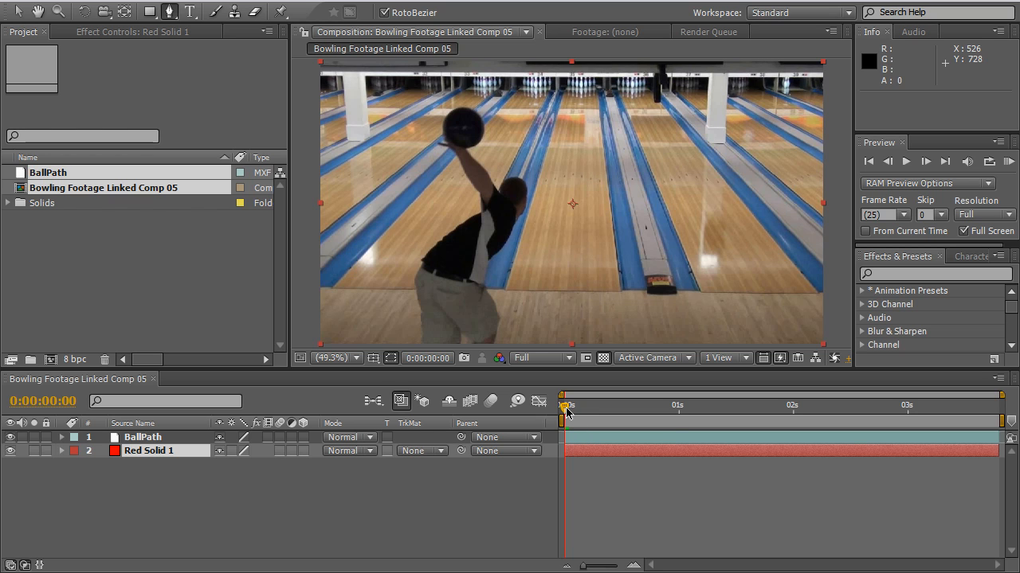
left_click_drag(567, 406, 595, 406)
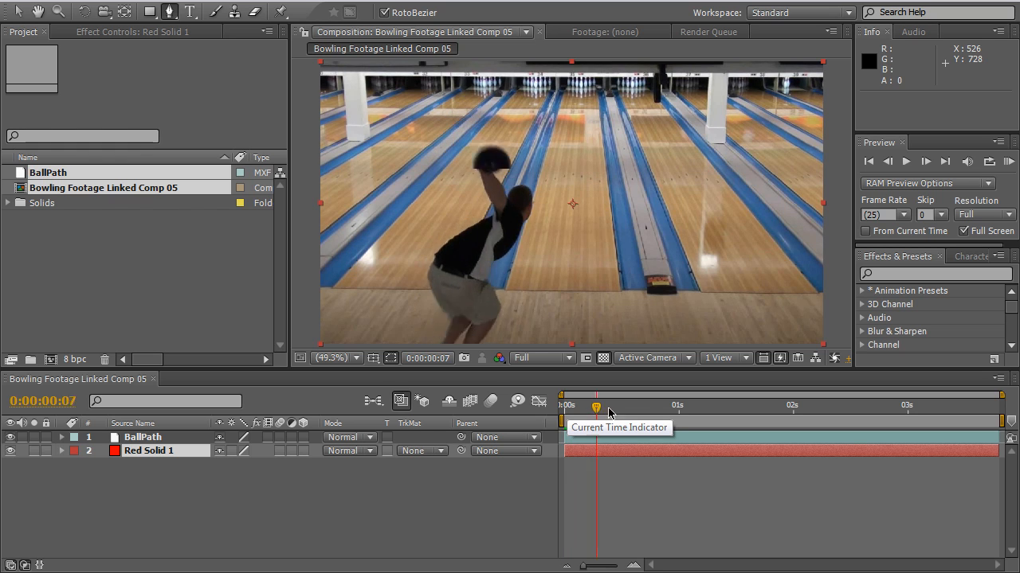
left_click_drag(596, 406, 666, 406)
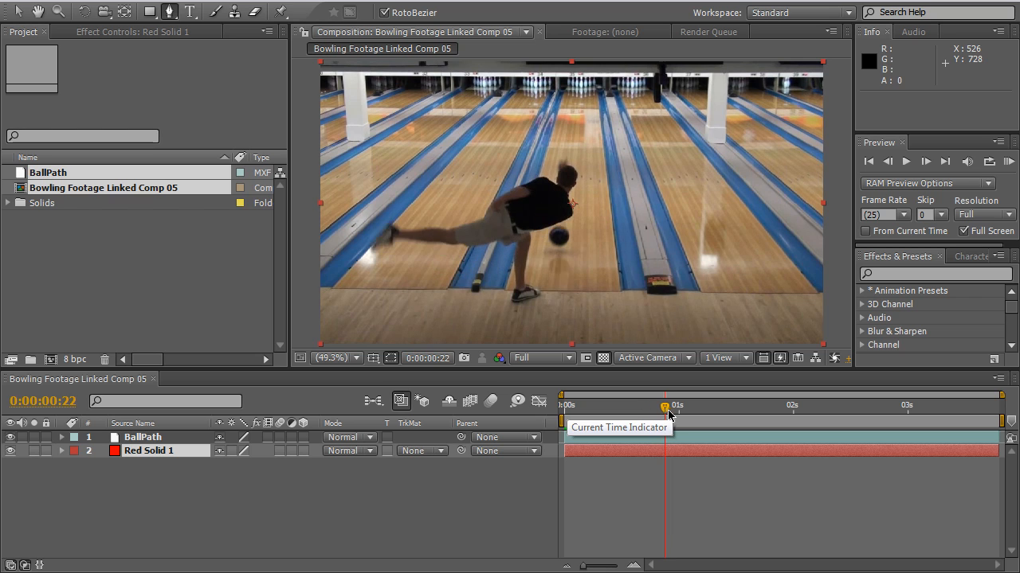
left_click_drag(666, 406, 675, 406)
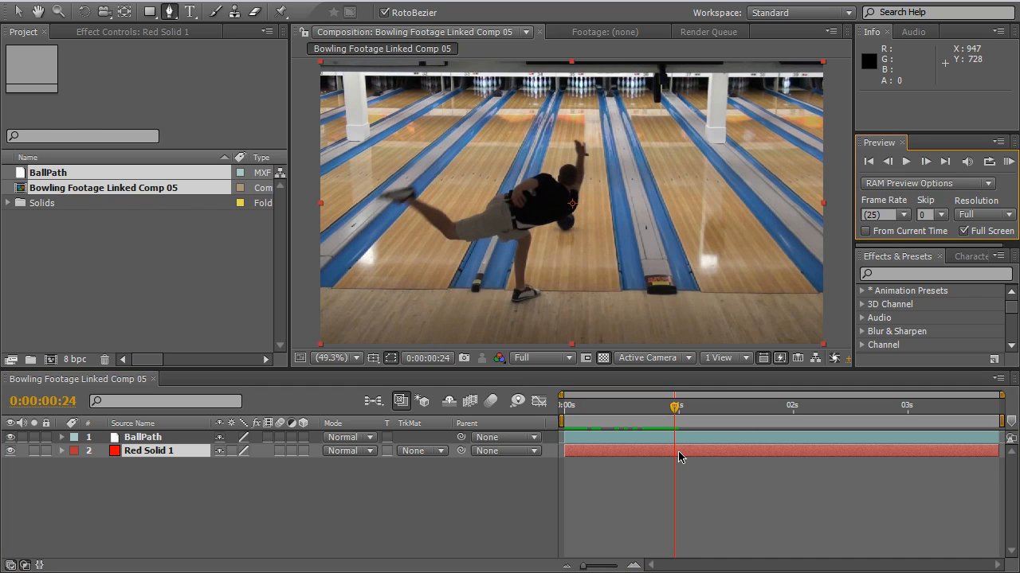
mouse_move(522, 200)
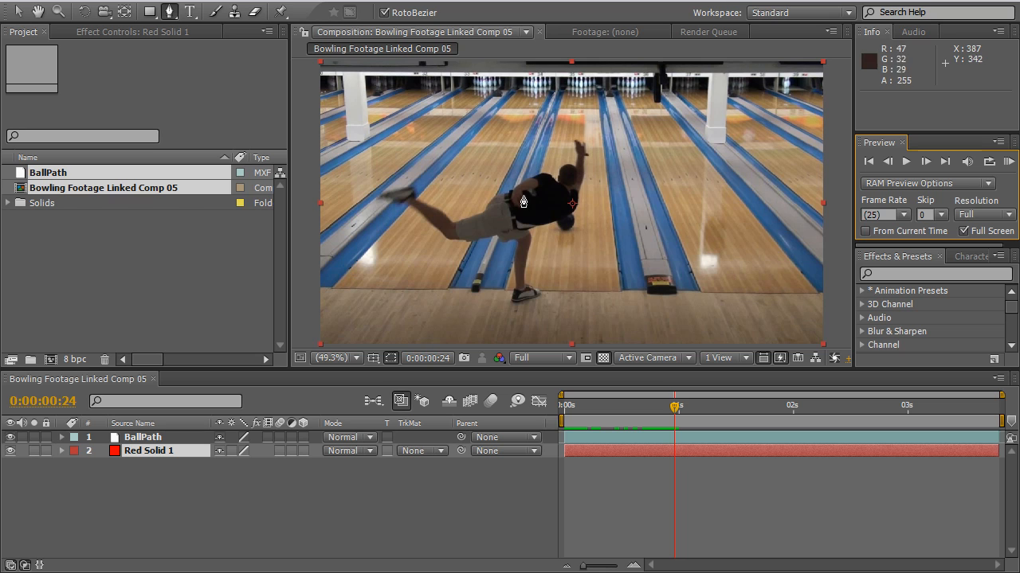
Step: Place the first path point on the ball and set Red Solid 1 to begin at 0:00:00:24
left_click(332, 357)
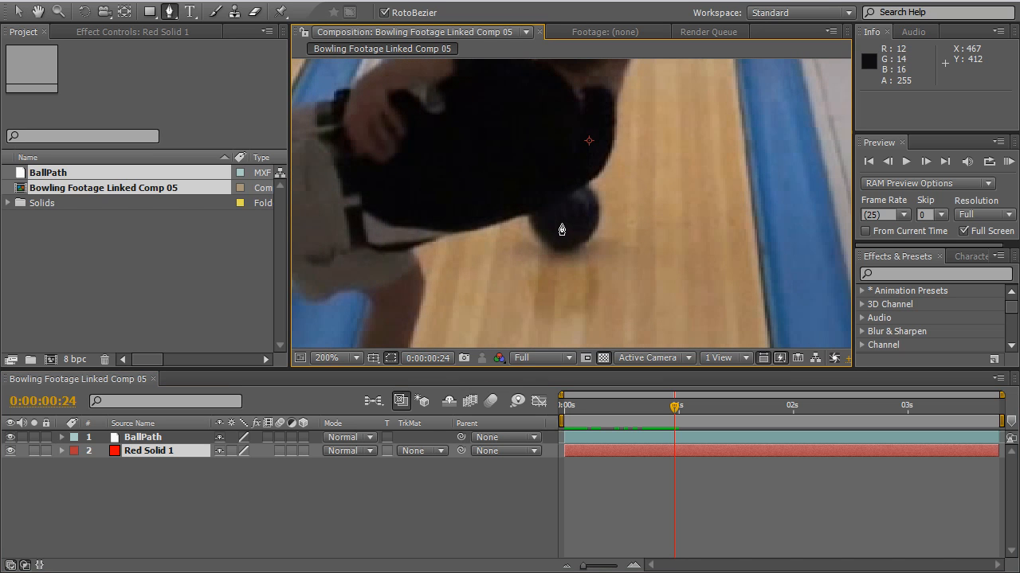
left_click(561, 228)
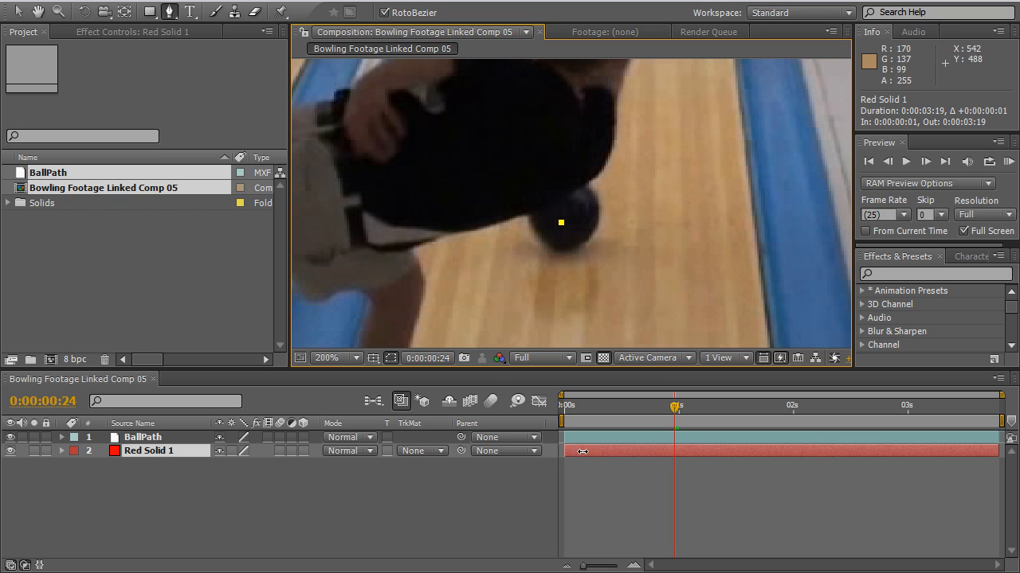
left_click_drag(581, 451, 676, 451)
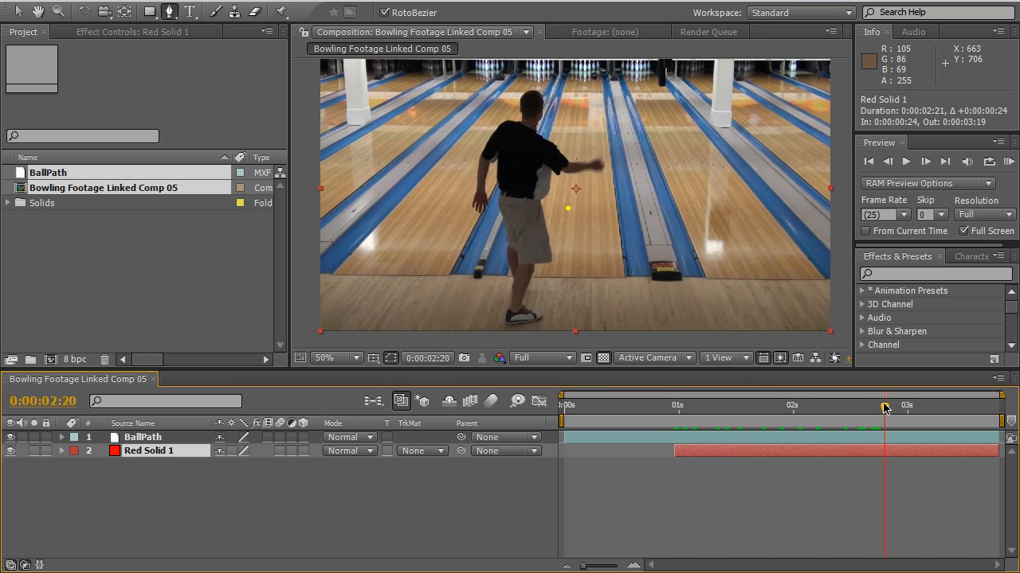
Step: Step frame by frame to 0:00:03:04, where the ball reaches the pins, and check it zoomed in
left_click(930, 407)
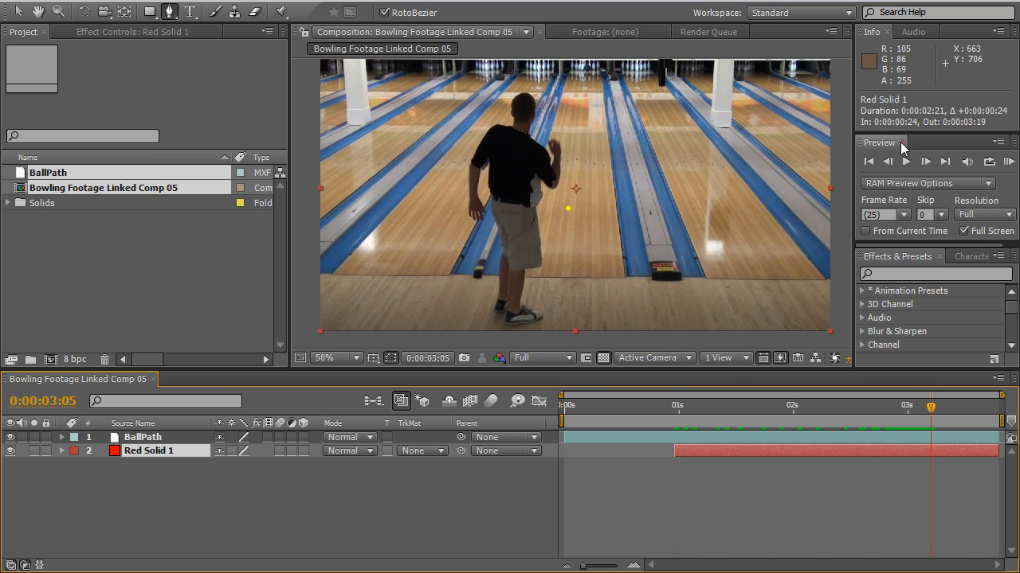
left_click(886, 161)
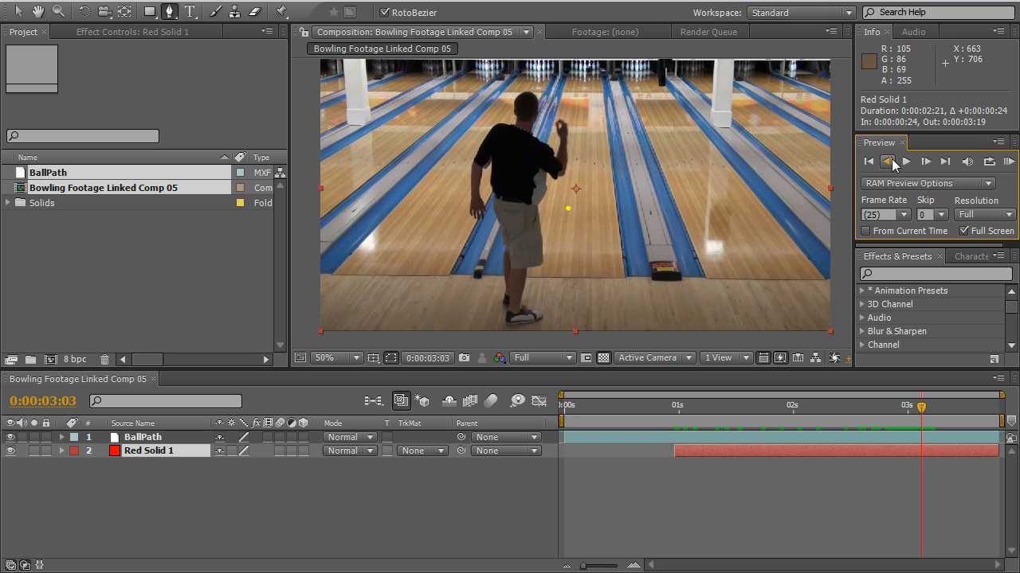
left_click(925, 163)
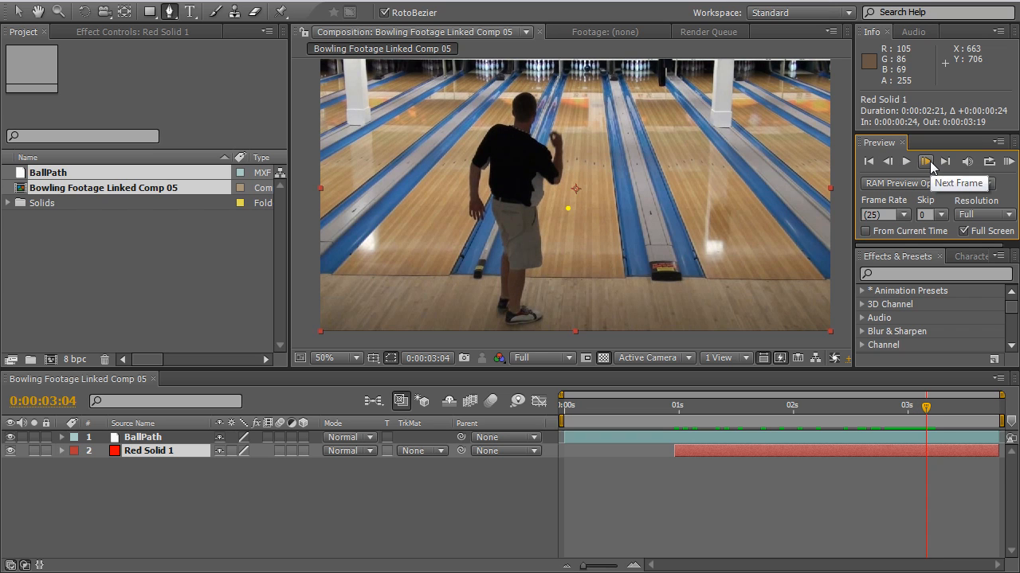
left_click(927, 162)
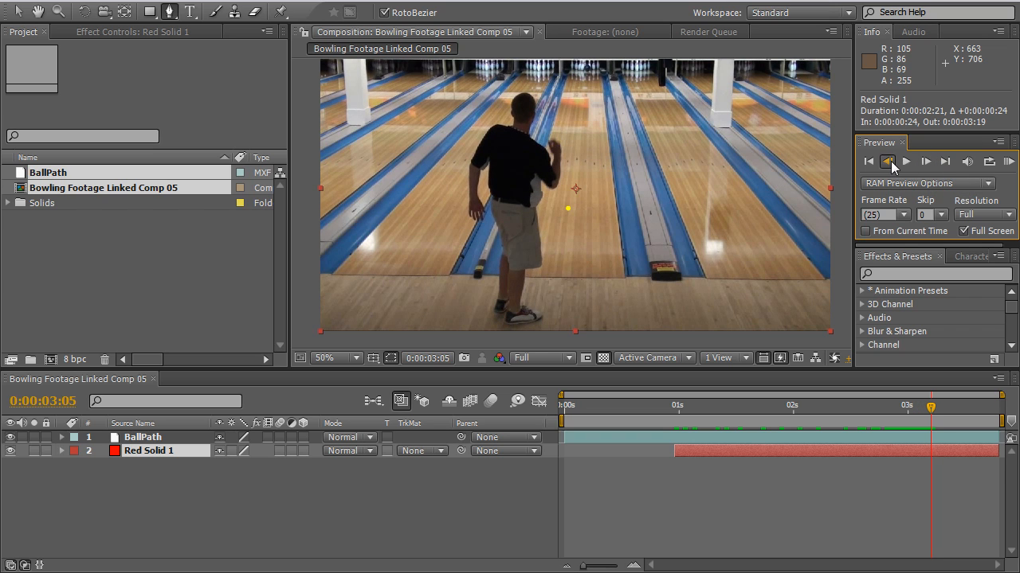
left_click(888, 162)
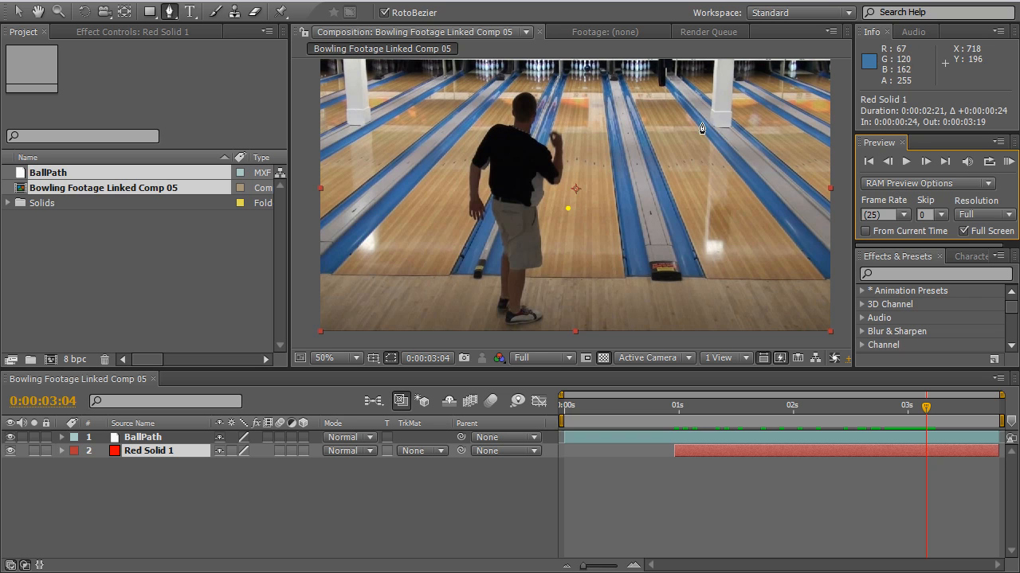
mouse_move(701, 128)
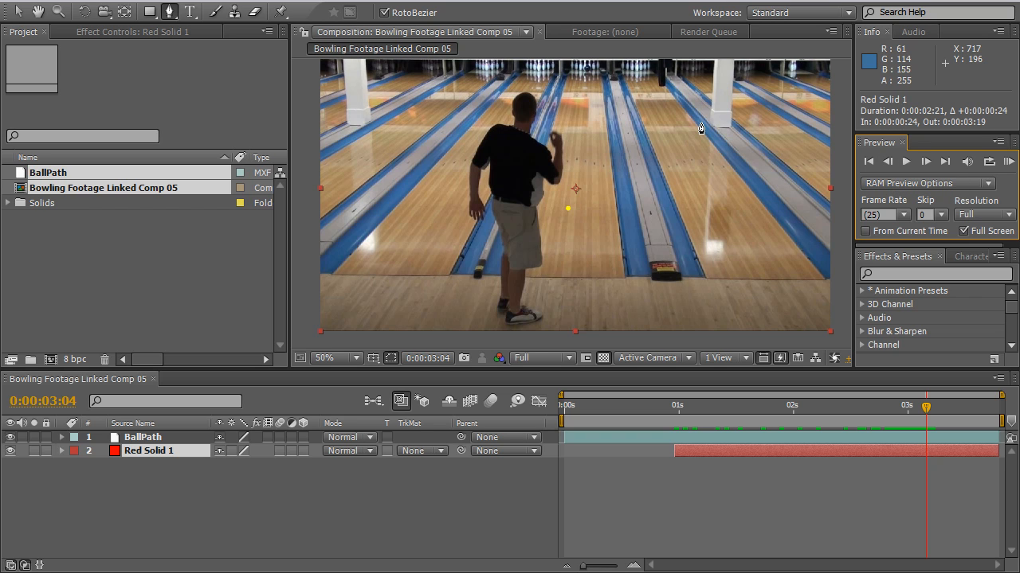
mouse_move(586, 77)
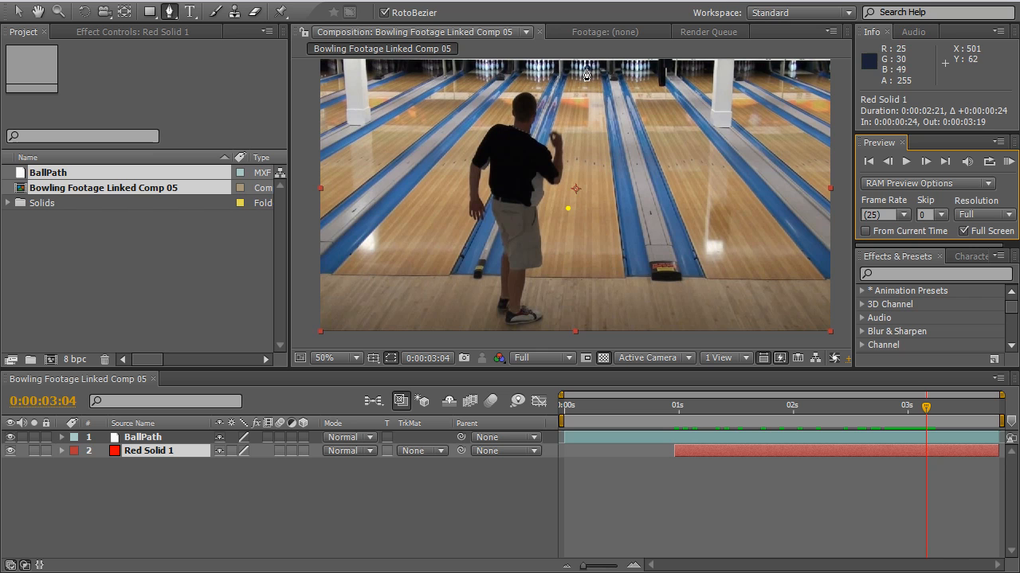
left_click(325, 357)
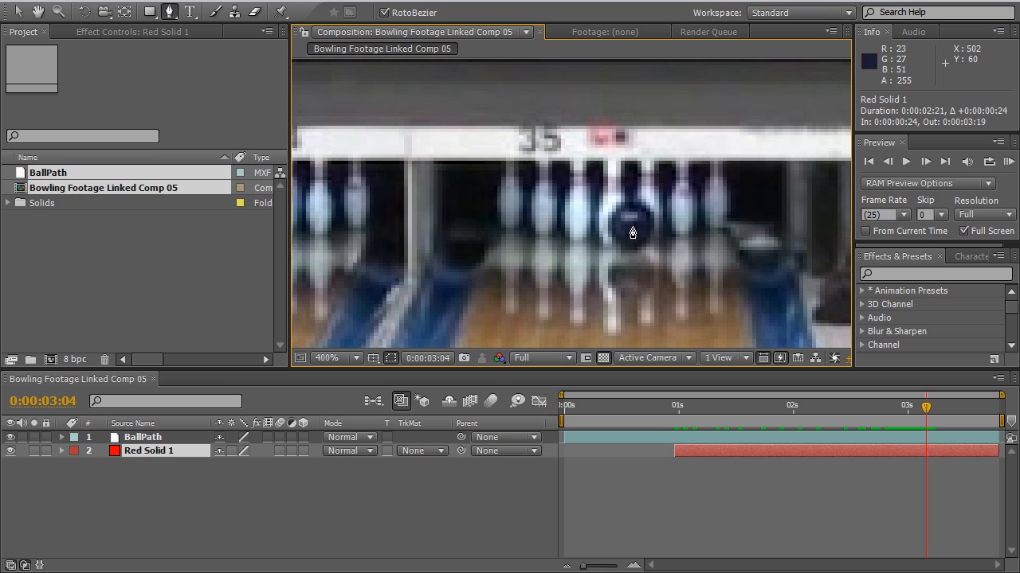
left_click(631, 226)
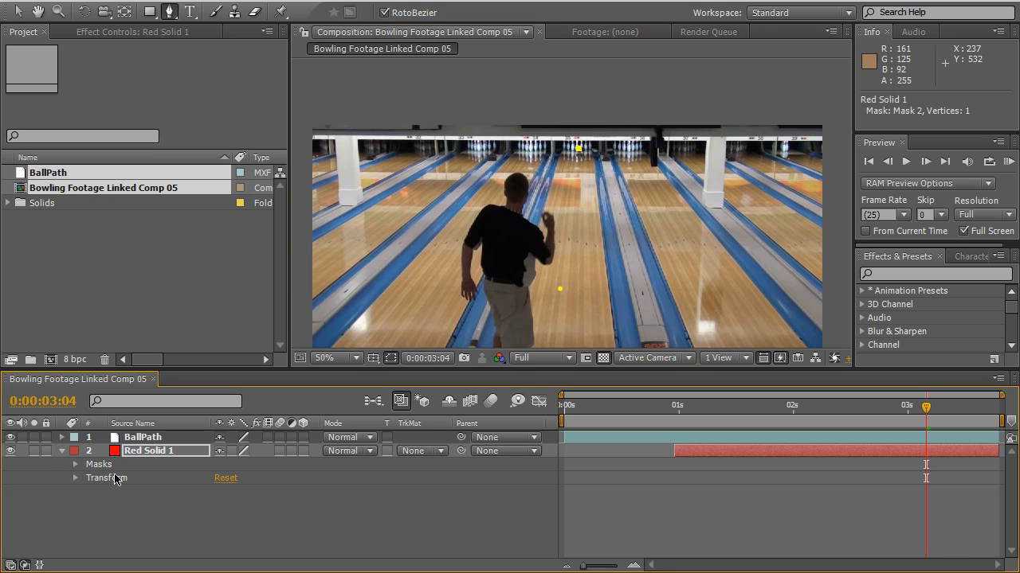
Step: Reveal Red Solid 1's masks and select Mask 2 for removal
left_click(75, 466)
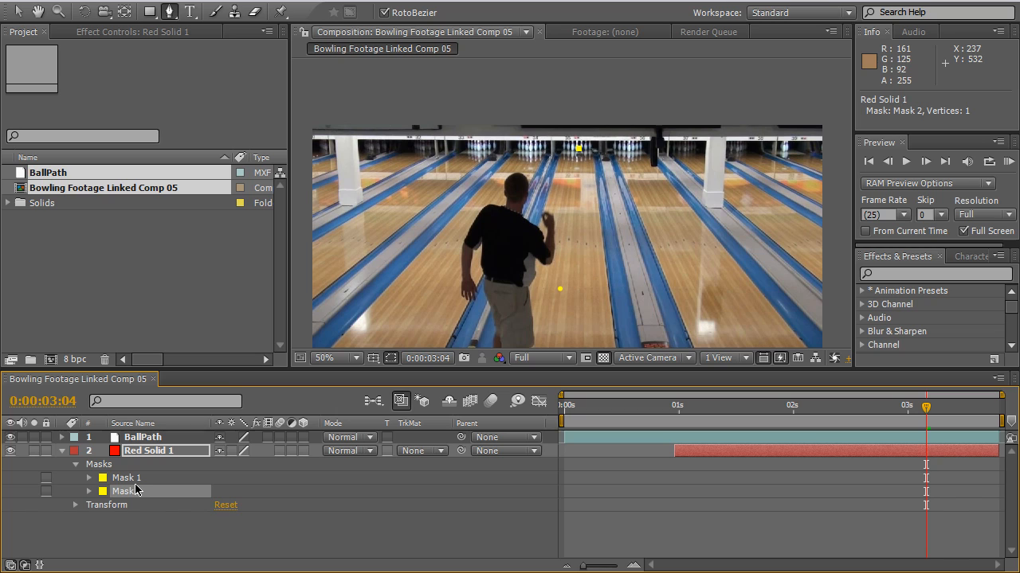
left_click(125, 490)
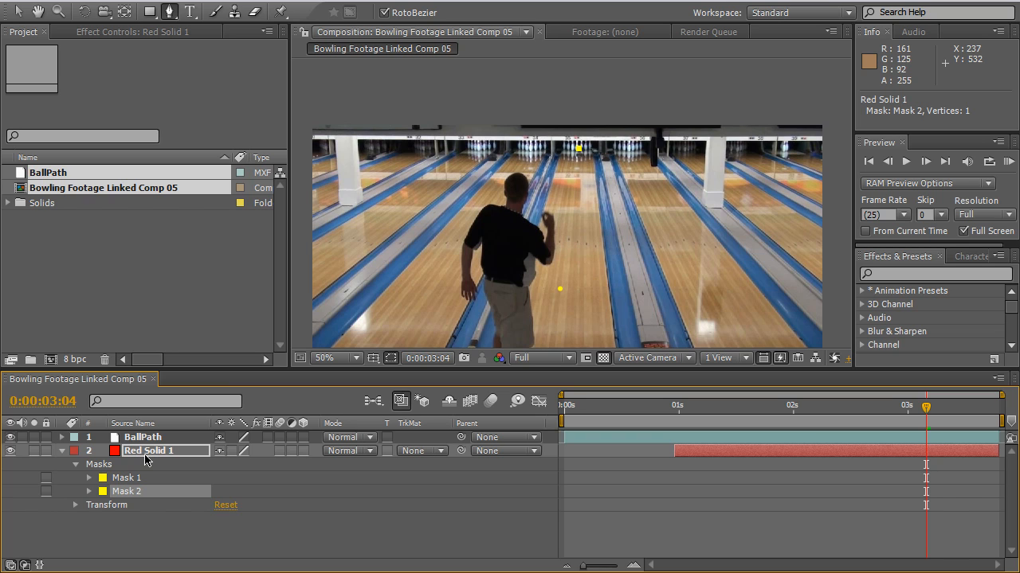
mouse_move(569, 274)
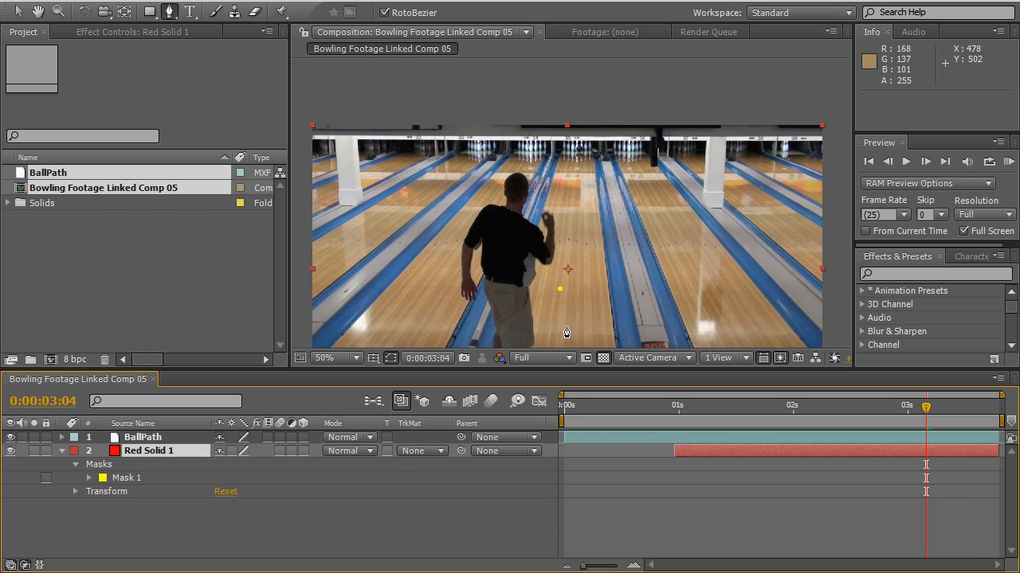
mouse_move(550, 302)
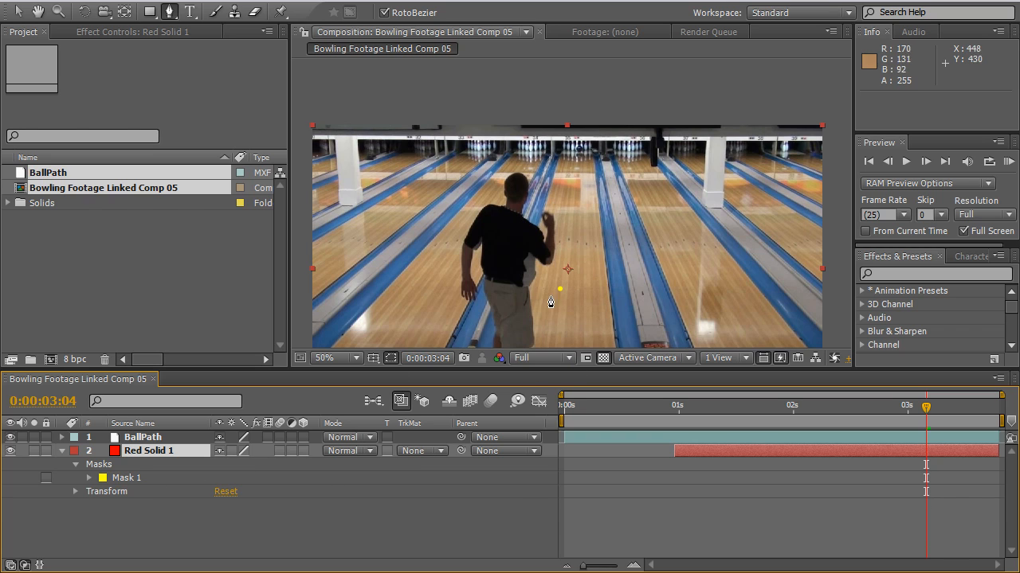
mouse_move(561, 293)
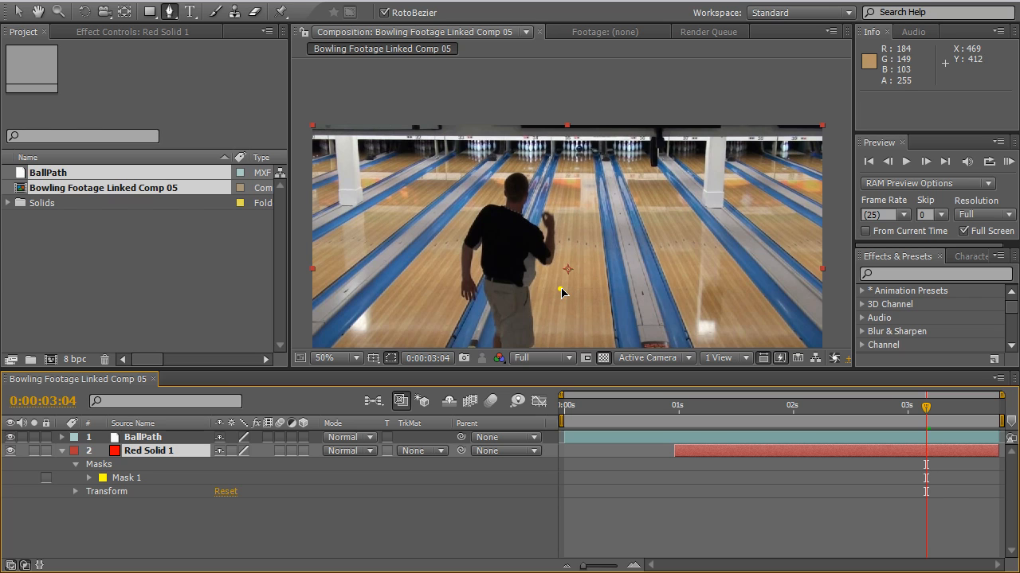
Step: Zoom in on the ball's start to draw the straight mask line to the pins, then zoom back out
left_click(561, 288)
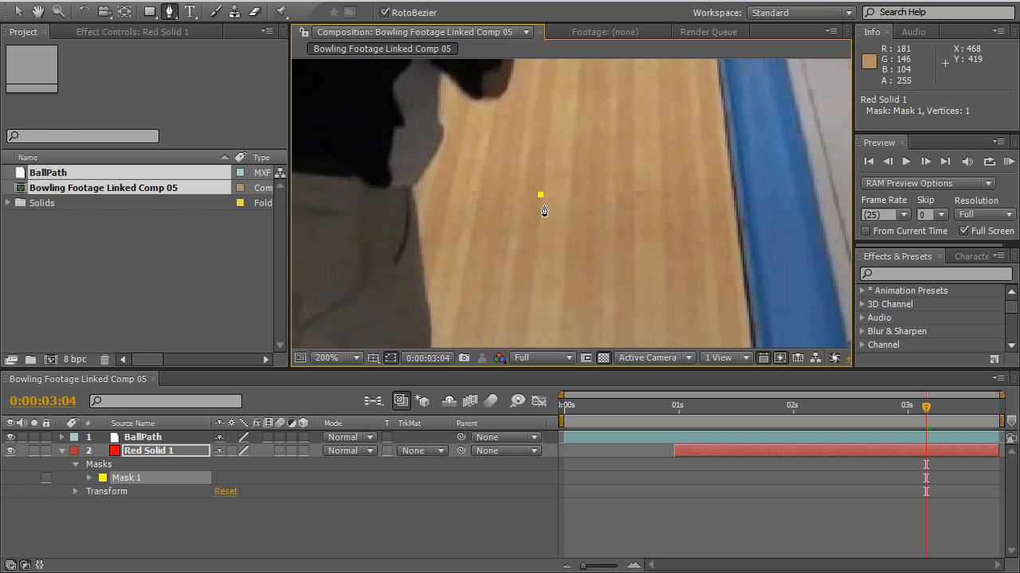
mouse_move(564, 213)
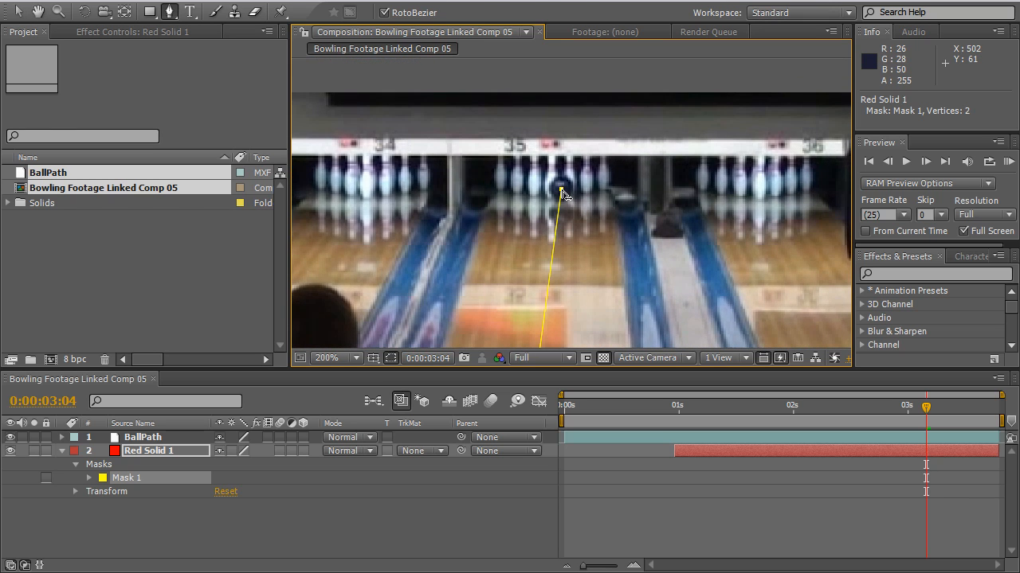
left_click(679, 406)
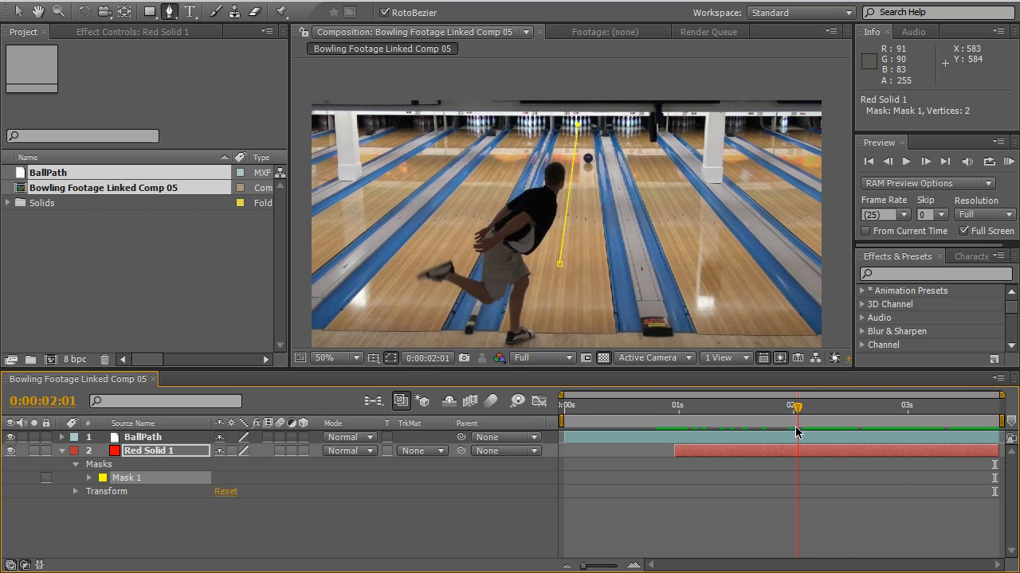
Step: Move to about 2:07 and add a middle vertex on the ball to curve Mask 1's path
left_click_drag(796, 406, 779, 406)
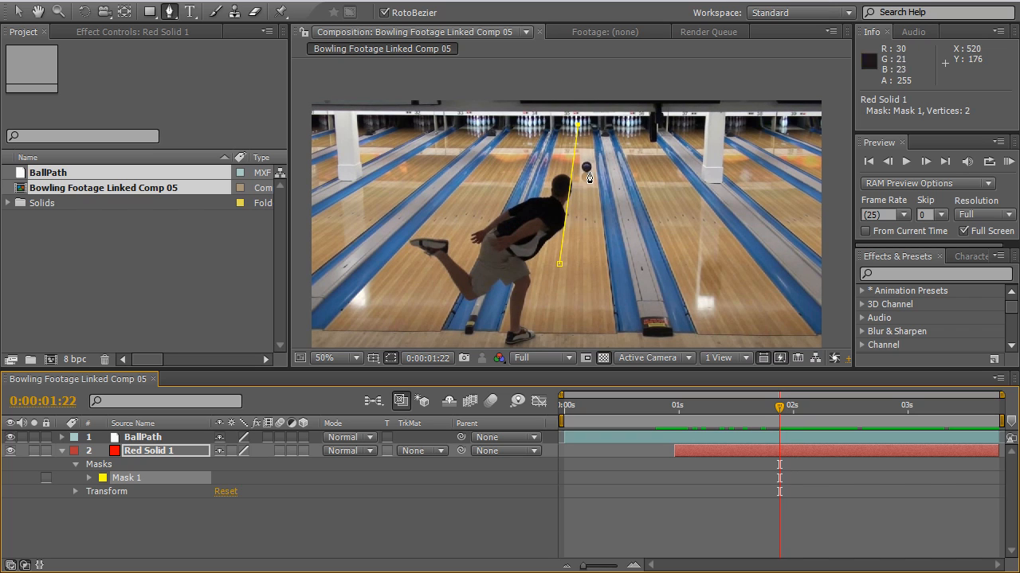
mouse_move(589, 178)
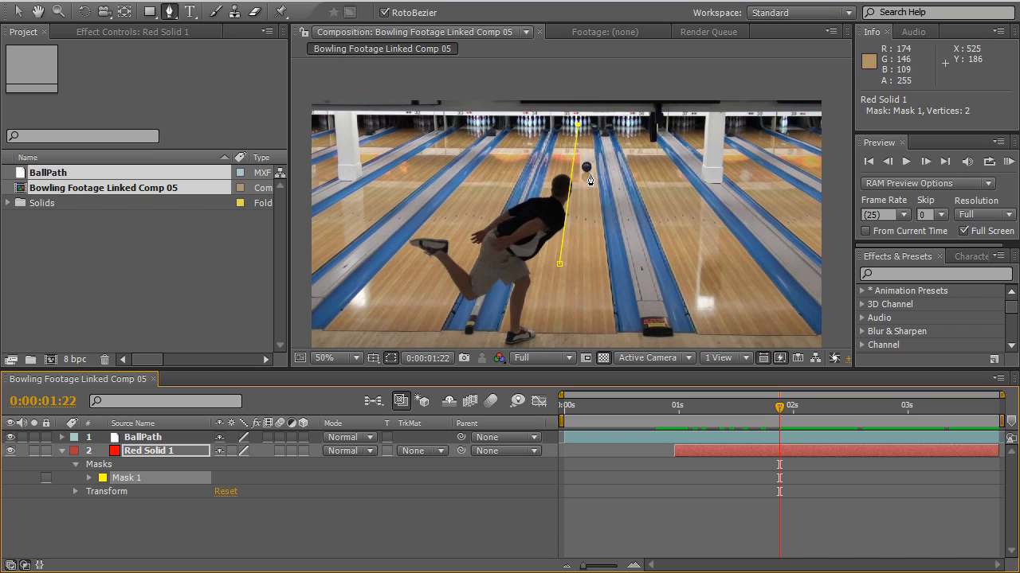
mouse_move(589, 158)
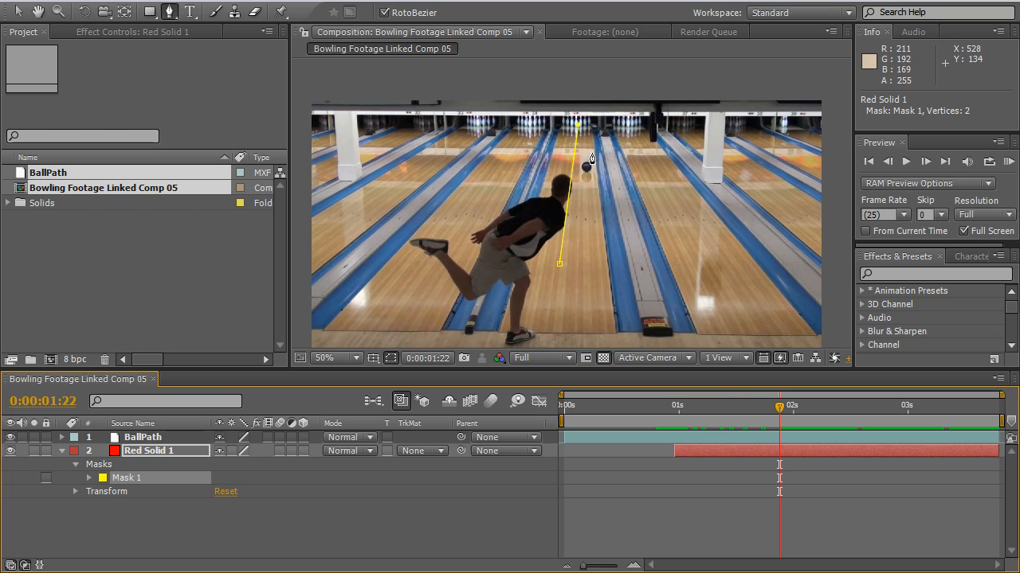
mouse_move(771, 420)
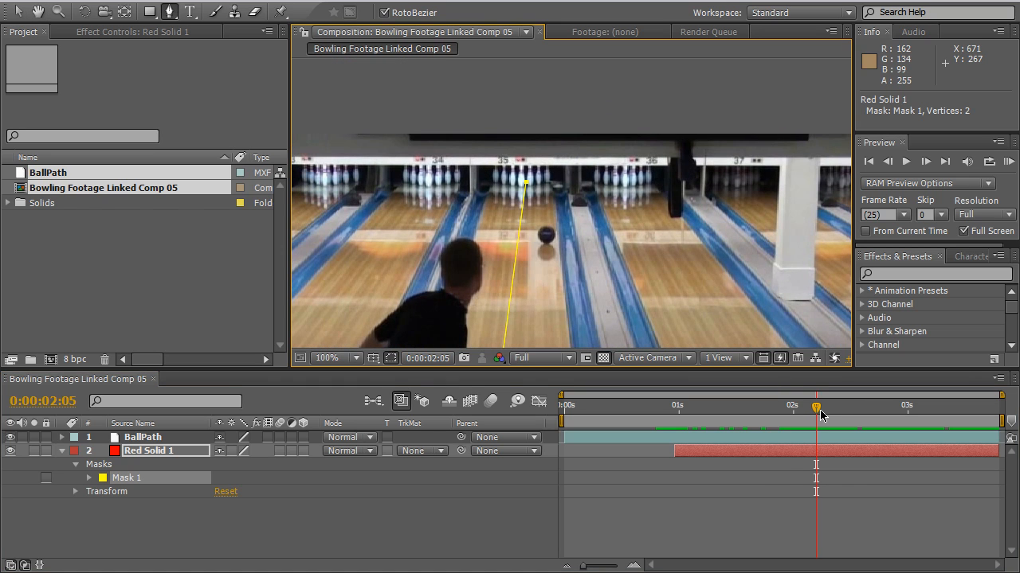
left_click_drag(815, 408, 825, 408)
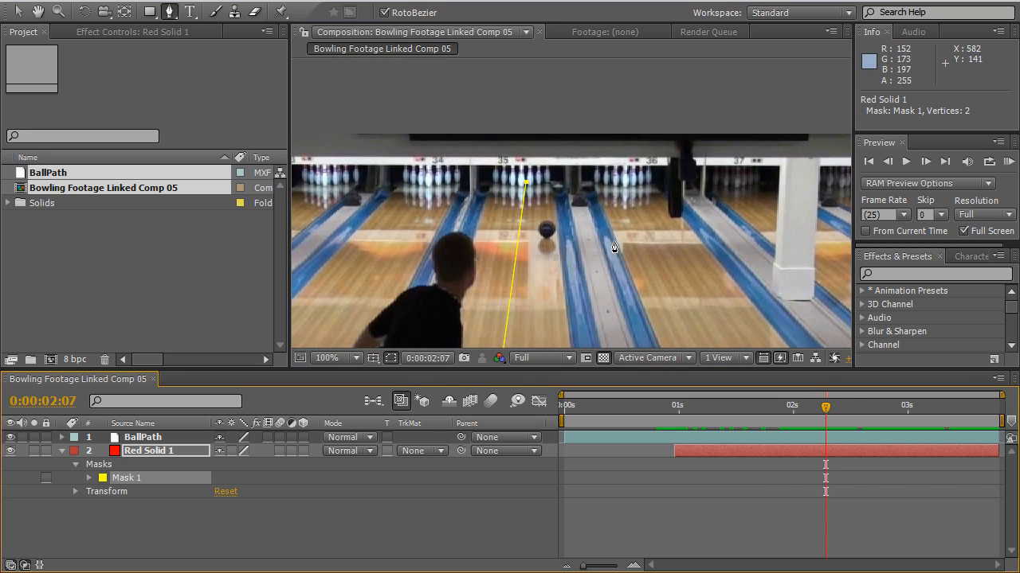
mouse_move(503, 230)
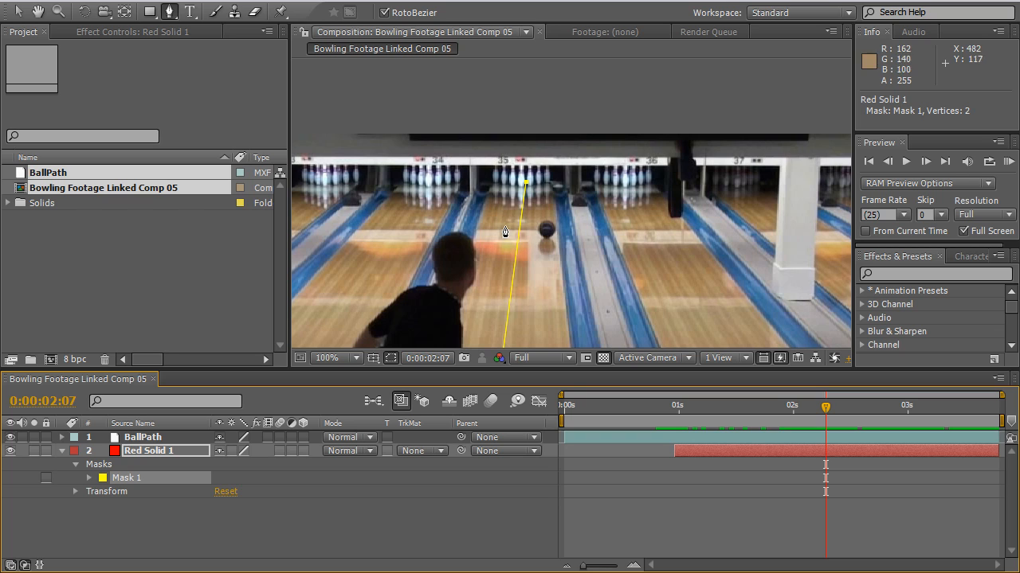
mouse_move(519, 233)
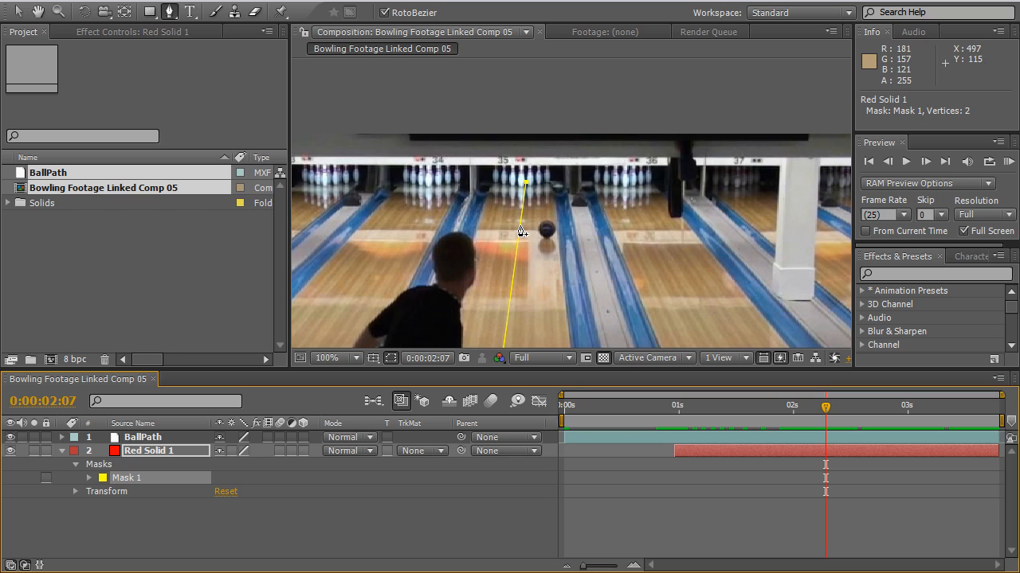
mouse_move(519, 233)
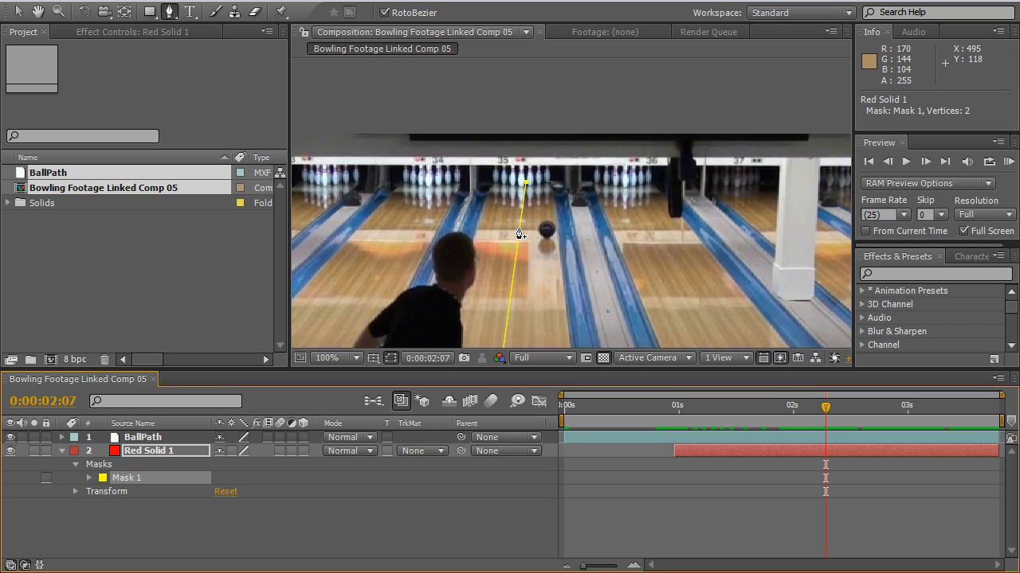
left_click(520, 238)
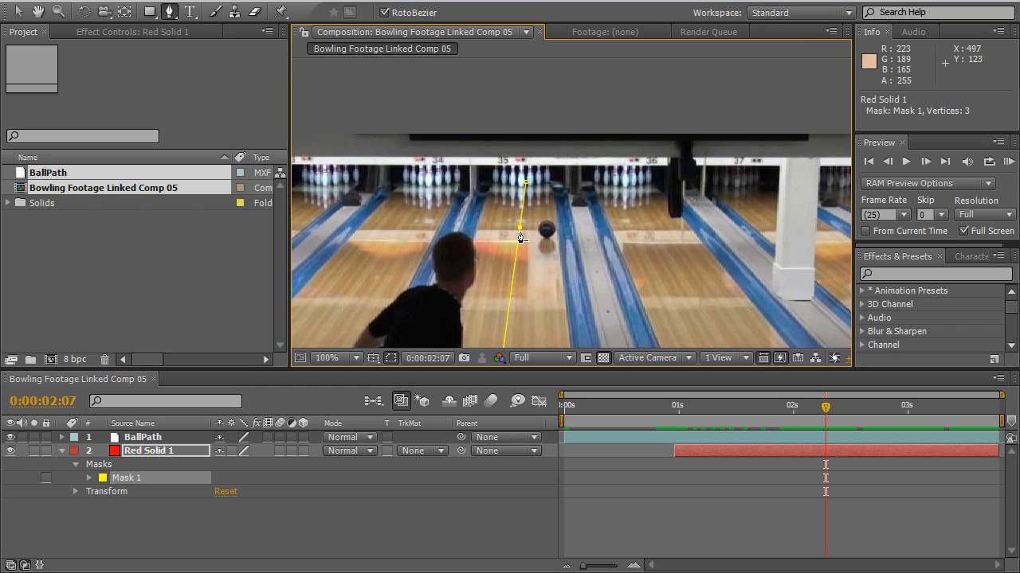
mouse_move(520, 232)
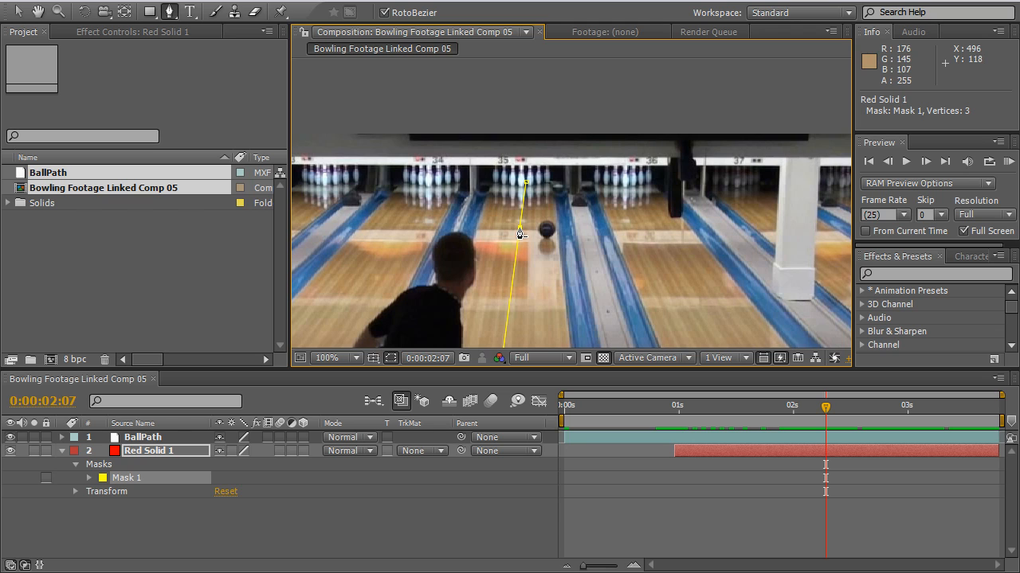
mouse_move(514, 244)
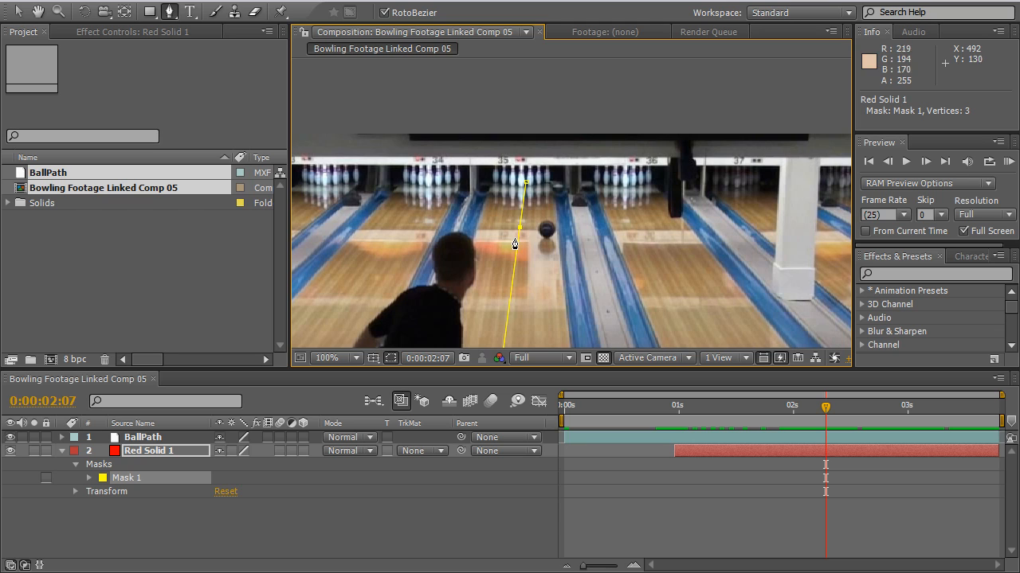
mouse_move(522, 237)
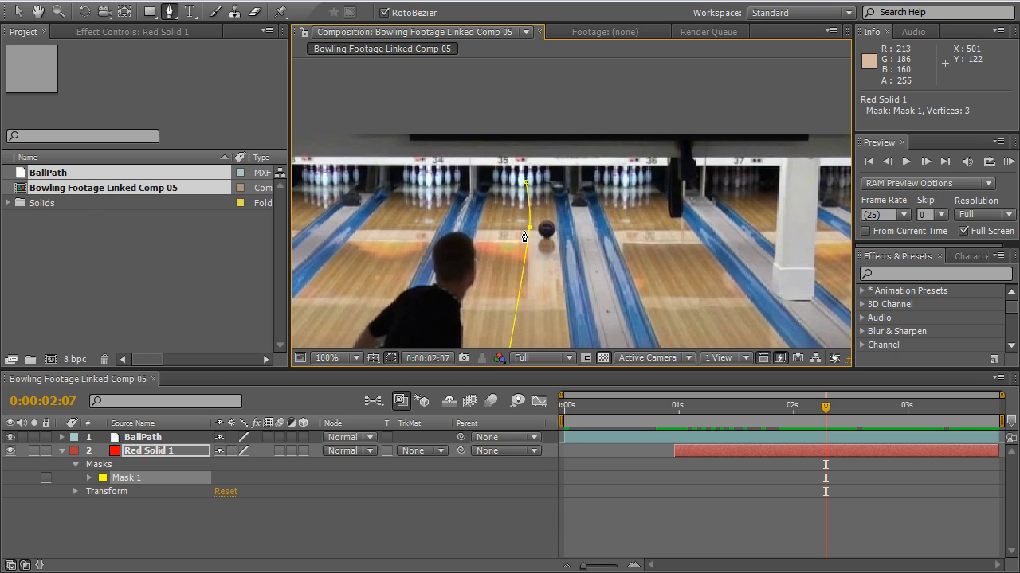
mouse_move(532, 233)
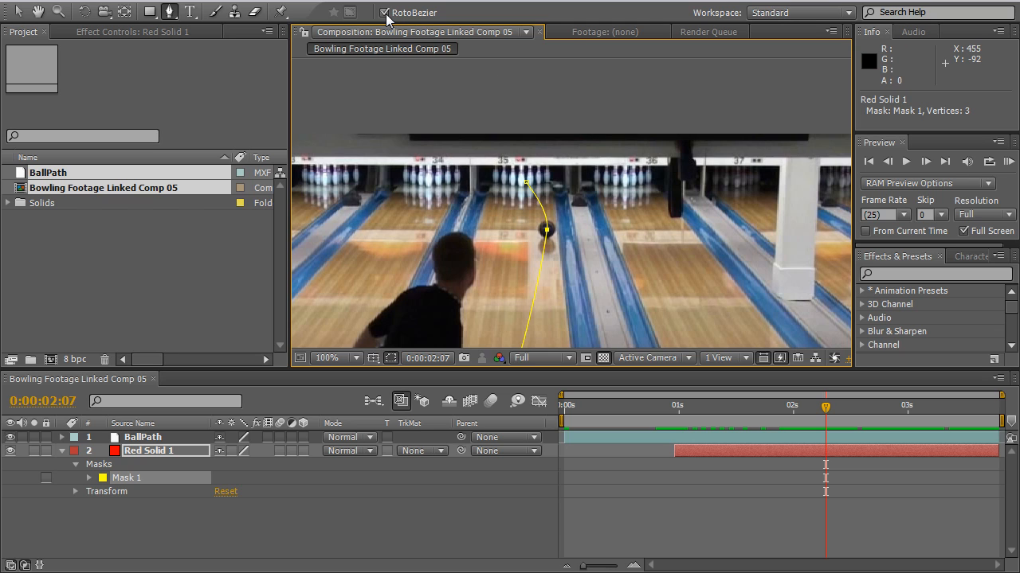
mouse_move(569, 246)
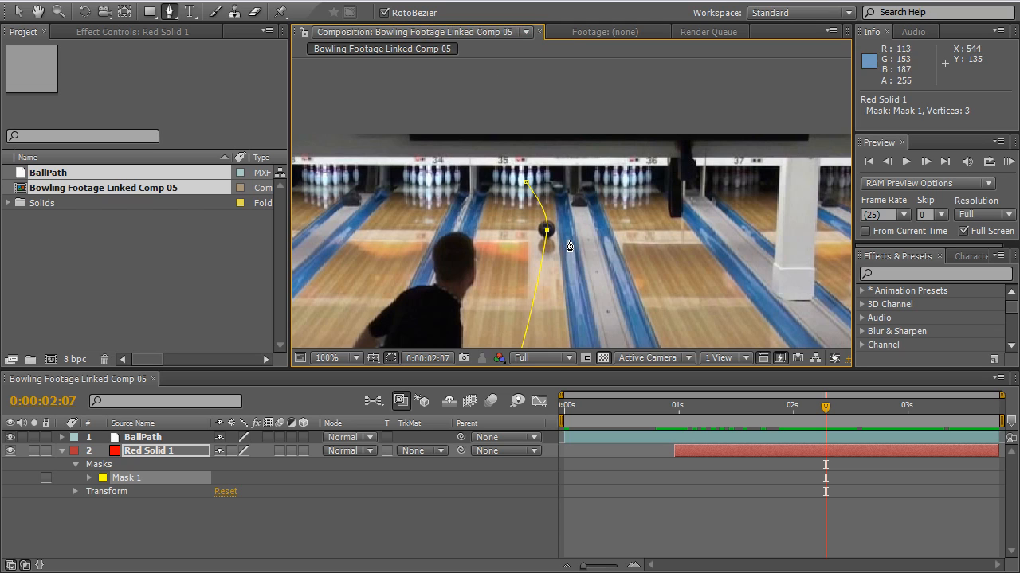
mouse_move(825, 413)
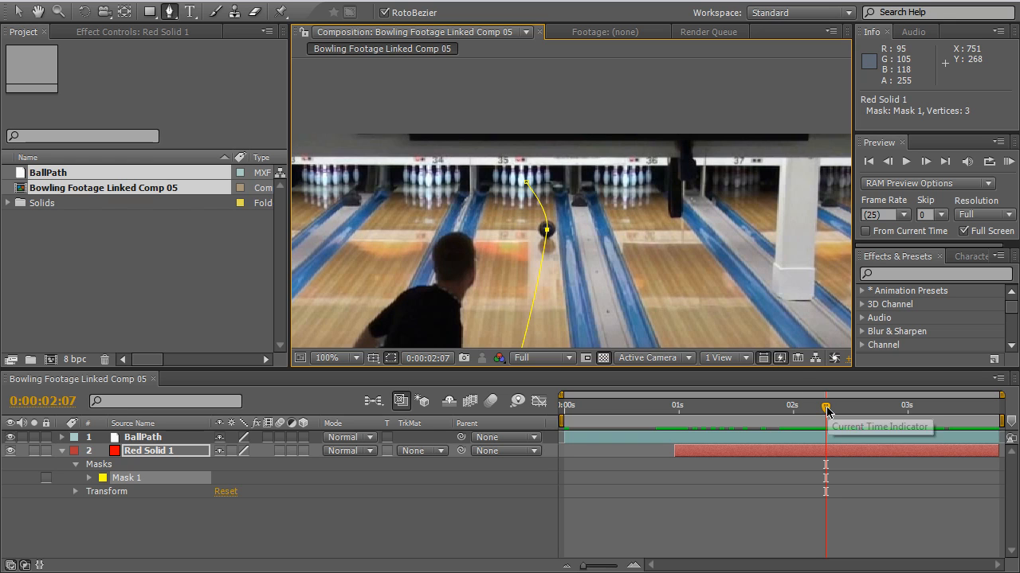
Step: Scrub through the throw, magnify the view near the pins and add a mask vertex there
left_click_drag(825, 406, 764, 406)
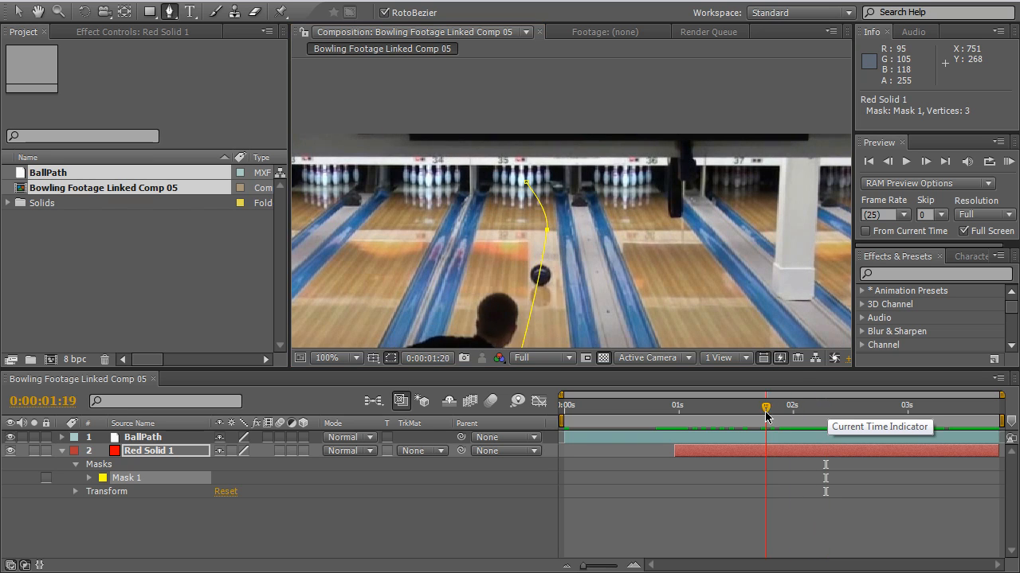
left_click_drag(764, 414, 709, 414)
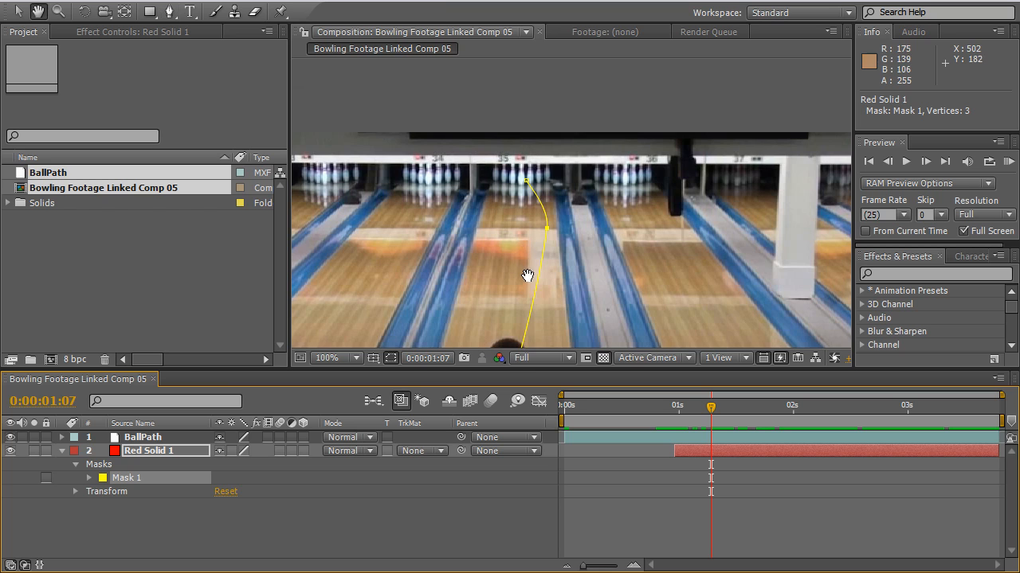
left_click(716, 407)
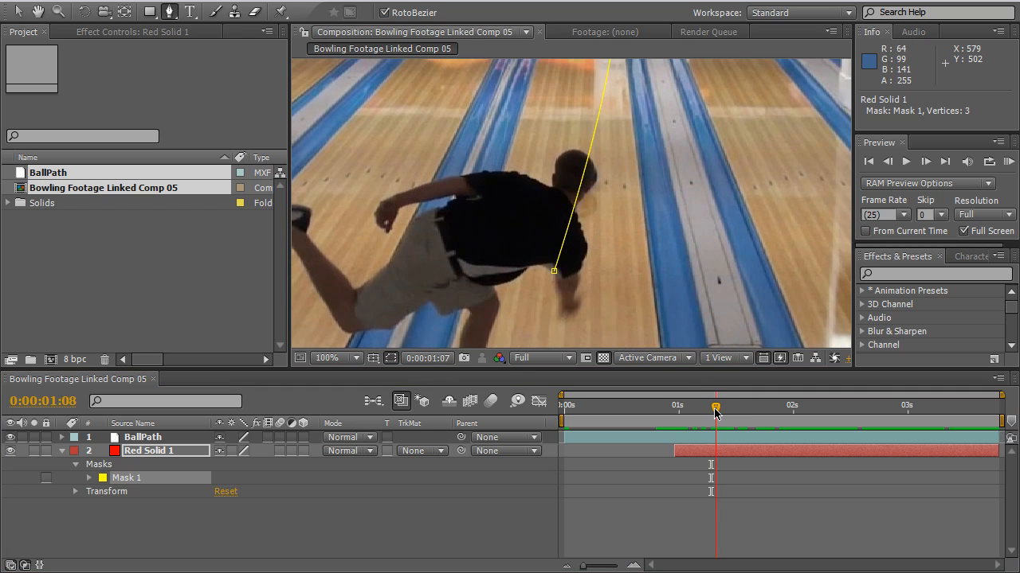
left_click_drag(715, 406, 752, 406)
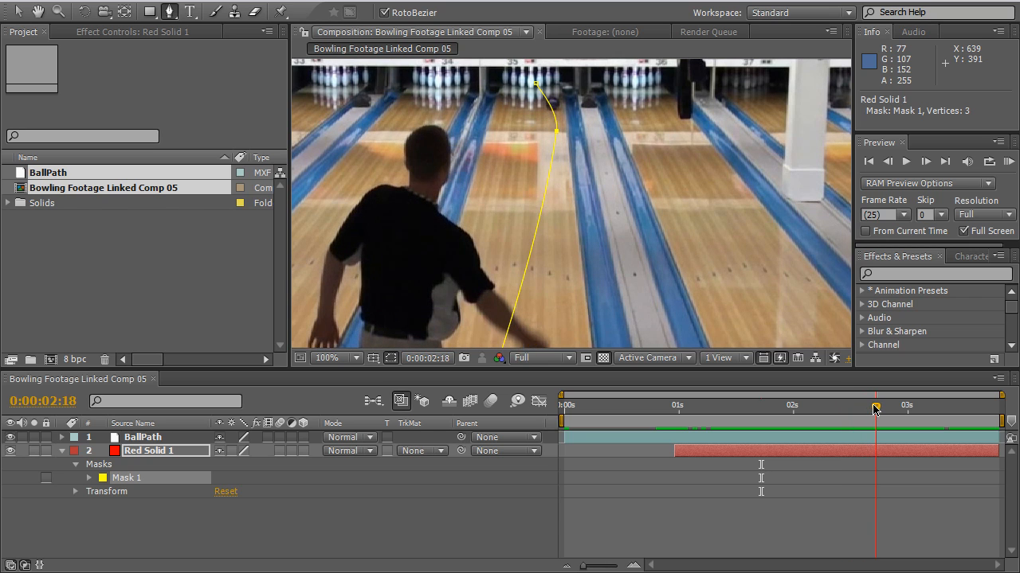
left_click(880, 406)
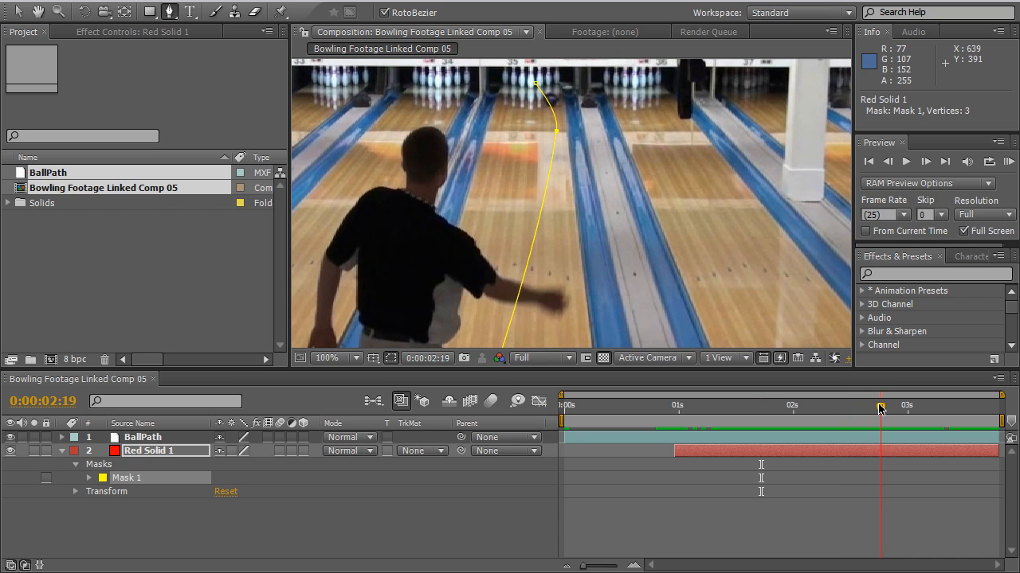
left_click(876, 406)
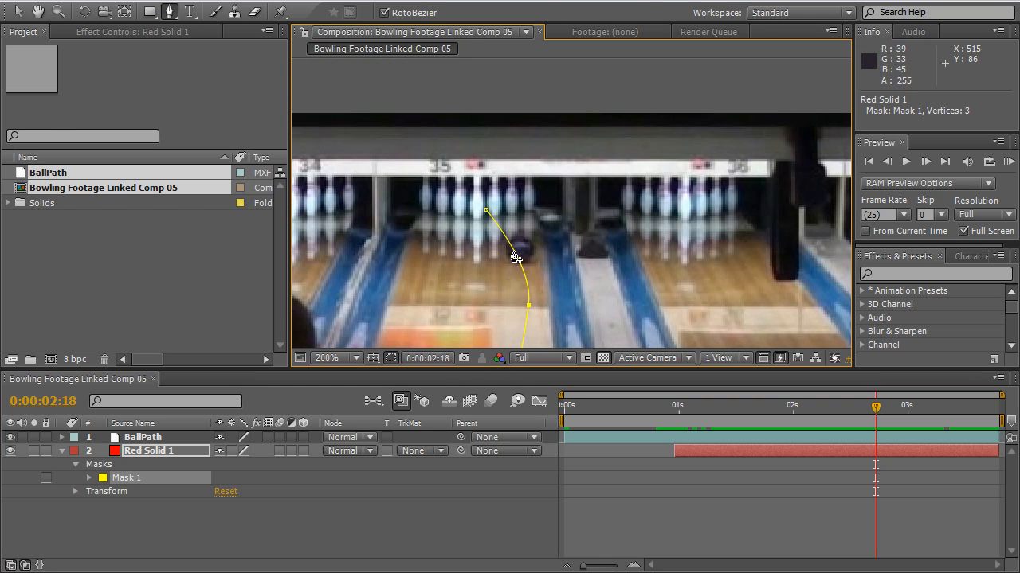
left_click(513, 256)
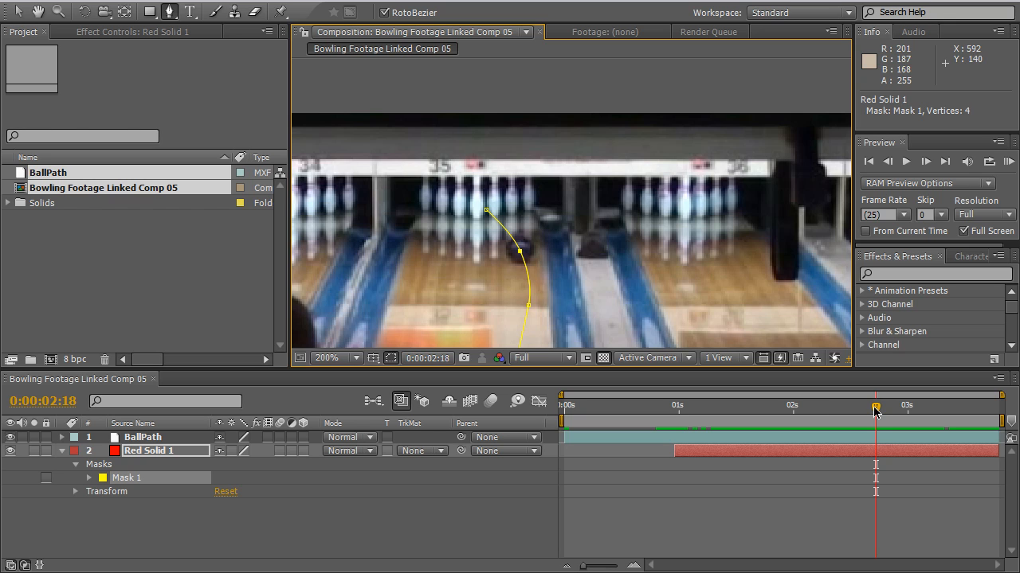
Step: Scrub to where the ball reaches the pins and add another vertex along its path
left_click_drag(876, 406, 844, 406)
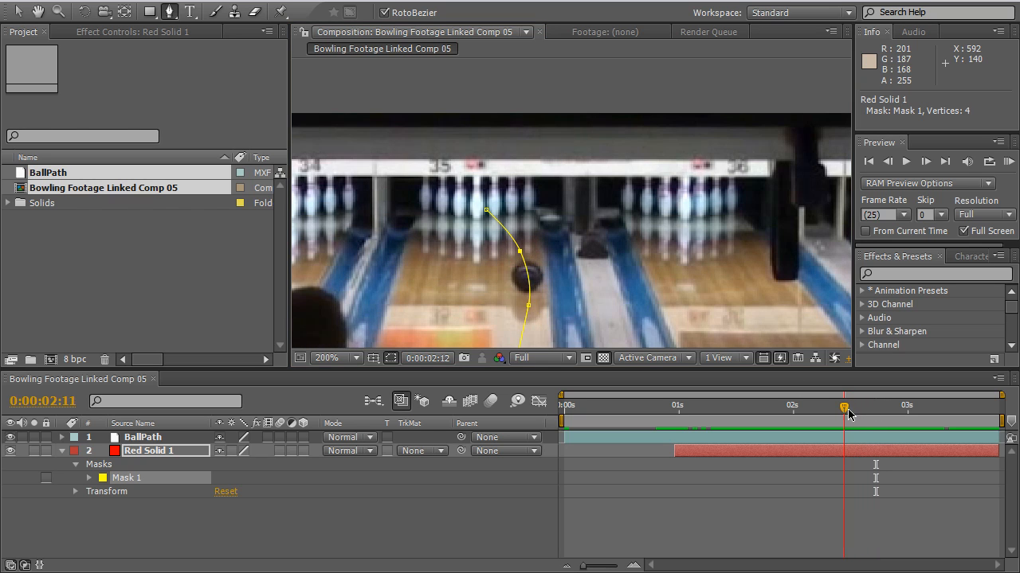
left_click_drag(845, 407, 879, 408)
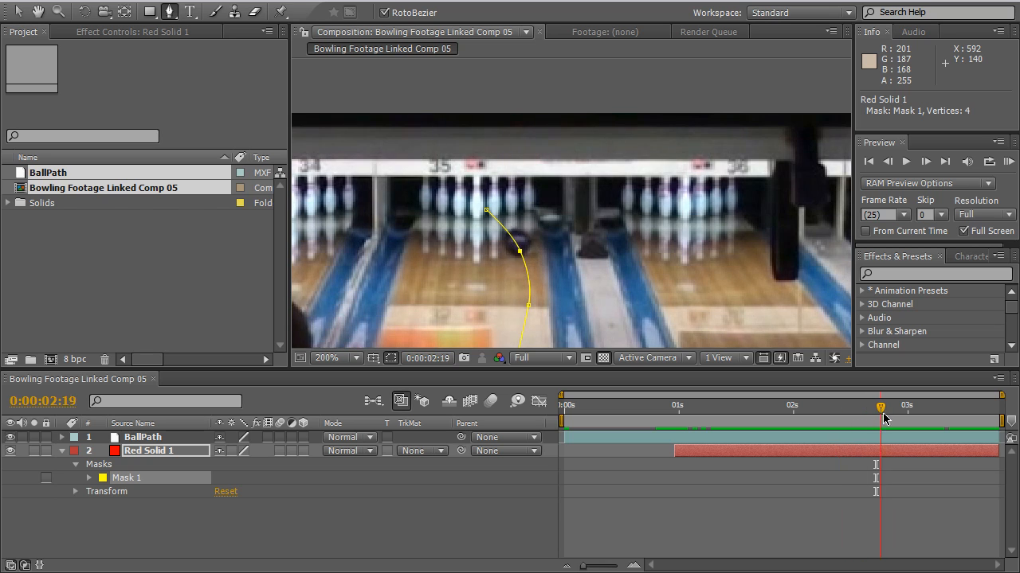
left_click_drag(875, 421, 900, 420)
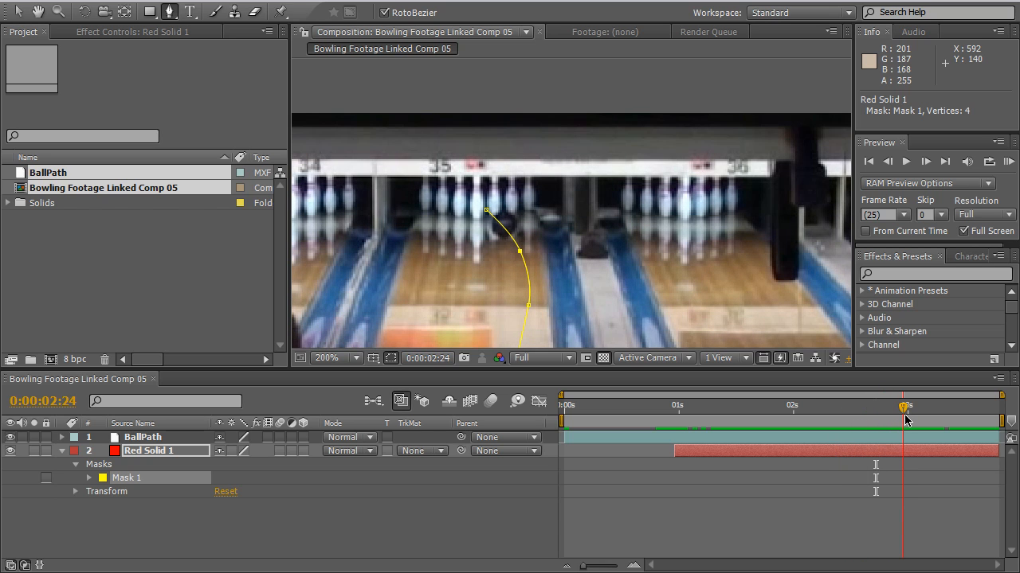
mouse_move(507, 236)
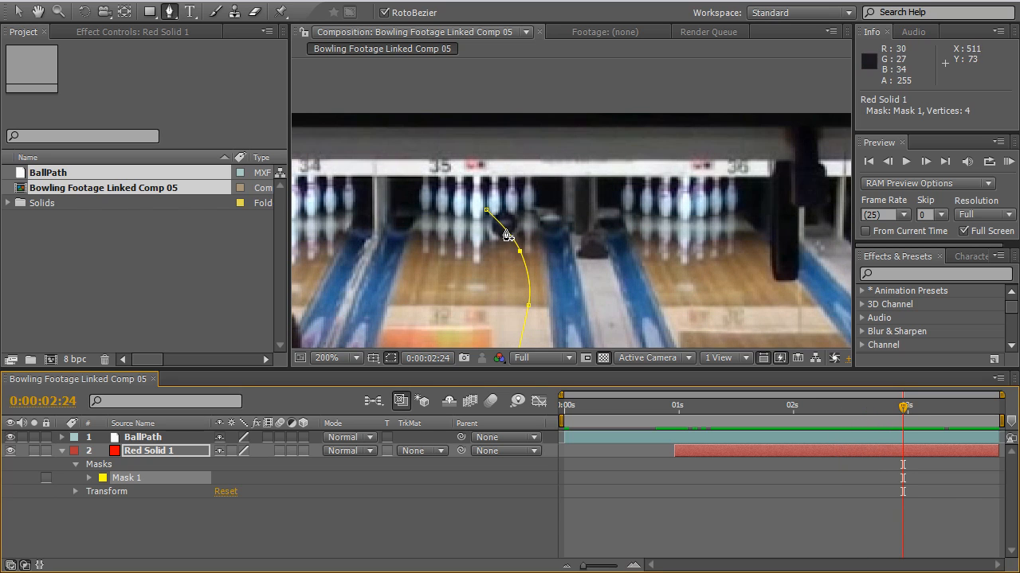
left_click(508, 236)
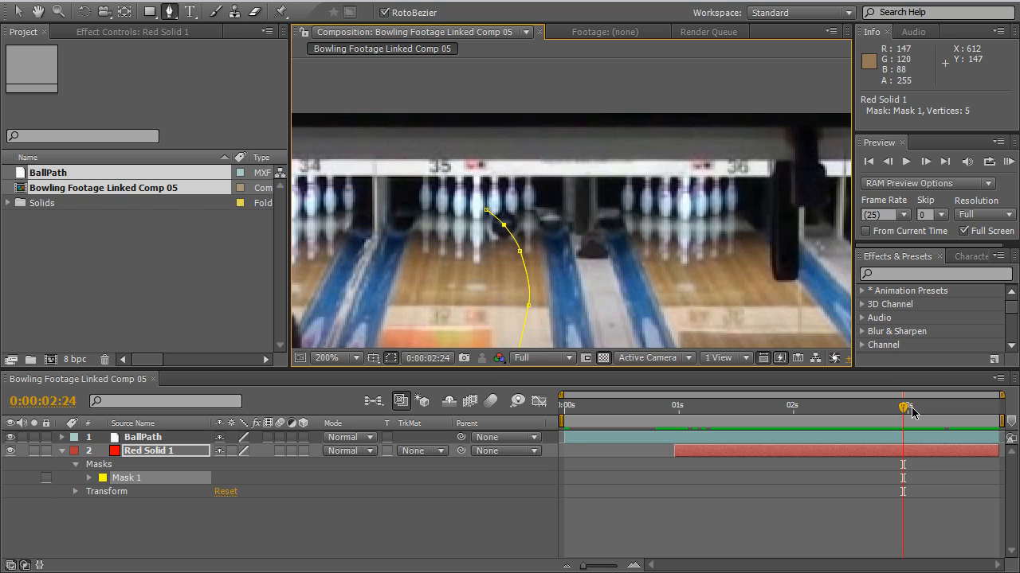
left_click_drag(902, 406, 810, 407)
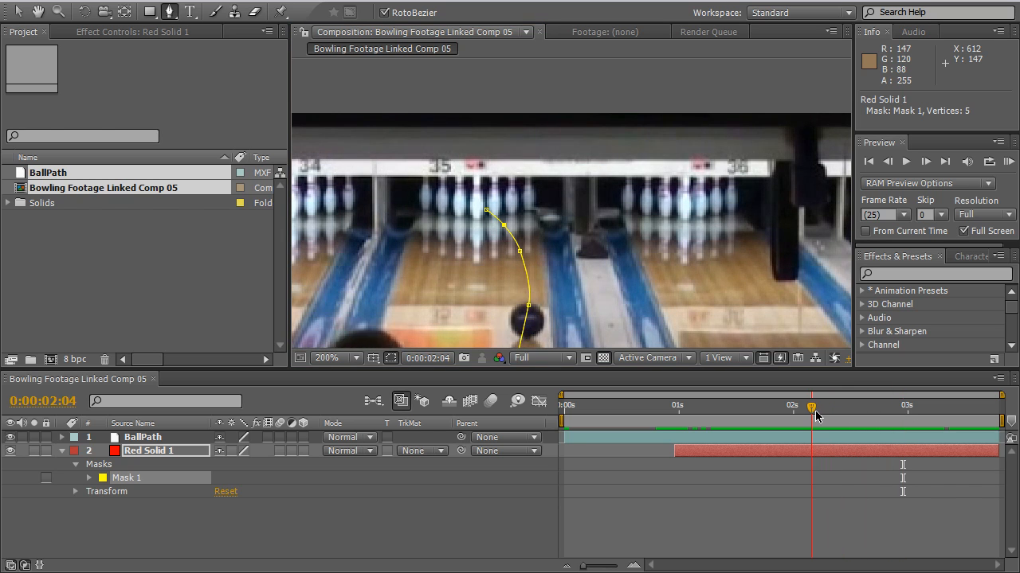
left_click_drag(811, 407, 795, 406)
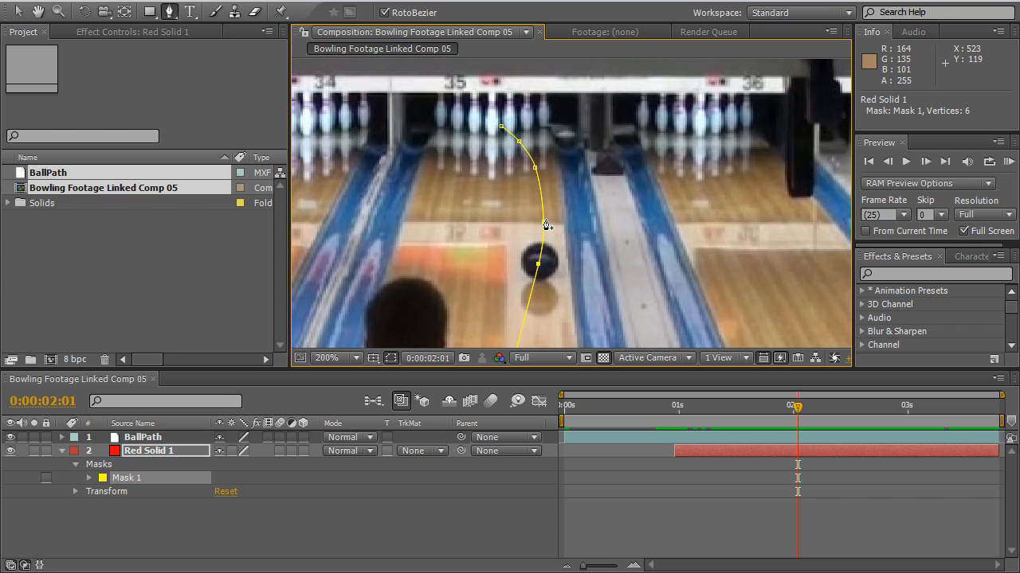
mouse_move(538, 277)
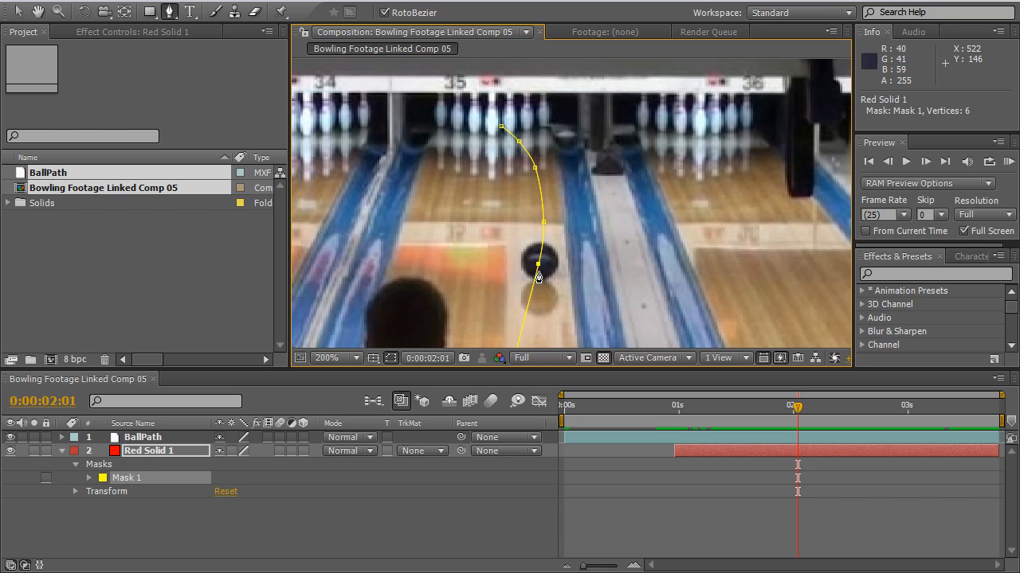
Step: Zoom back out to the whole frame and return to the start of the ball's roll
left_click(327, 357)
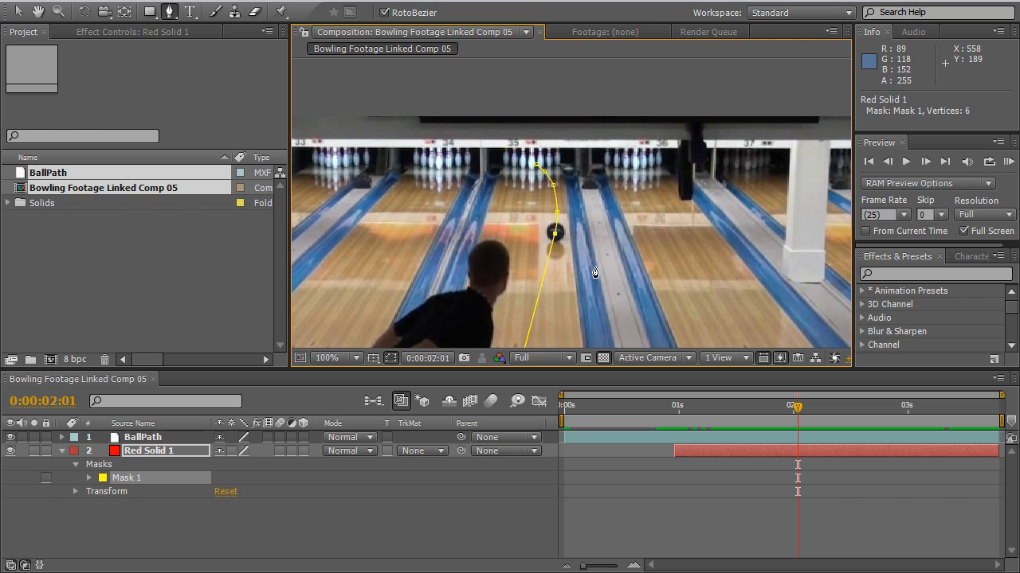
left_click(325, 357)
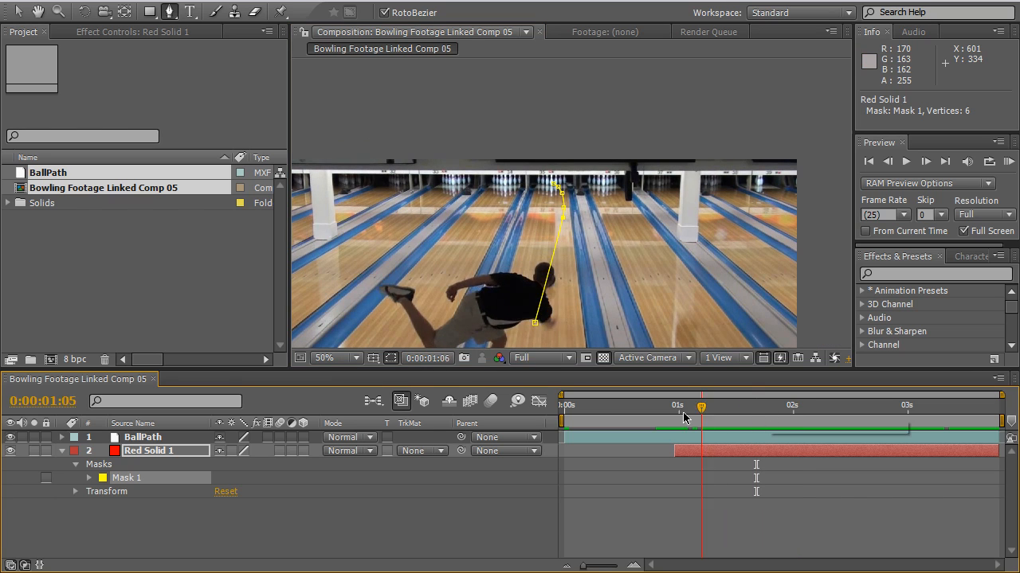
left_click(676, 406)
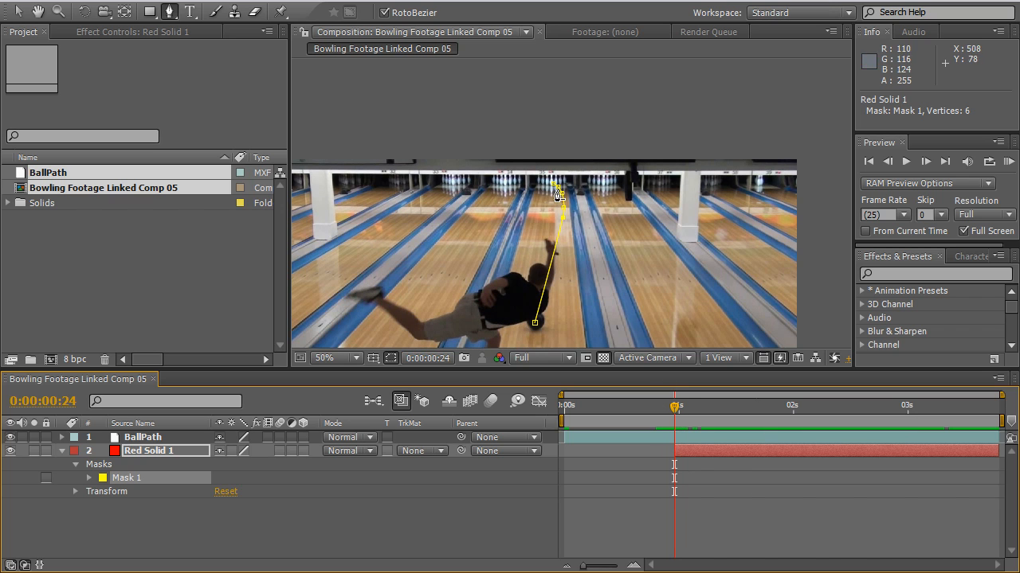
mouse_move(564, 231)
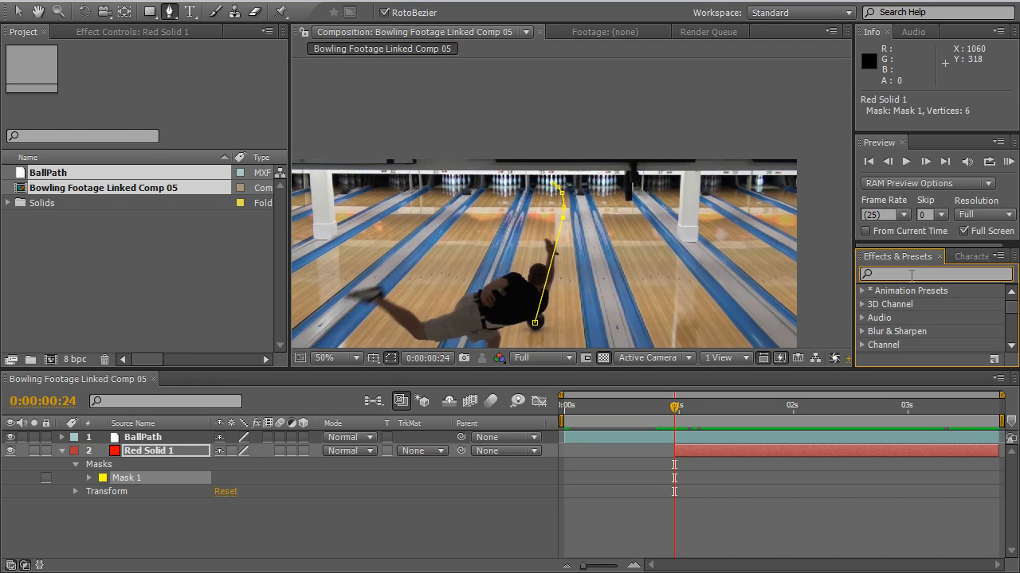
Step: Apply the Stroke effect to Red Solid 1 and set its Path to Mask 1
type("stroke")
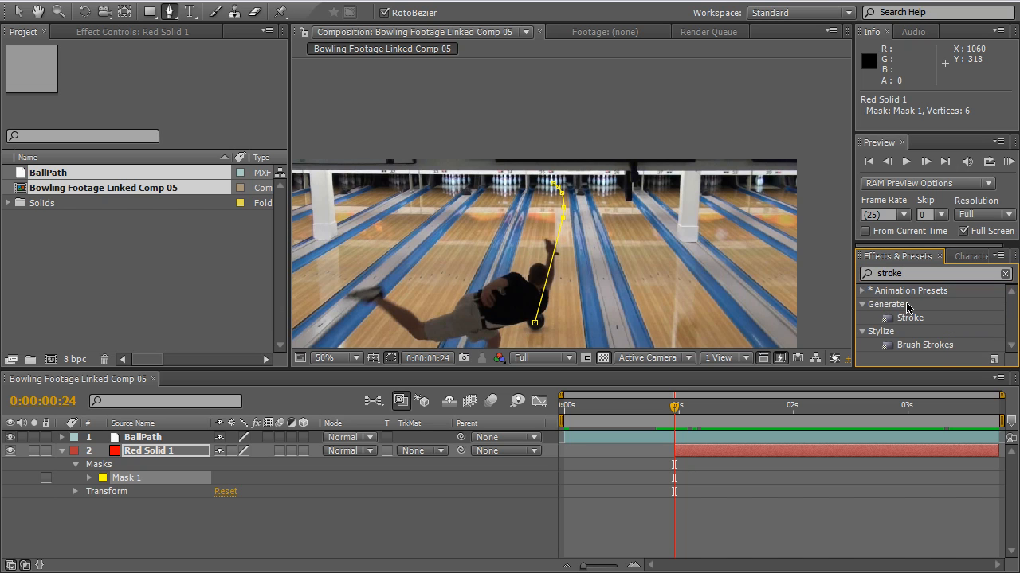
left_click(909, 317)
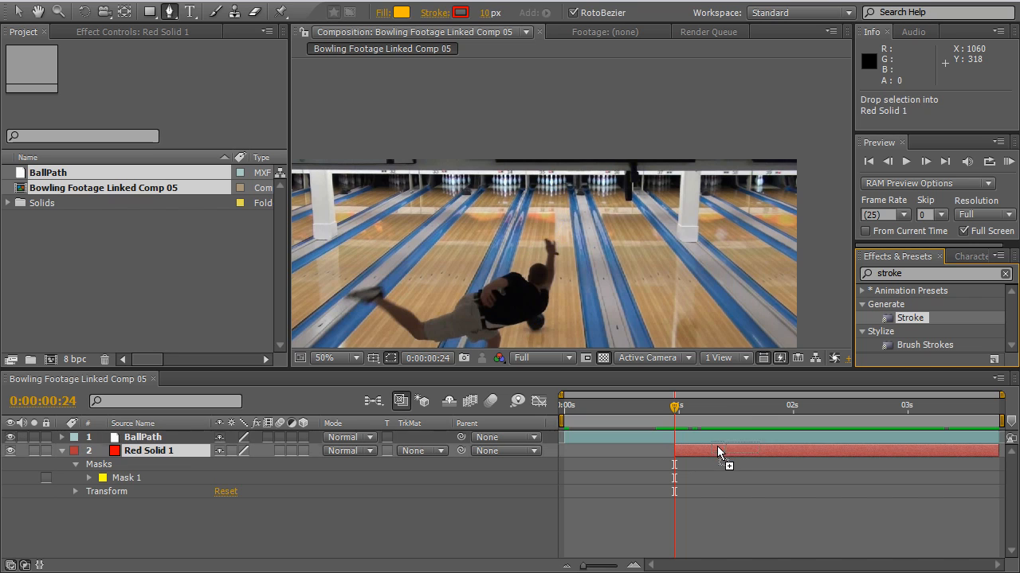
double_click(910, 317)
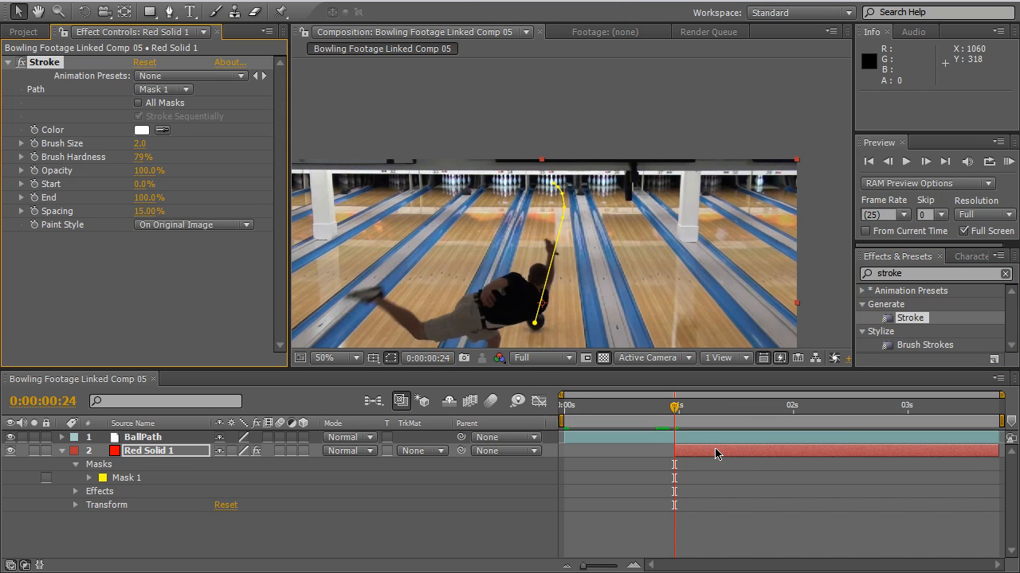
mouse_move(411, 305)
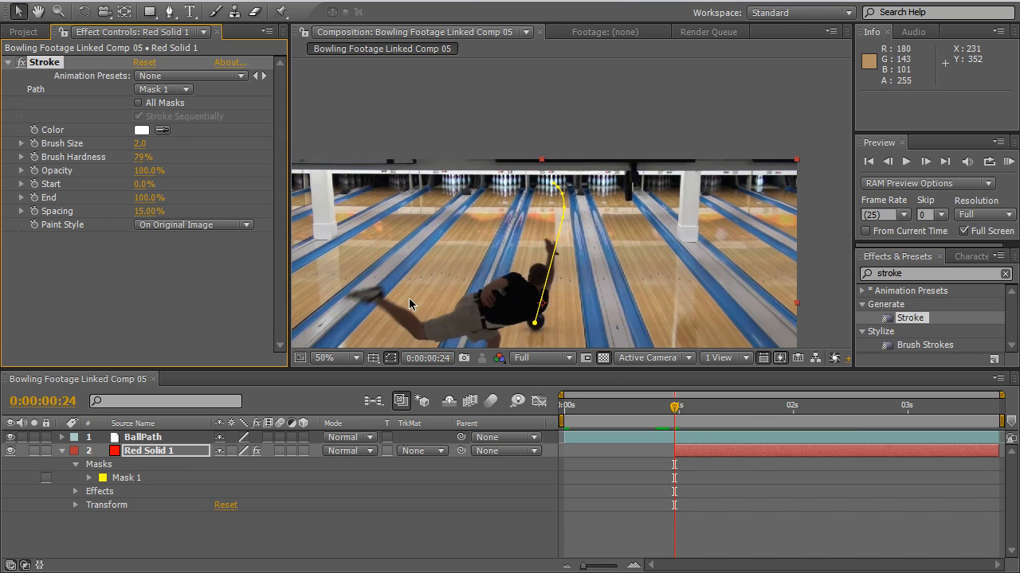
mouse_move(205, 131)
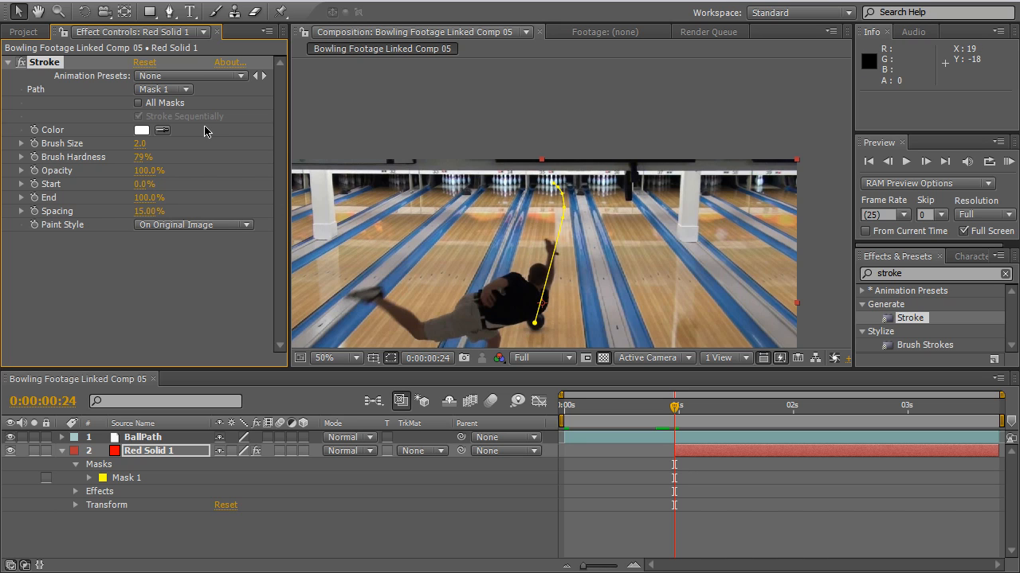
mouse_move(183, 99)
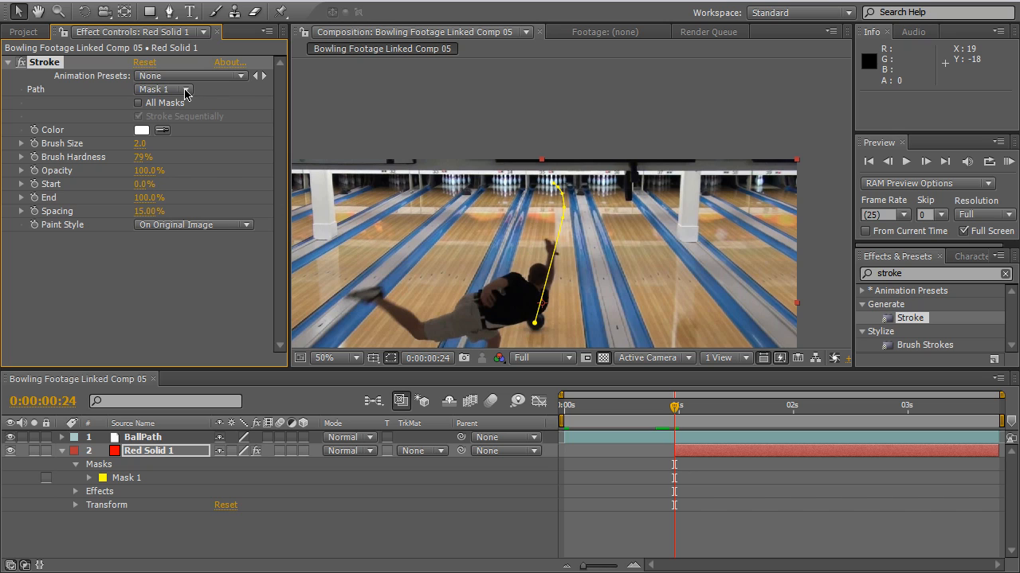
left_click(162, 89)
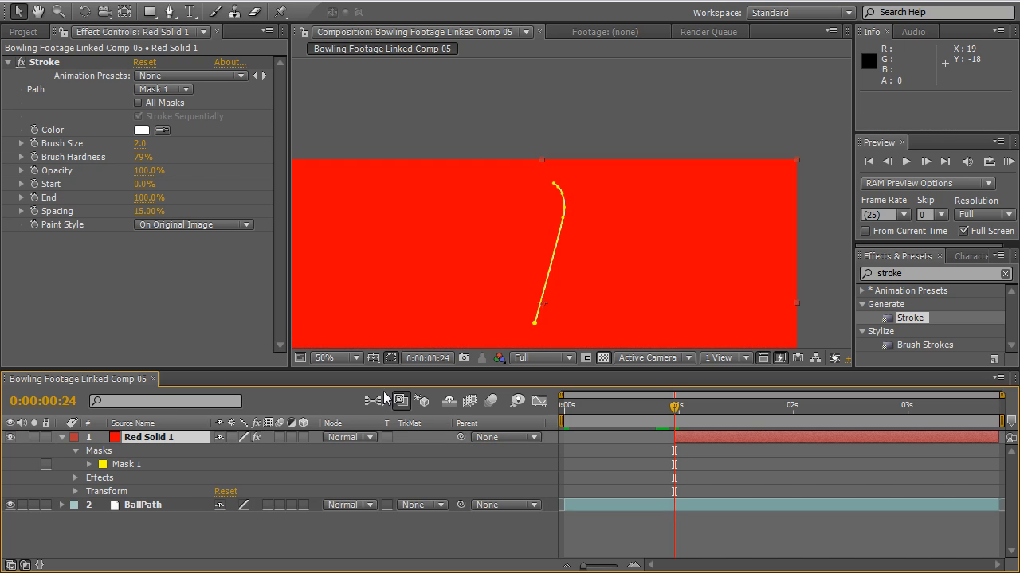
mouse_move(303, 150)
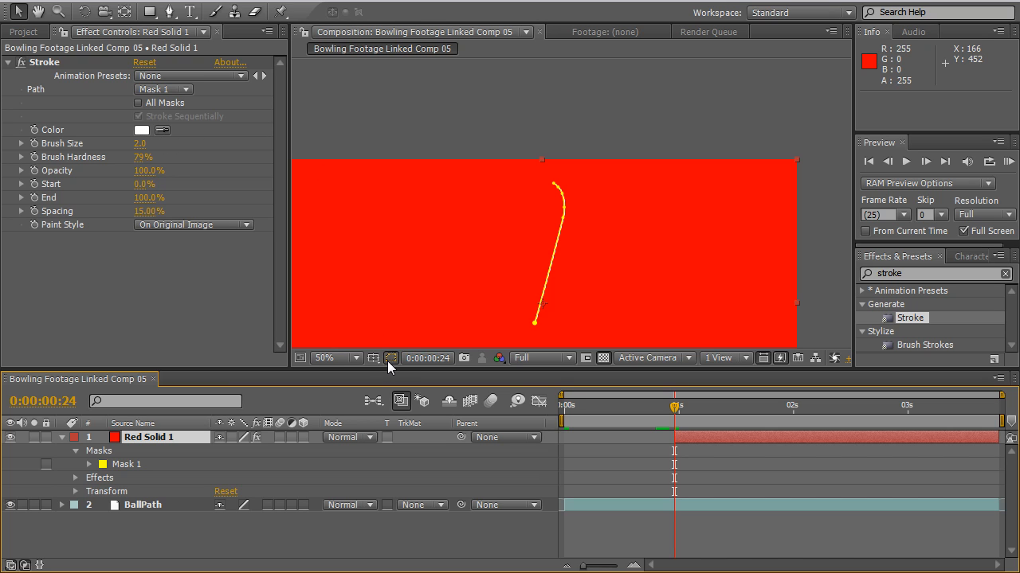
mouse_move(390, 357)
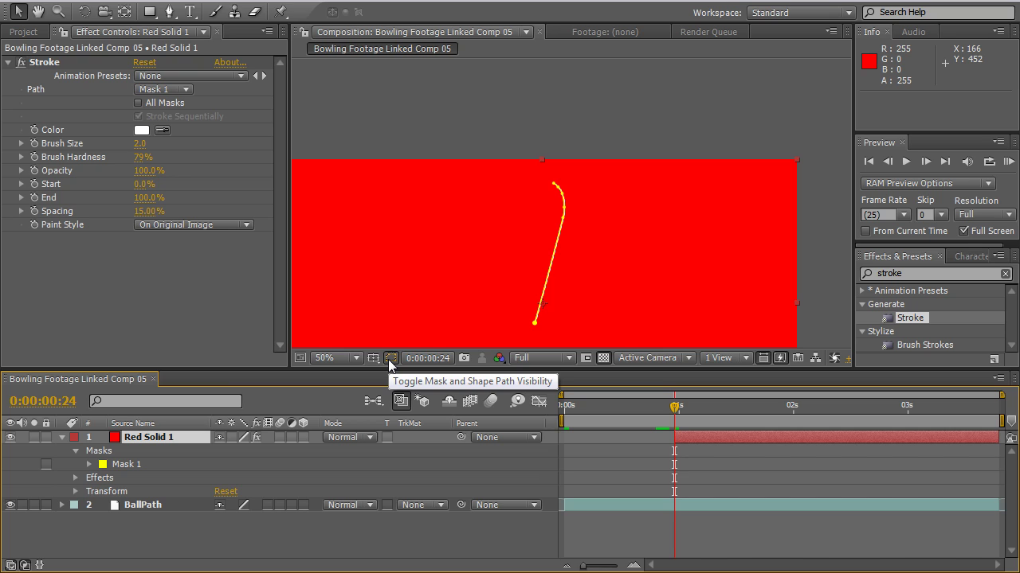
Step: Turn off mask path visibility so the outline no longer shows in the composition
left_click(389, 357)
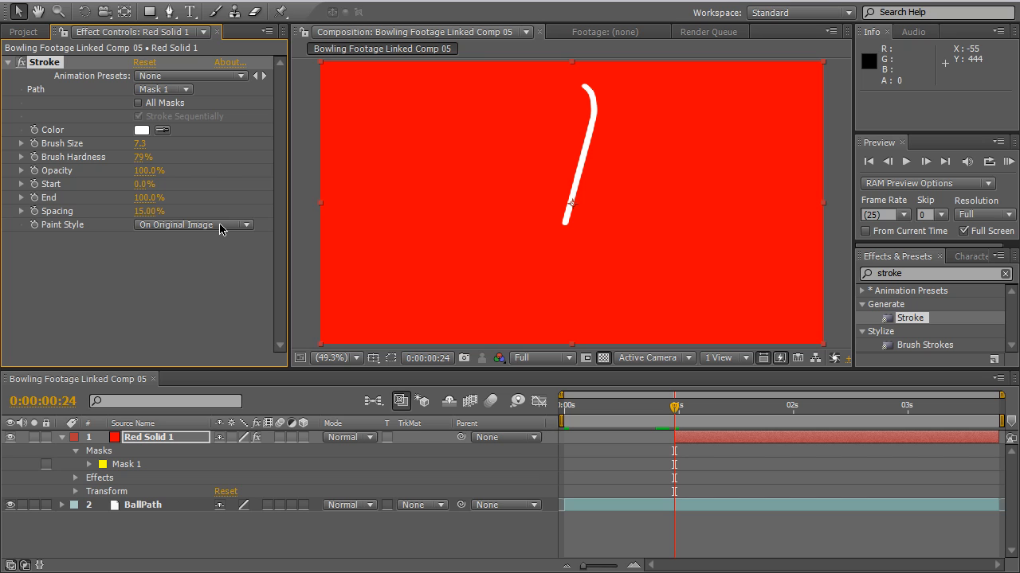
Step: Set the Stroke Paint Style to Reveal Original Image
left_click(192, 224)
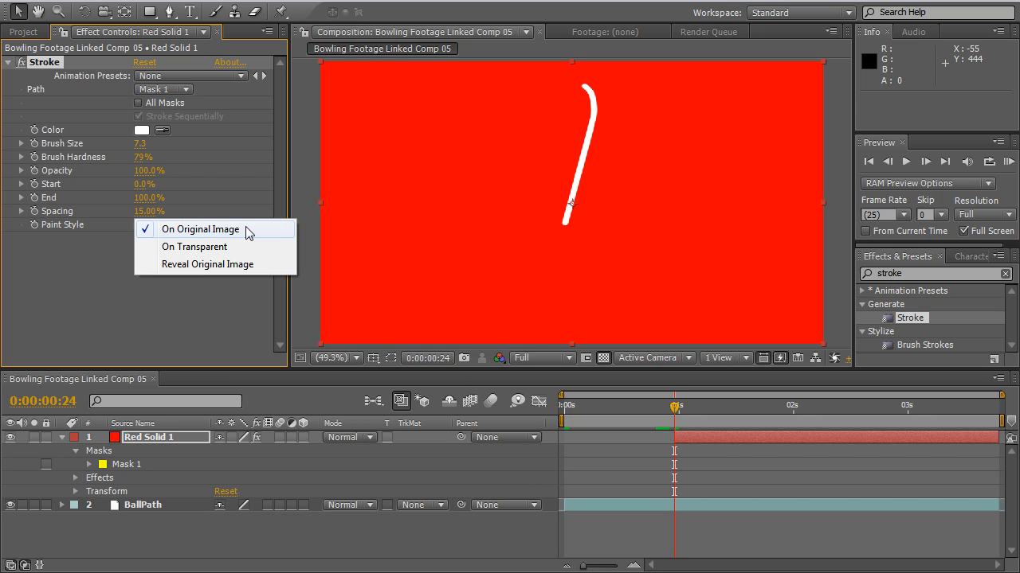
mouse_move(245, 264)
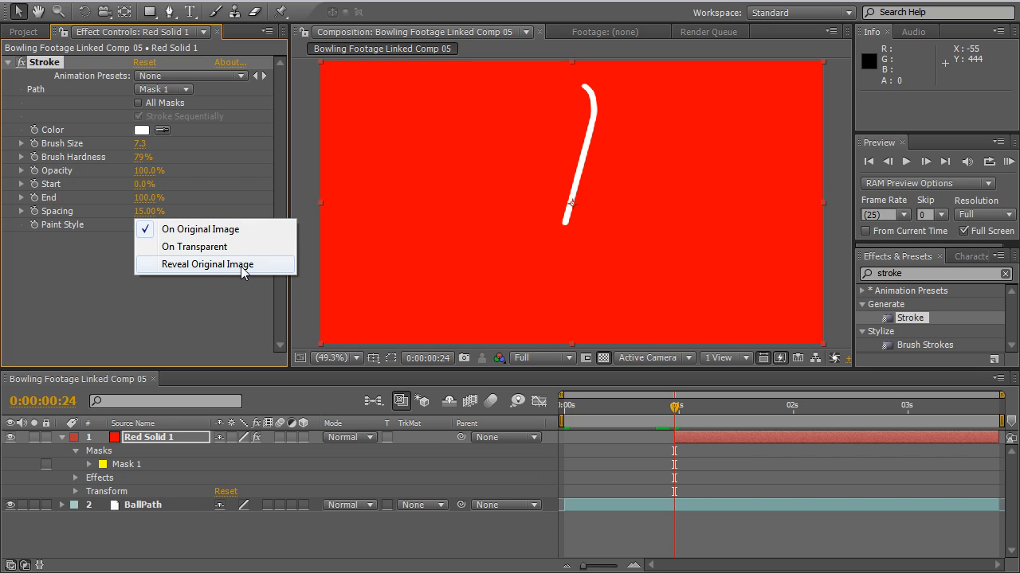
left_click(208, 264)
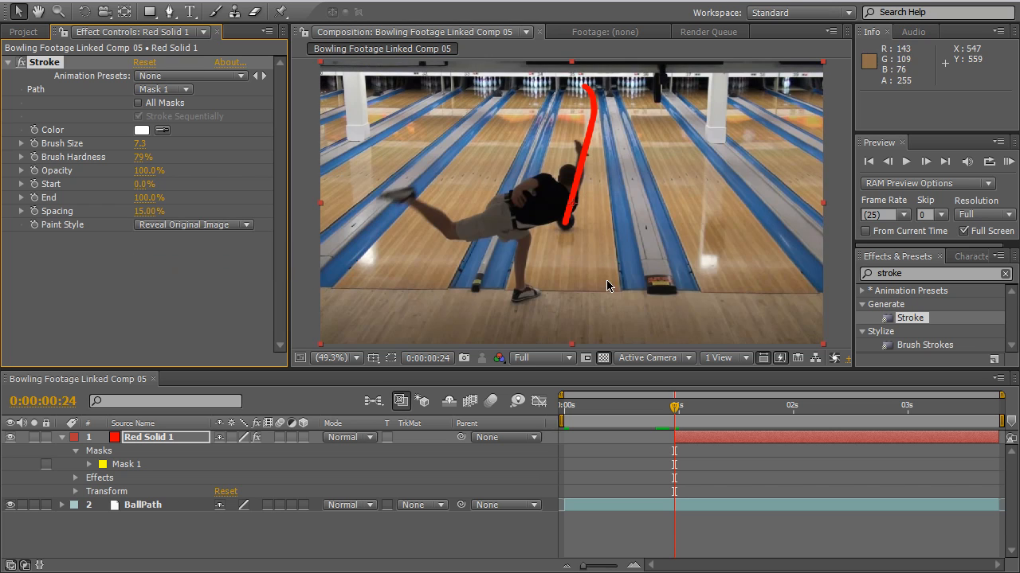
mouse_move(588, 108)
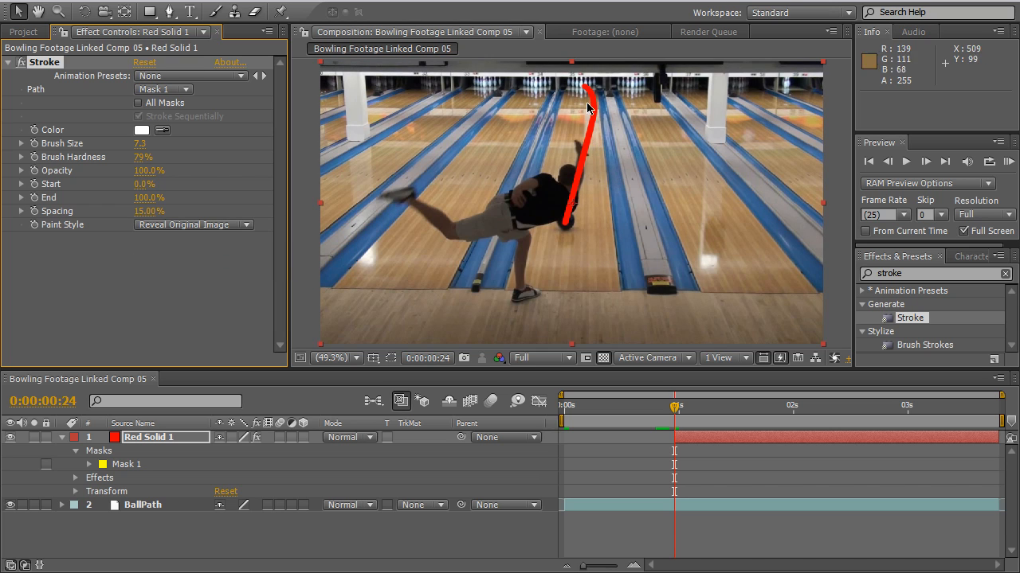
mouse_move(562, 188)
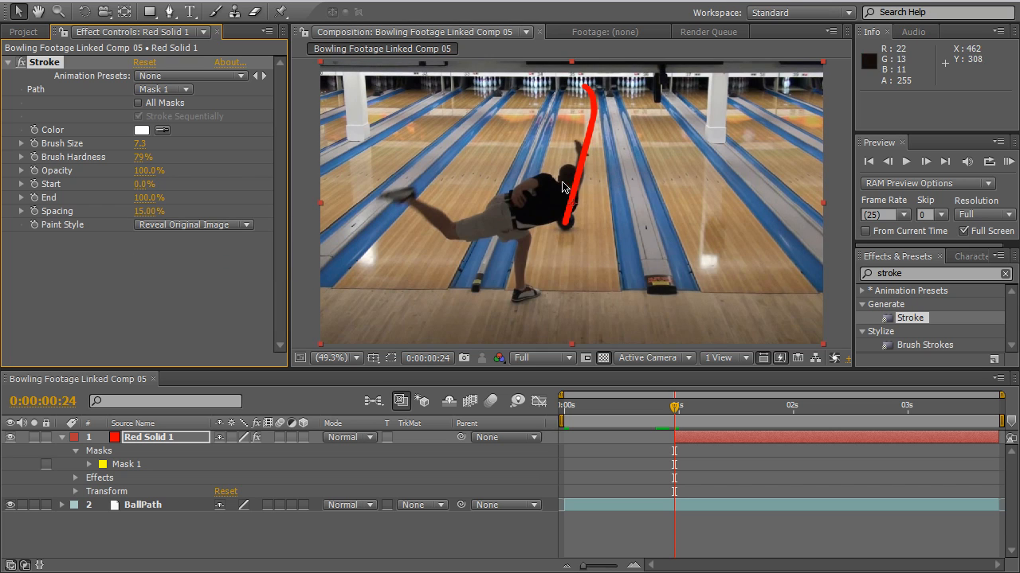
mouse_move(385, 434)
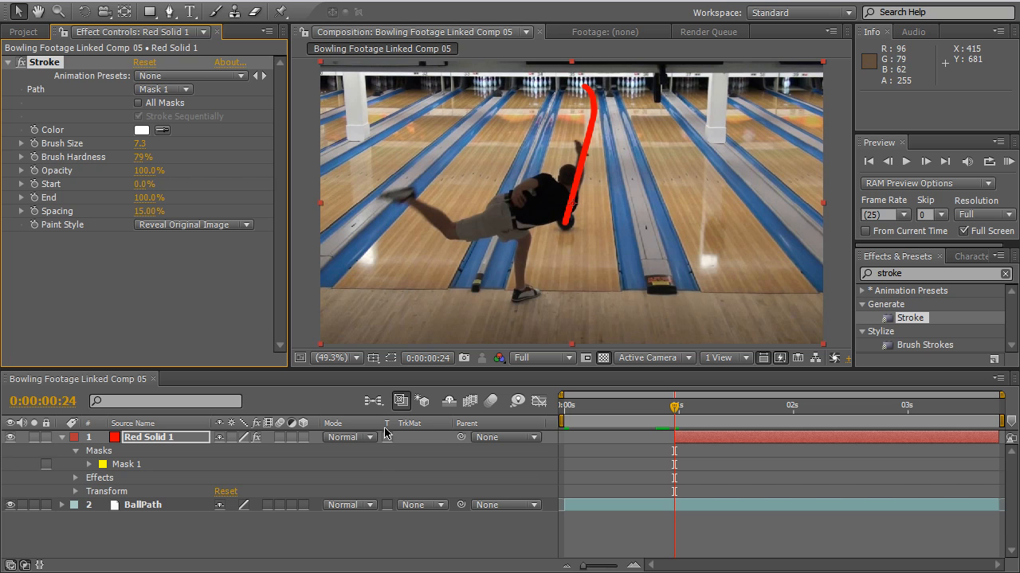
Step: Change Red Solid 1's blending Mode to Multiply
left_click(349, 437)
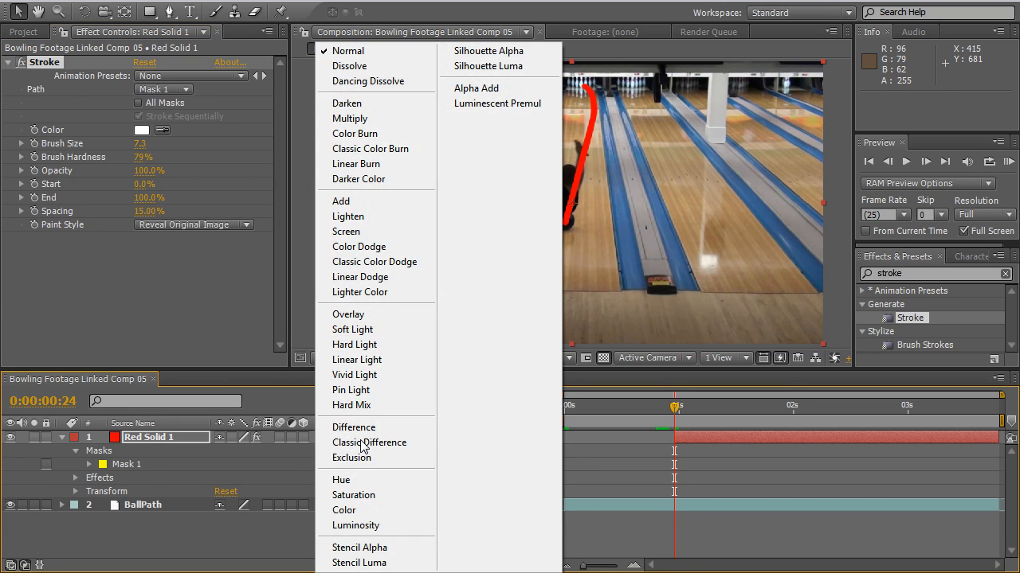
left_click(345, 50)
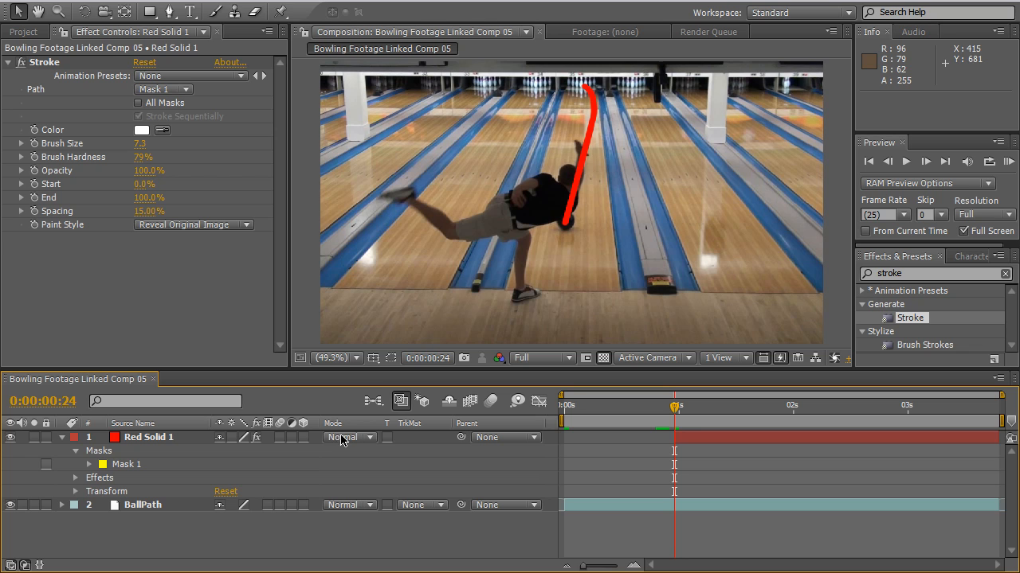
left_click(347, 437)
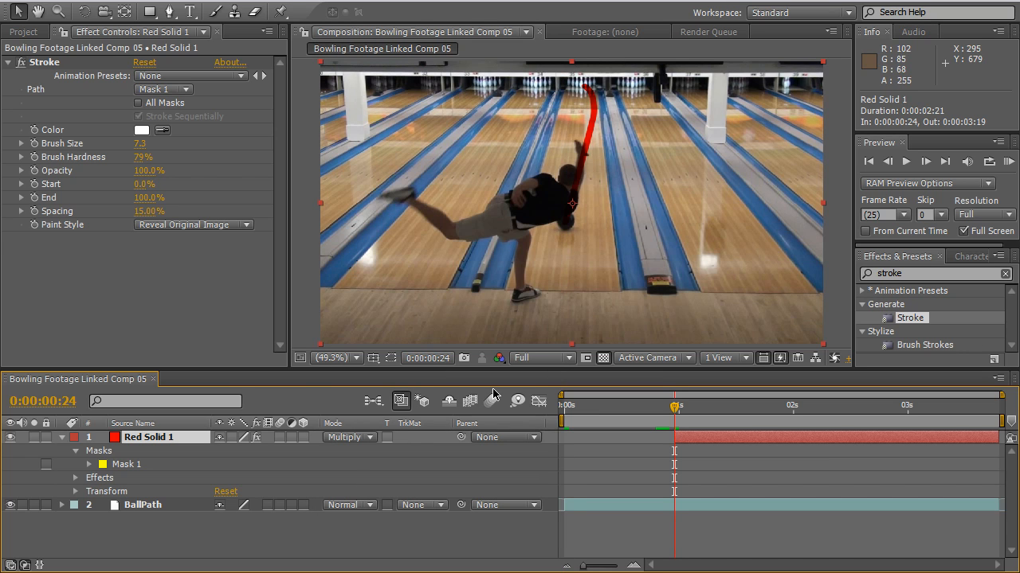
mouse_move(555, 392)
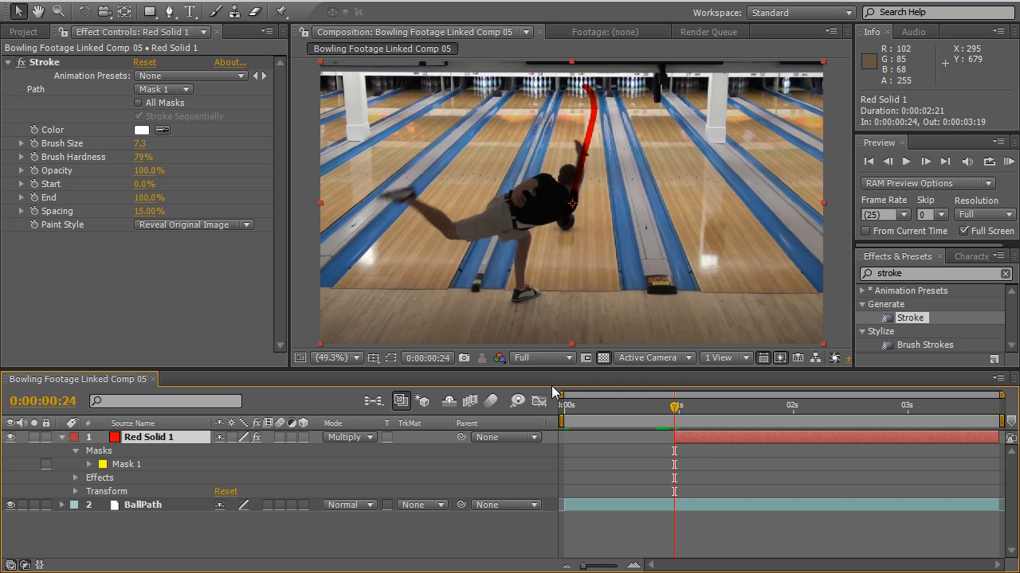
mouse_move(675, 412)
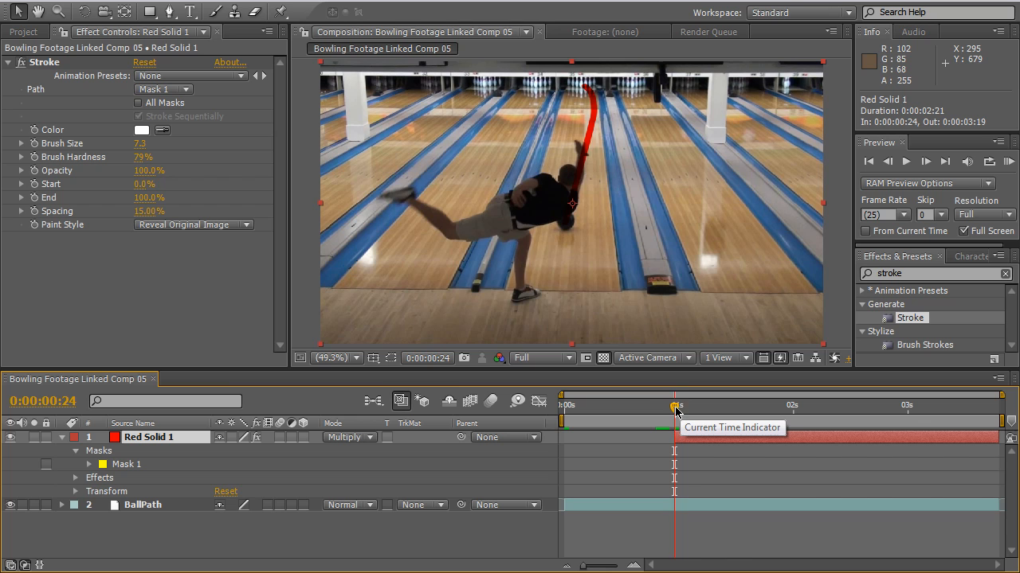
Step: Scrub later into the clip to check the red line against the ball mid-roll
left_click_drag(674, 412, 774, 412)
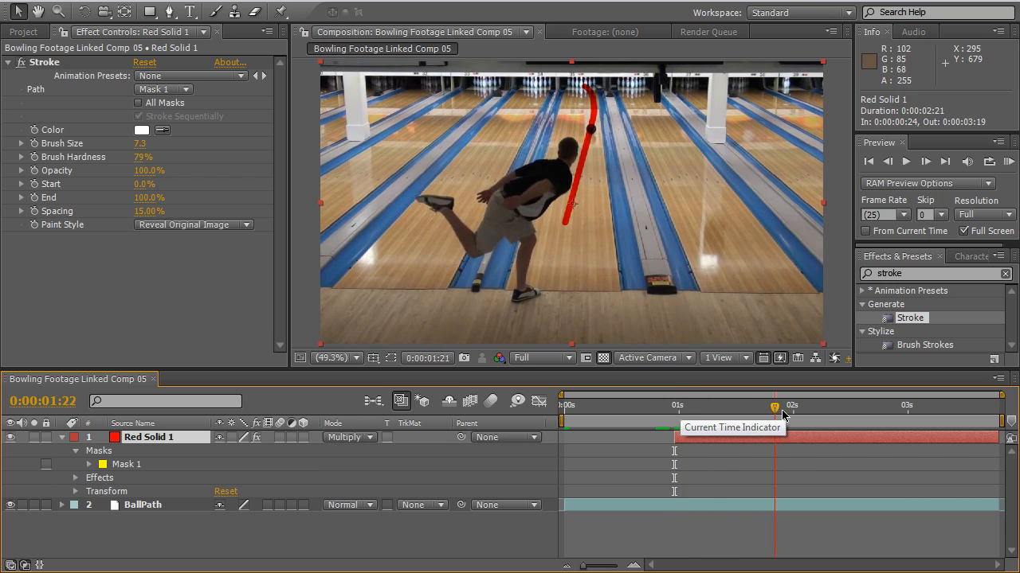
left_click_drag(774, 417, 917, 418)
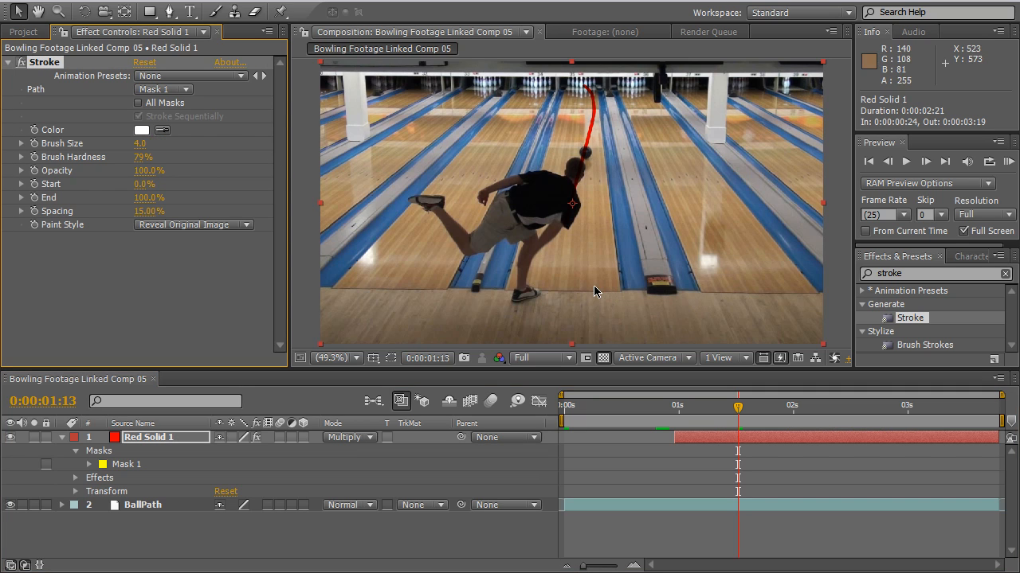
mouse_move(567, 232)
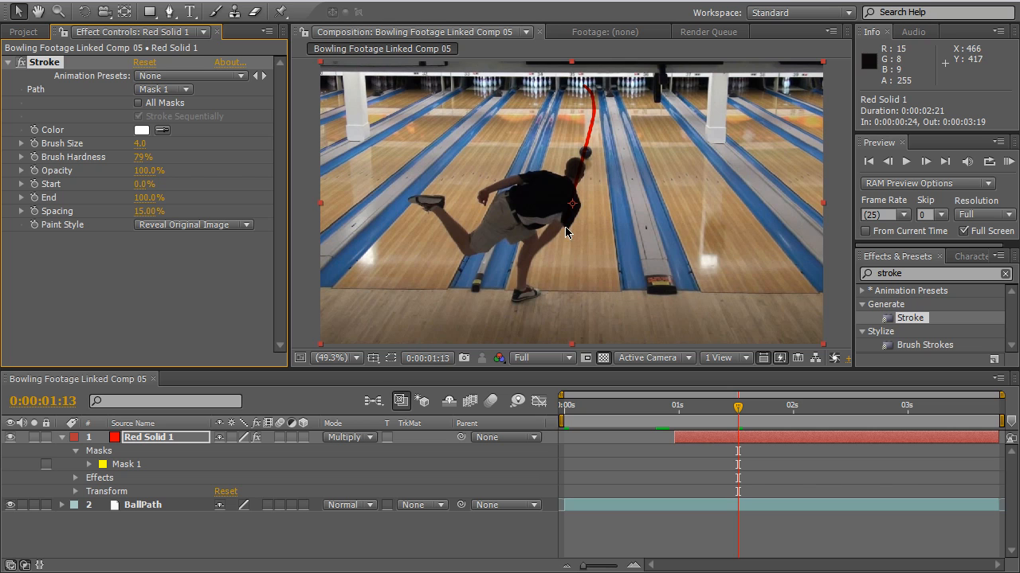
mouse_move(587, 162)
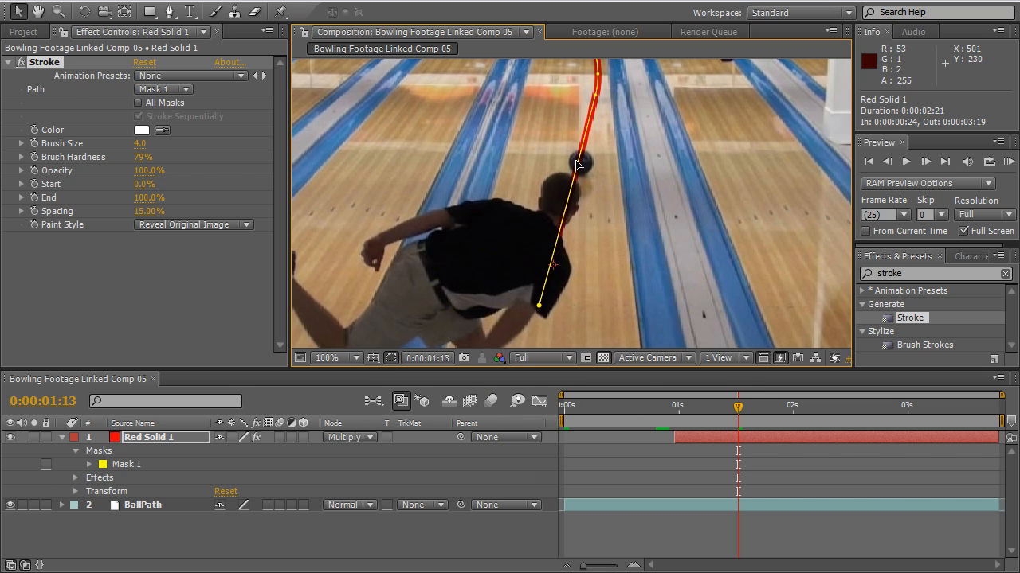
Step: Add Pen-tool vertices to Mask 1 down the lane, then return to frame 24 with the path shown
left_click(169, 11)
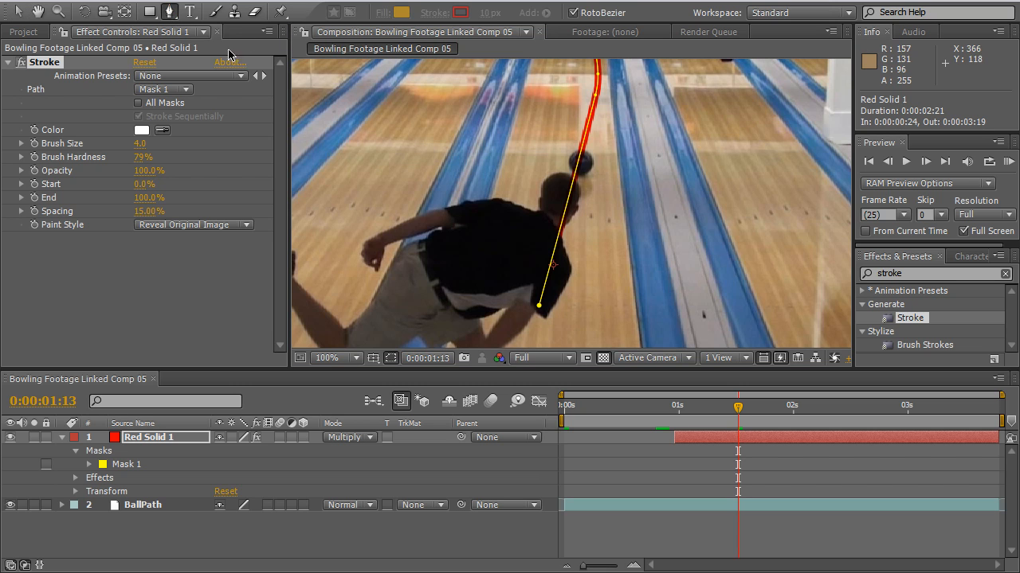
mouse_move(580, 167)
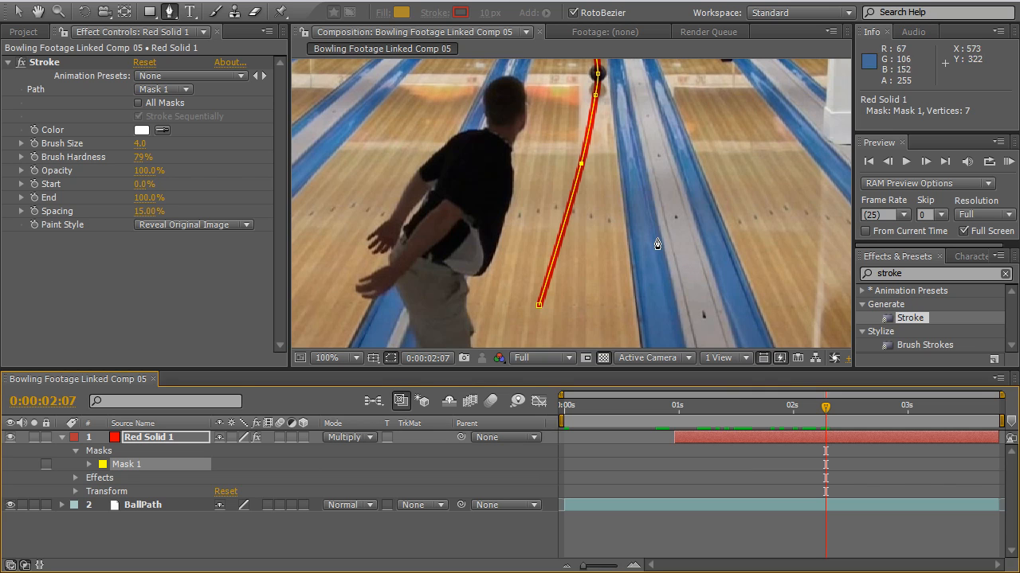
left_click(325, 357)
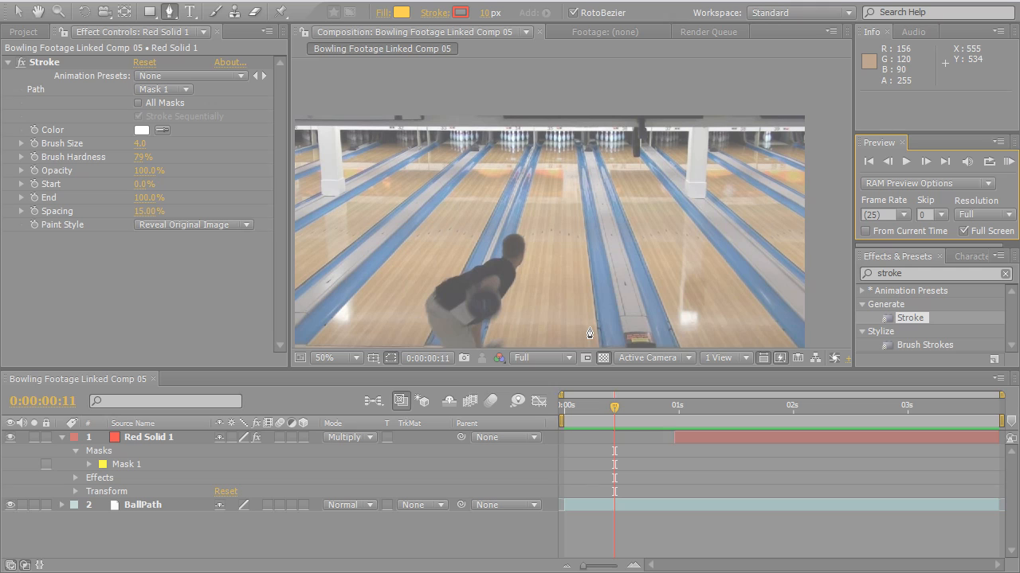
left_click(674, 405)
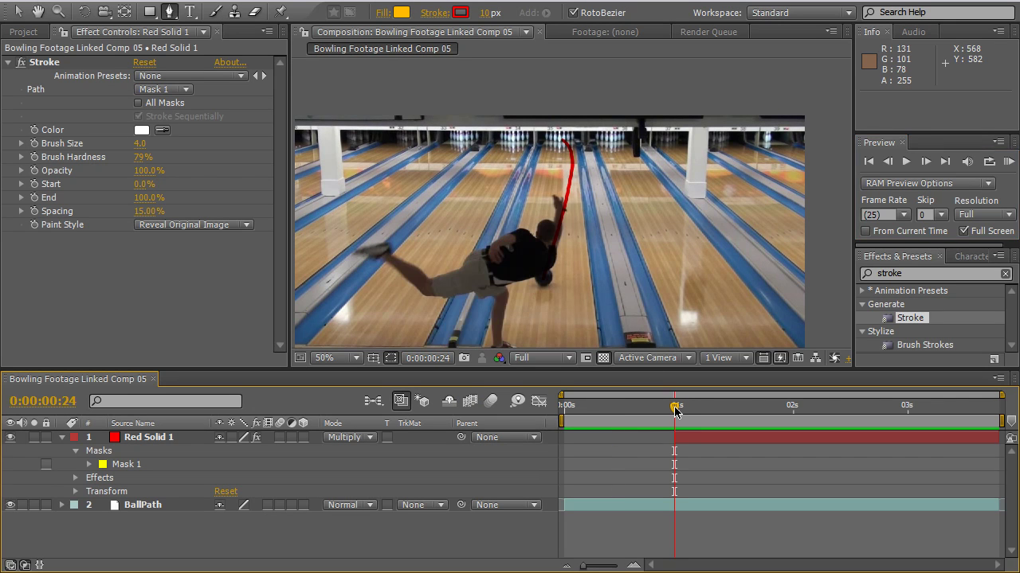
left_click(148, 436)
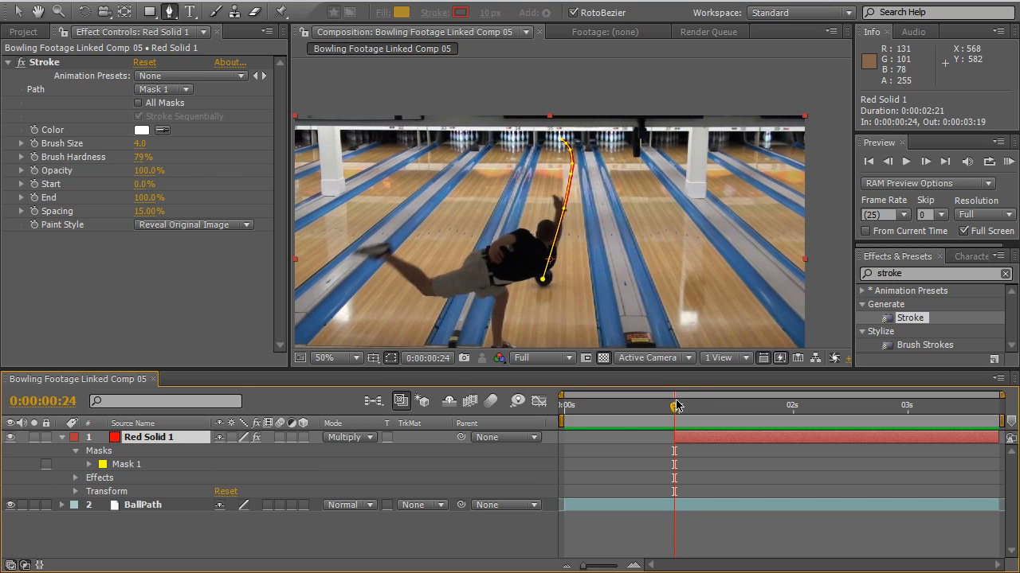
Step: At the ball's release, set the Stroke effect's End value to 0%
left_click_drag(672, 407, 700, 406)
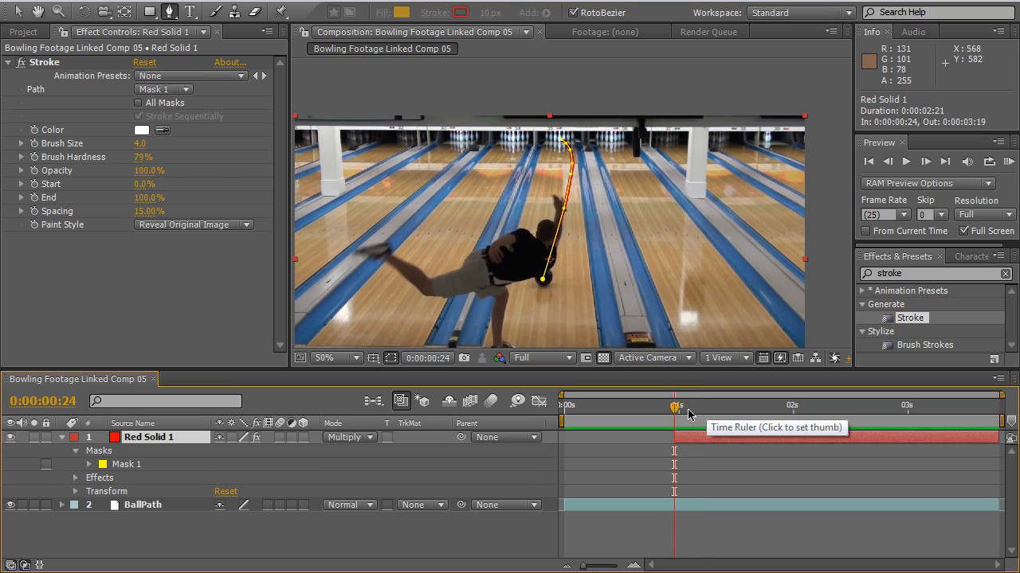
mouse_move(210, 466)
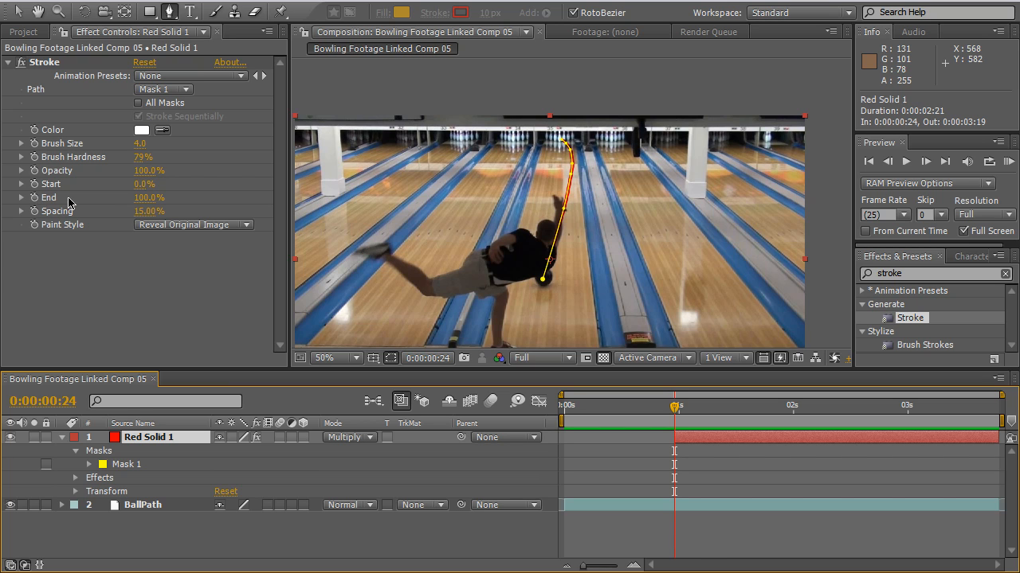
mouse_move(35, 200)
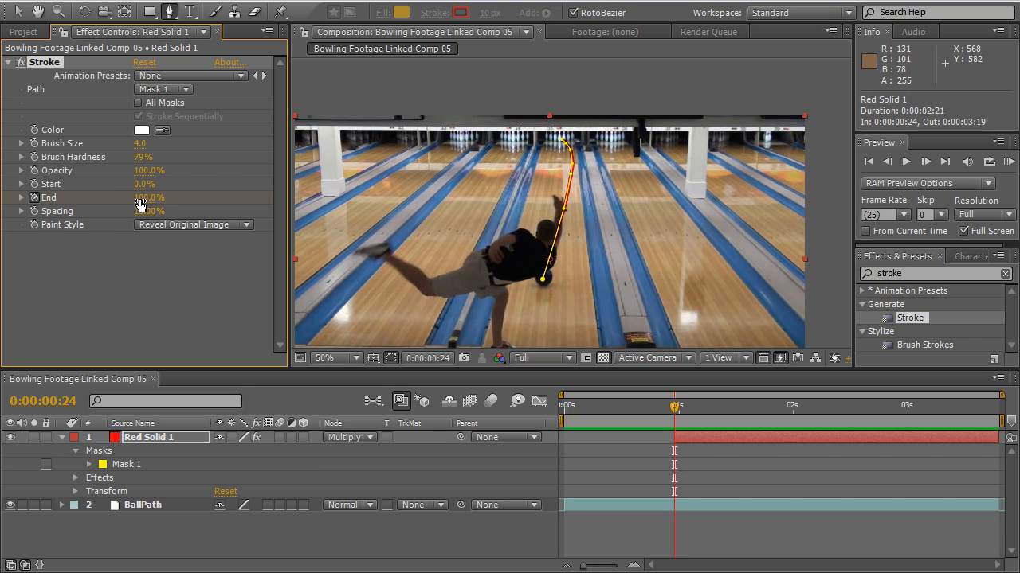
double_click(146, 198)
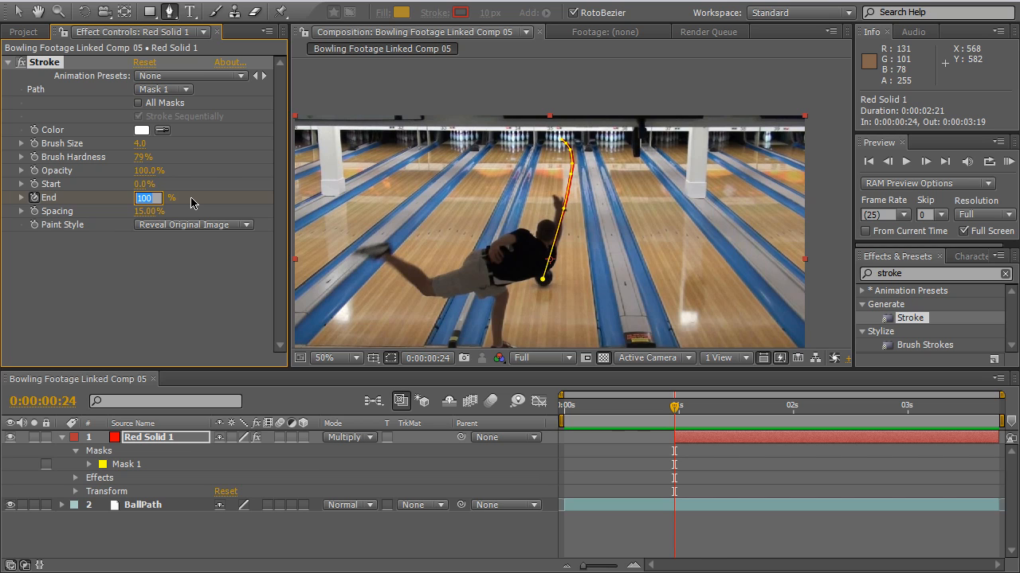
type("0%")
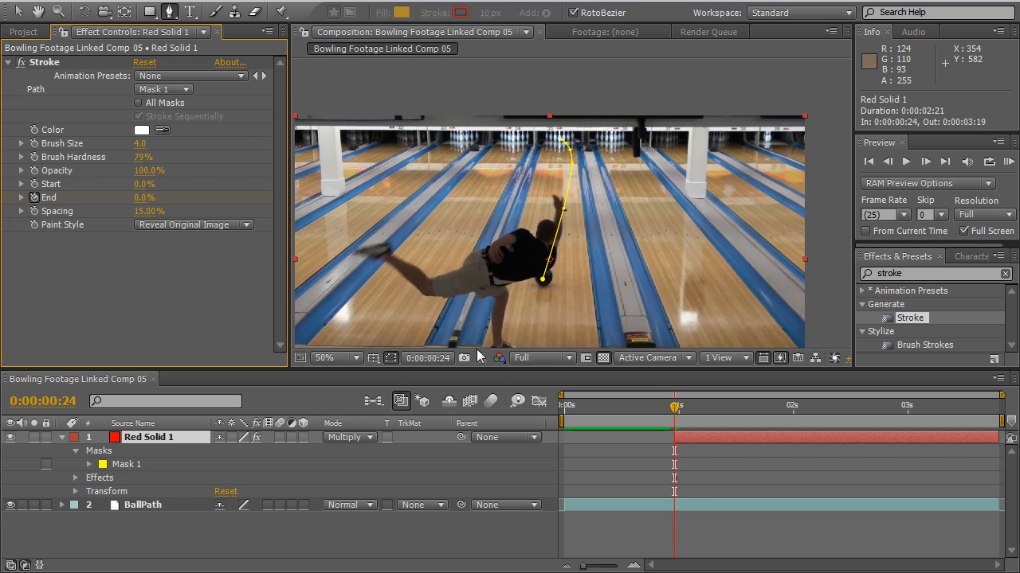
Step: Keyframe End at 0%, reveal only animating properties, and move to about 3:04
left_click(390, 358)
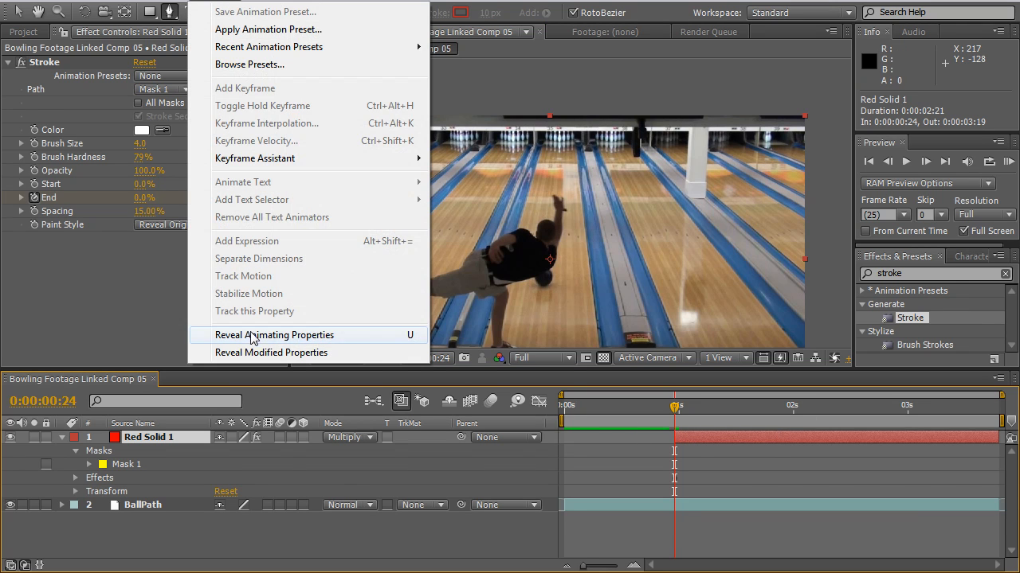
left_click(274, 334)
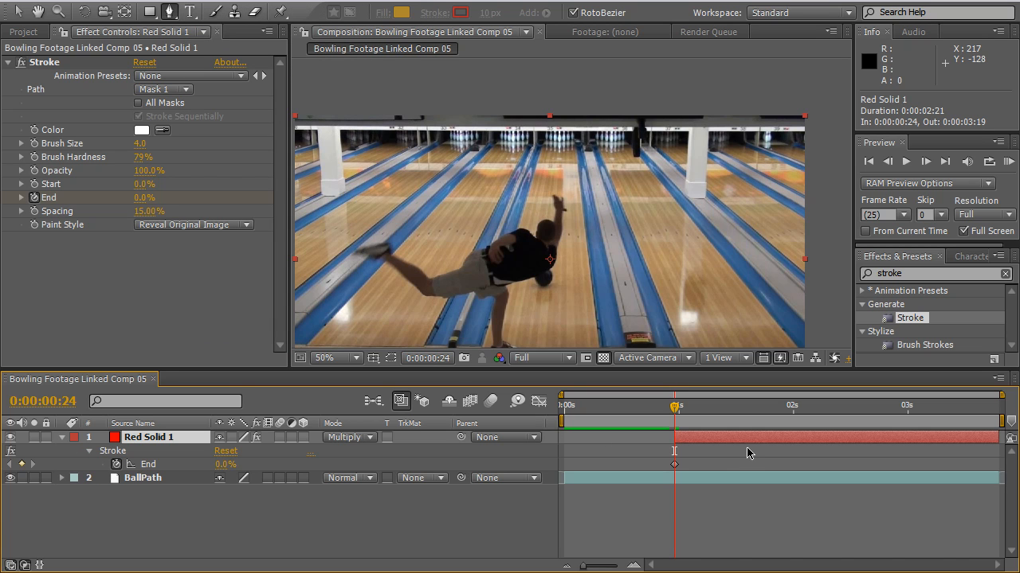
mouse_move(672, 413)
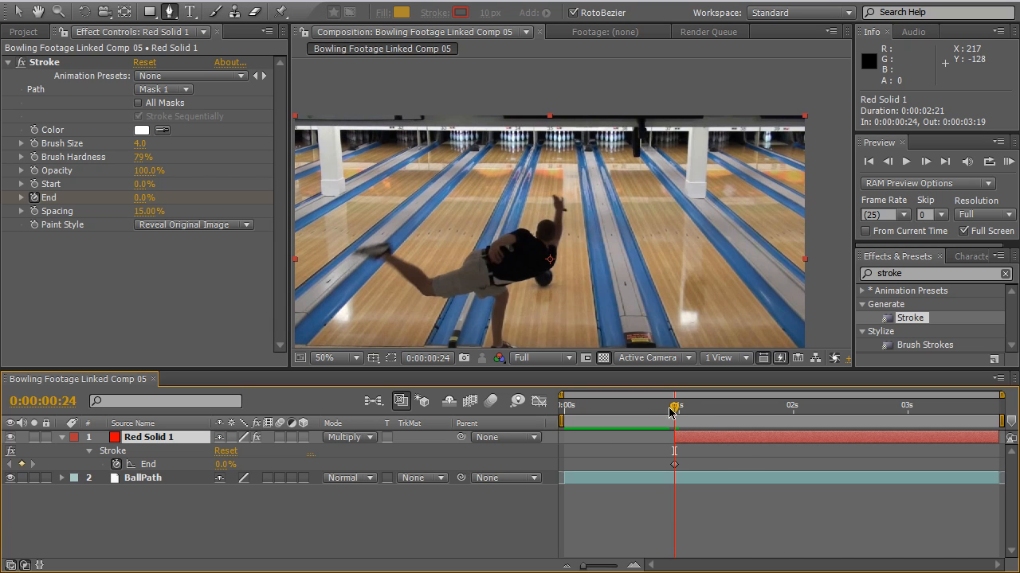
left_click_drag(675, 405, 741, 405)
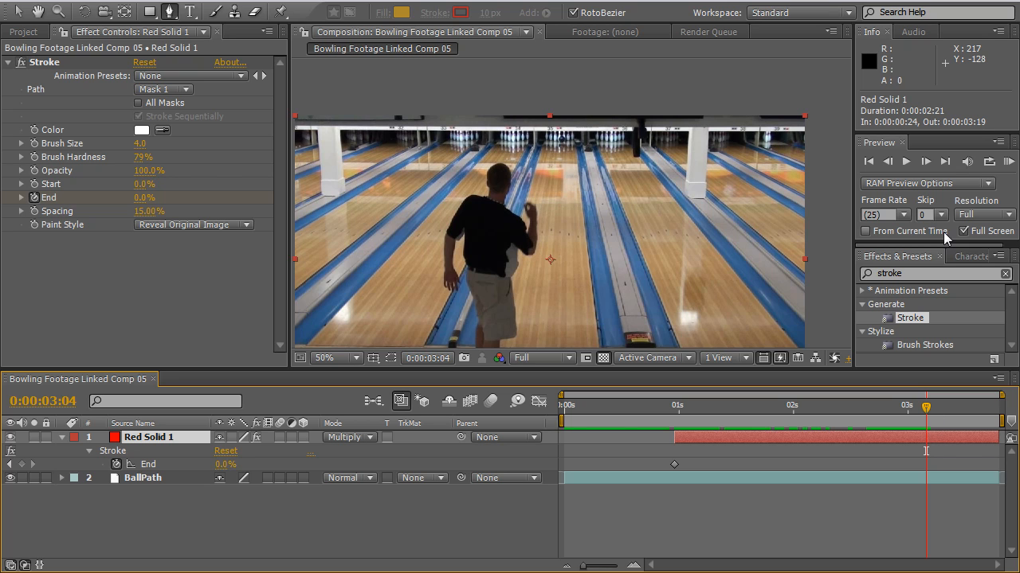
Step: At about 3:04, enter 100% for End to create the closing keyframe
left_click(906, 161)
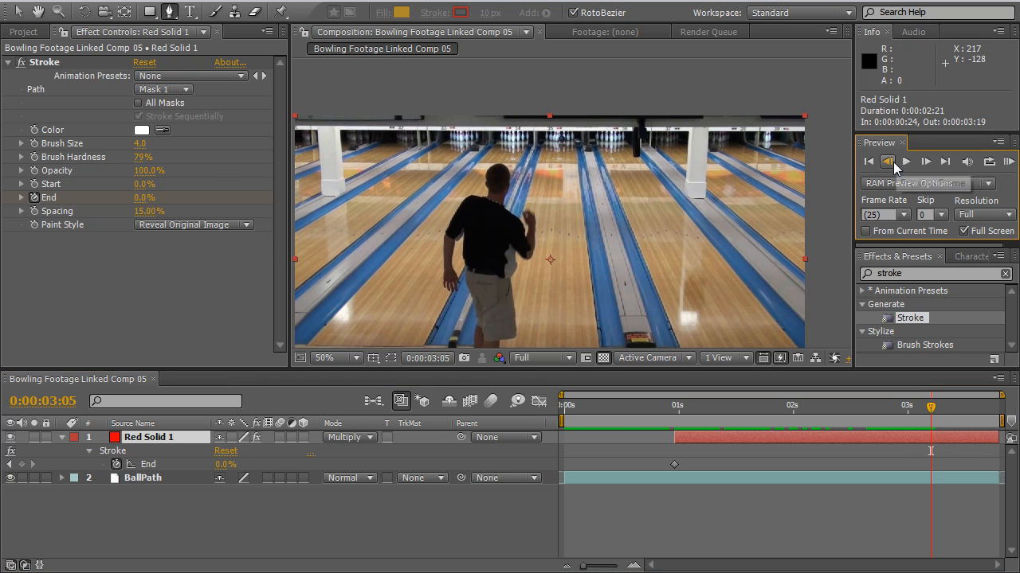
left_click(886, 161)
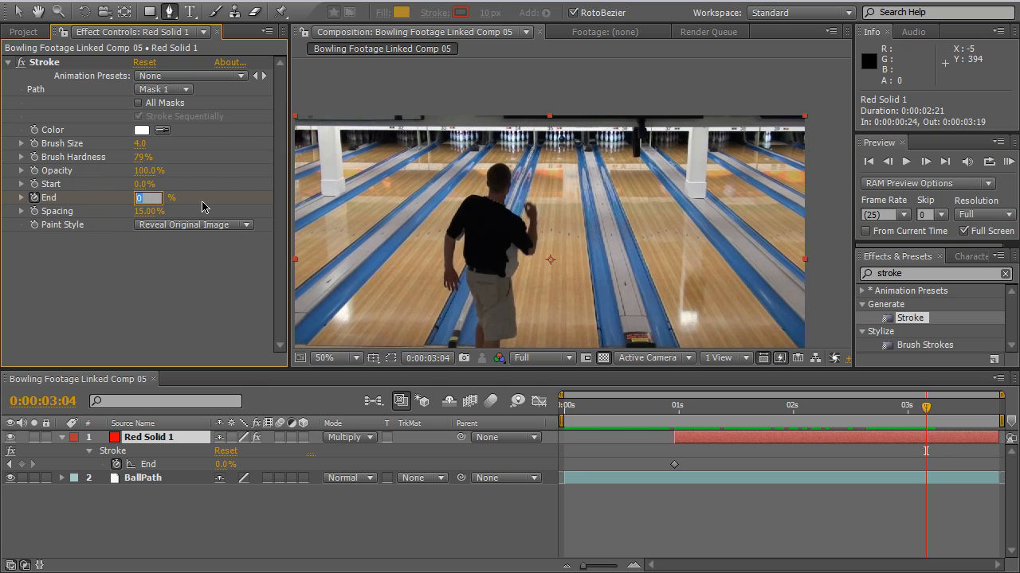
type("100")
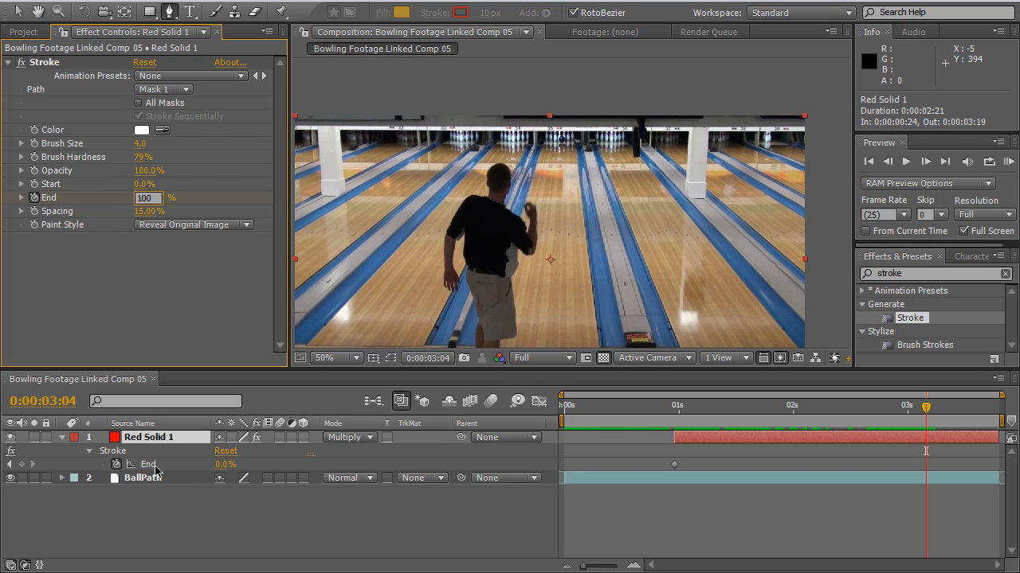
mouse_move(794, 465)
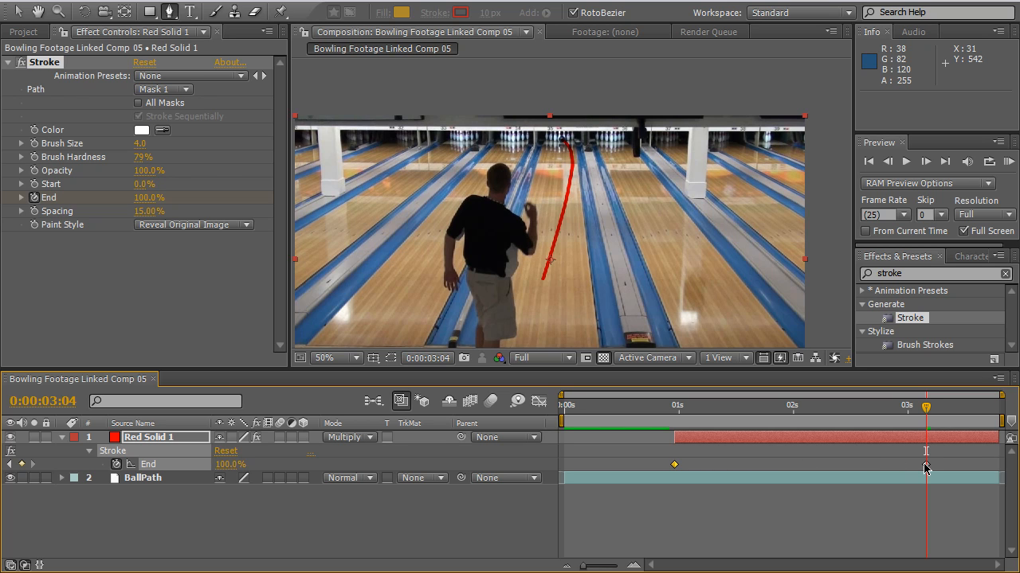
mouse_move(895, 468)
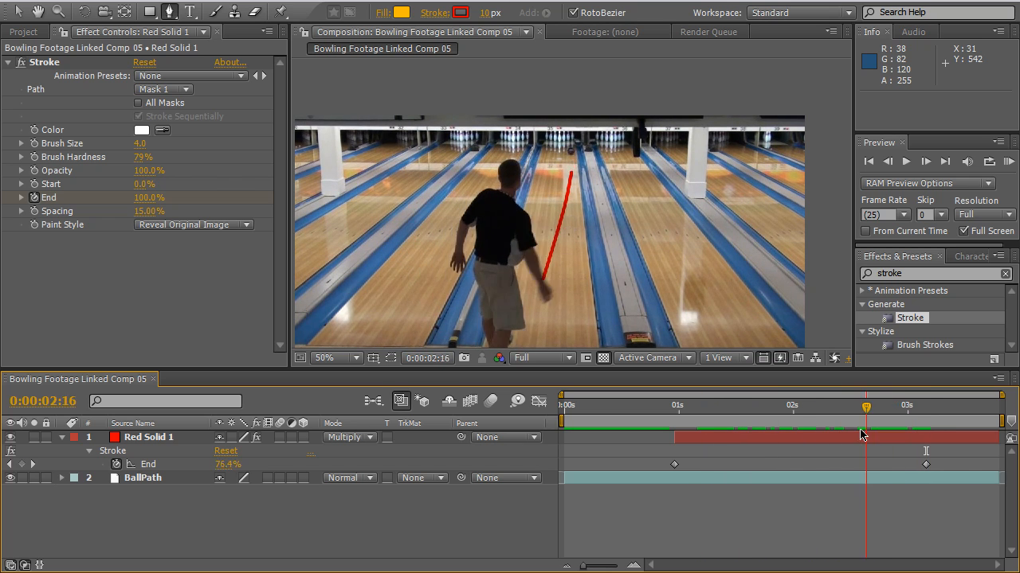
Step: At two seconds, scrub End to about 72% so the line's tip reaches the ball
left_click_drag(867, 416, 921, 416)
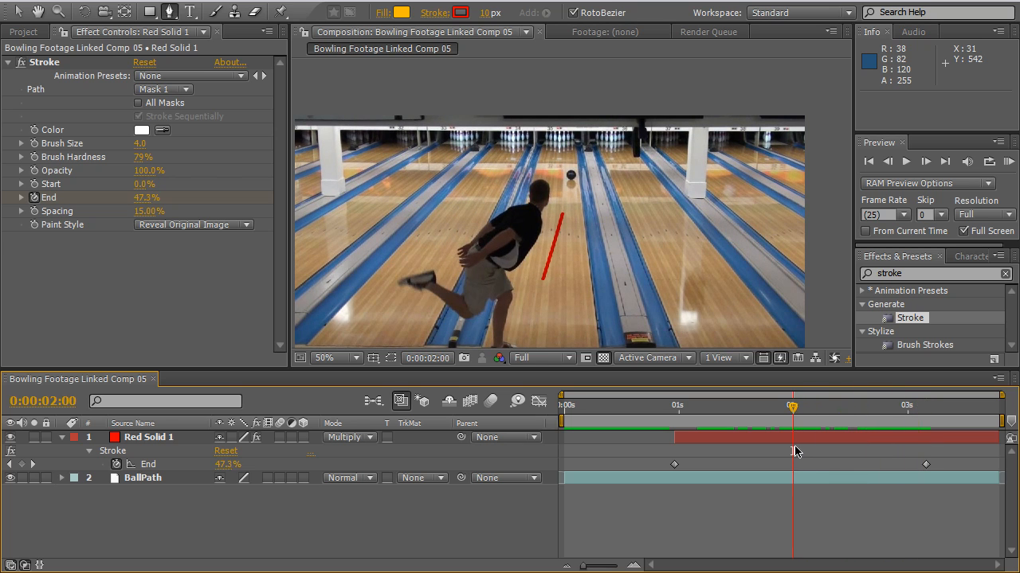
mouse_move(555, 235)
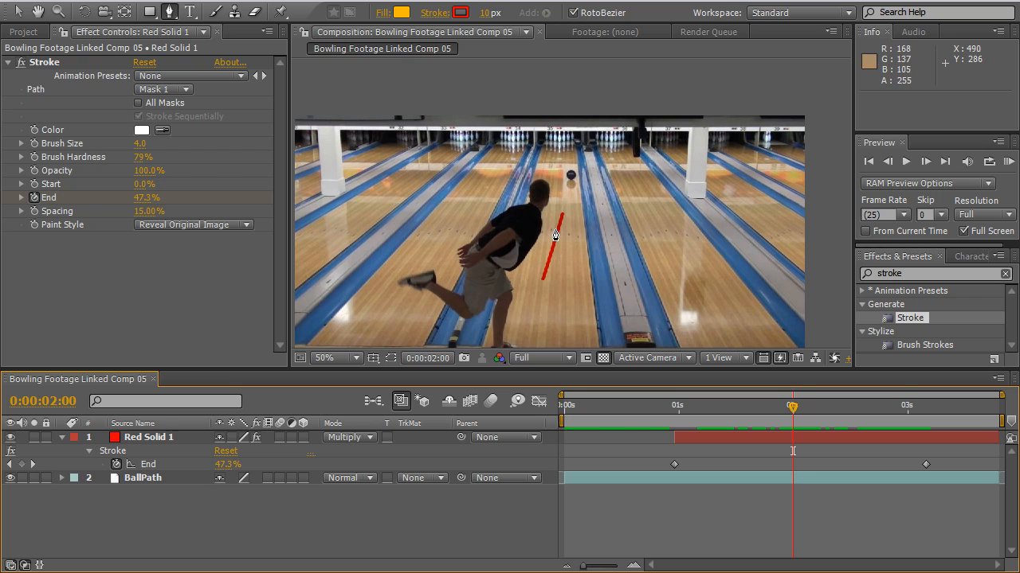
mouse_move(581, 234)
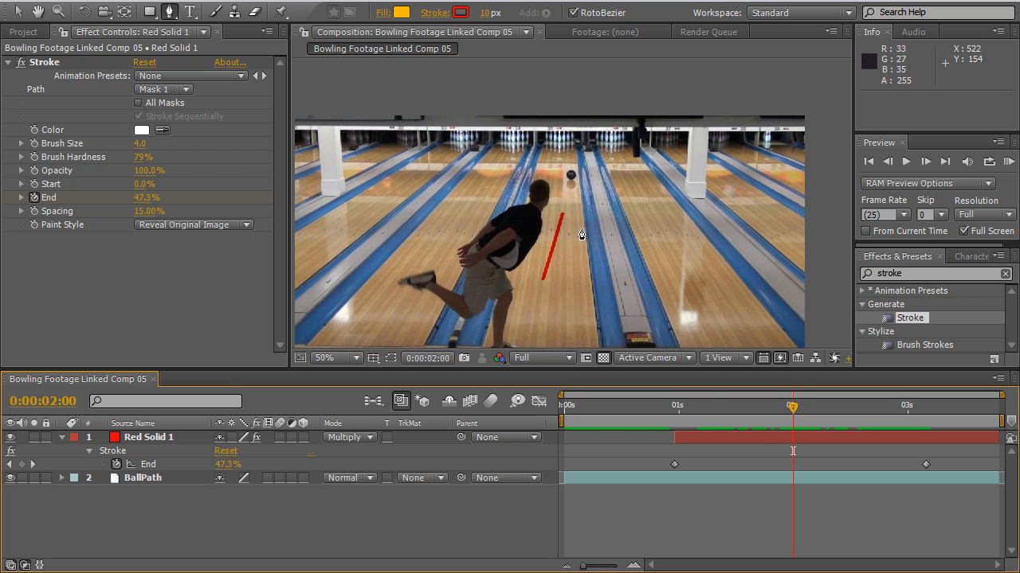
mouse_move(812, 431)
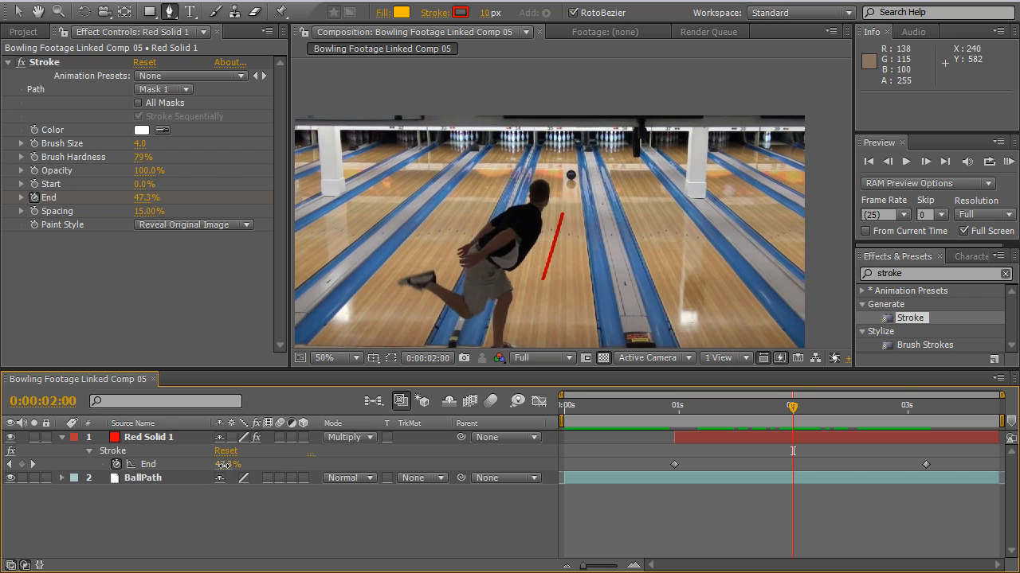
left_click_drag(231, 465, 239, 466)
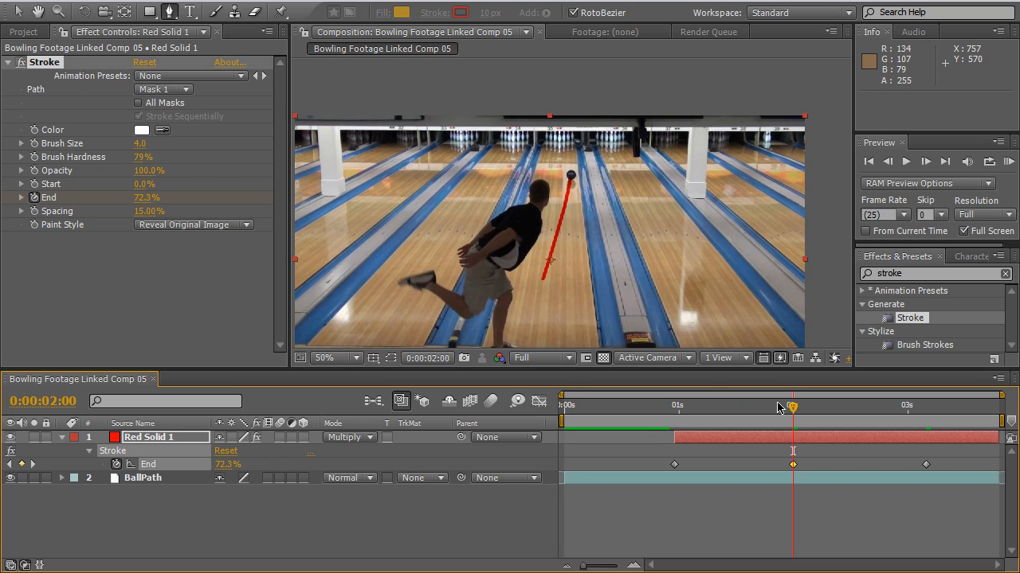
Step: Check later frames around 2:15 (End about 90%), then move back to about one second
left_click_drag(794, 406, 838, 406)
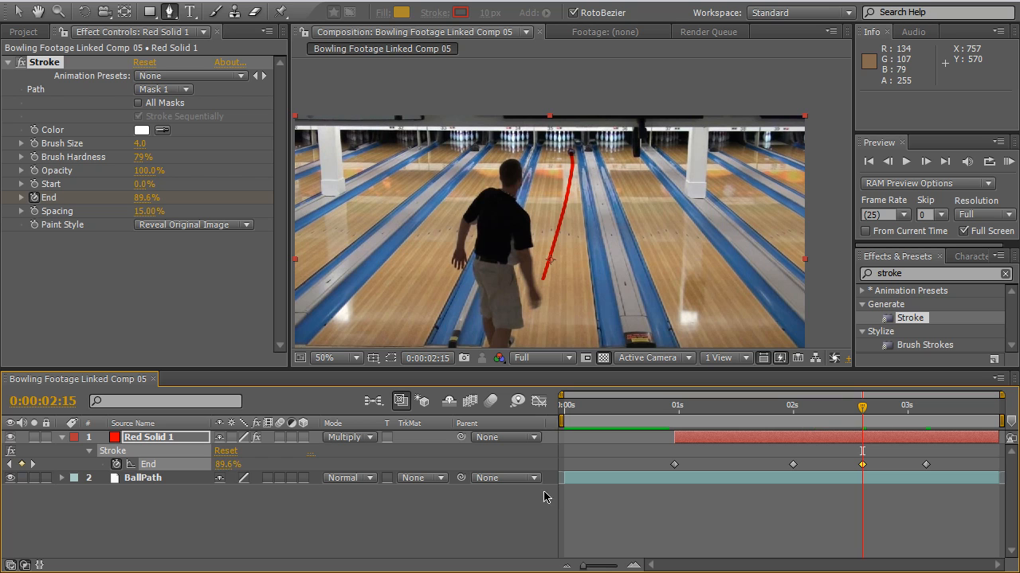
left_click(895, 407)
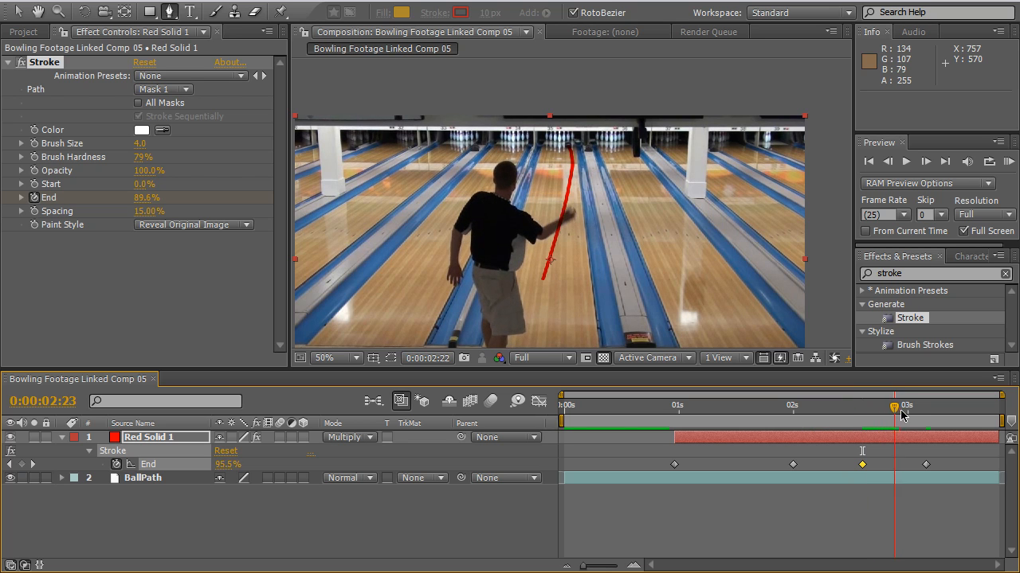
left_click_drag(895, 406, 908, 406)
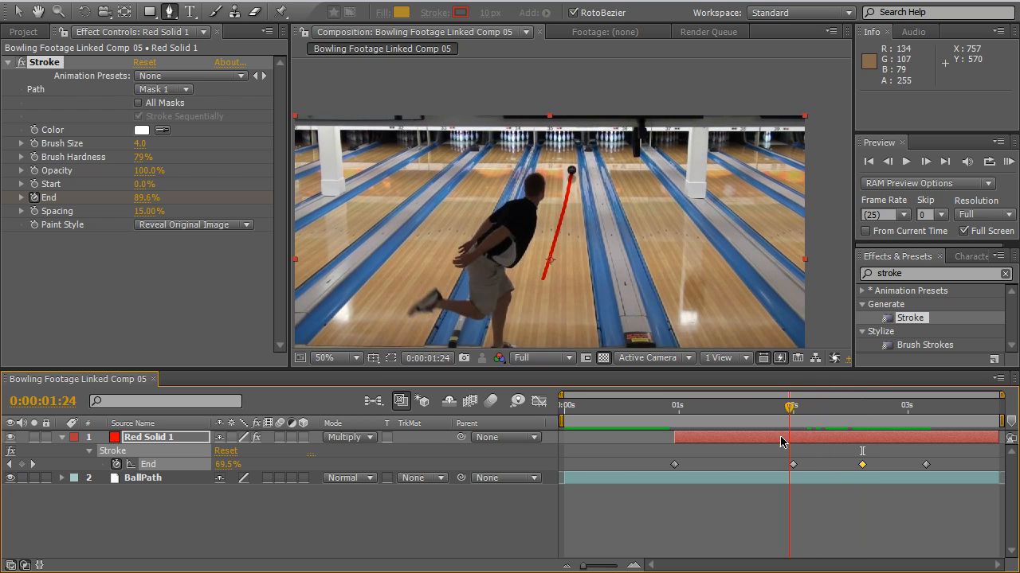
left_click_drag(790, 406, 726, 406)
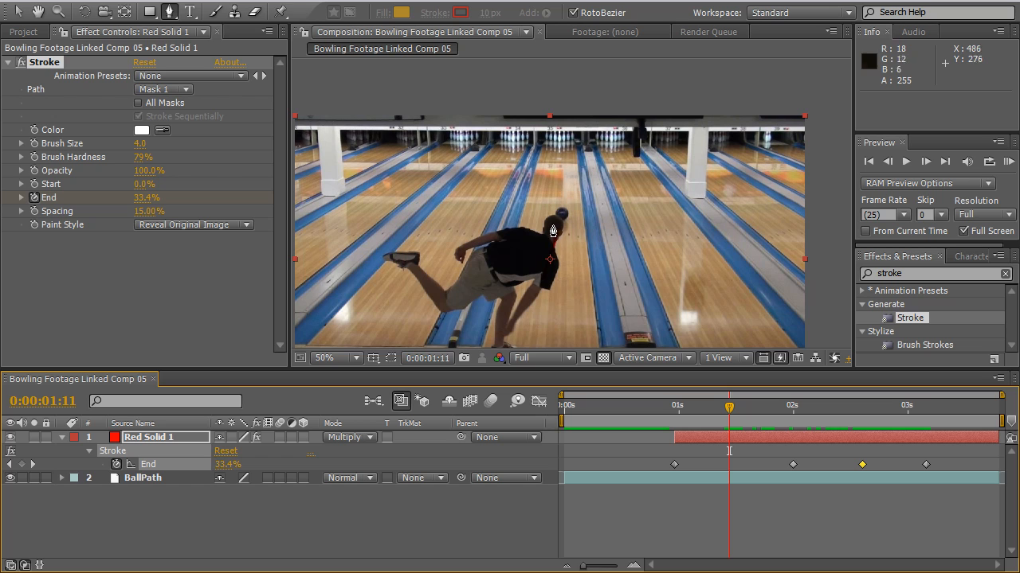
mouse_move(558, 249)
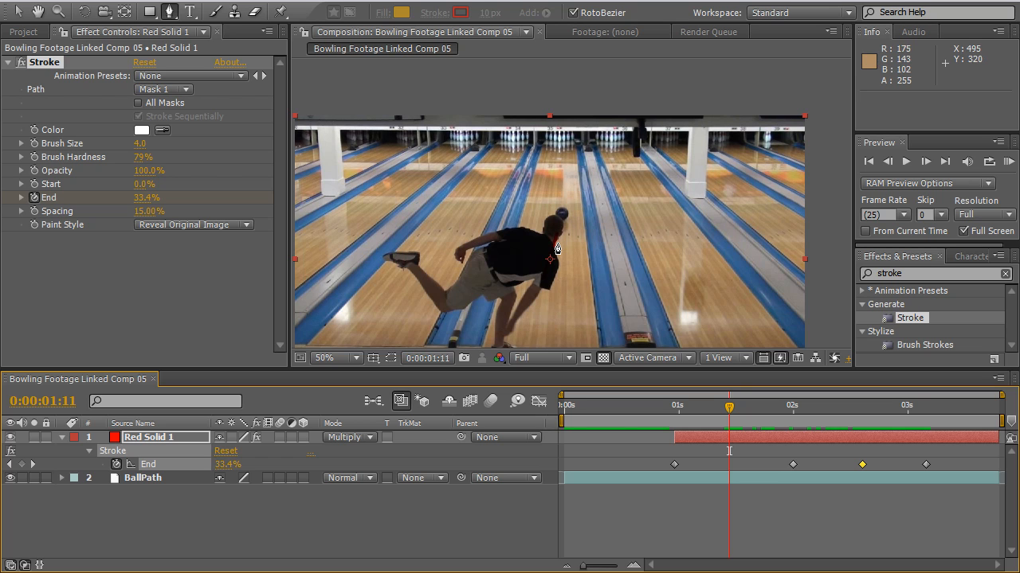
mouse_move(557, 236)
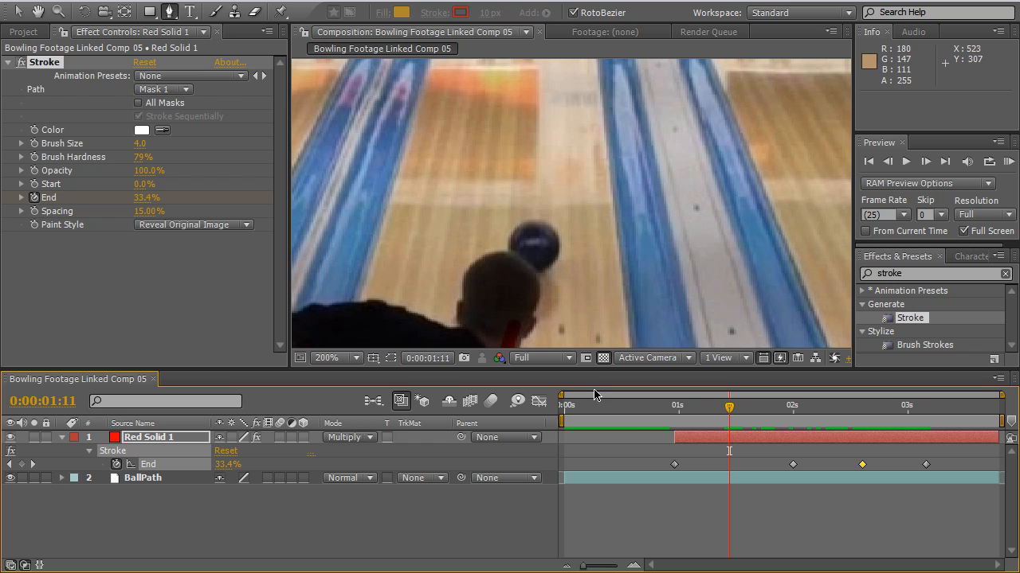
Step: Blend the red solid Normal while setting End to 45.4% at 1:11, then restore Multiply
left_click(349, 436)
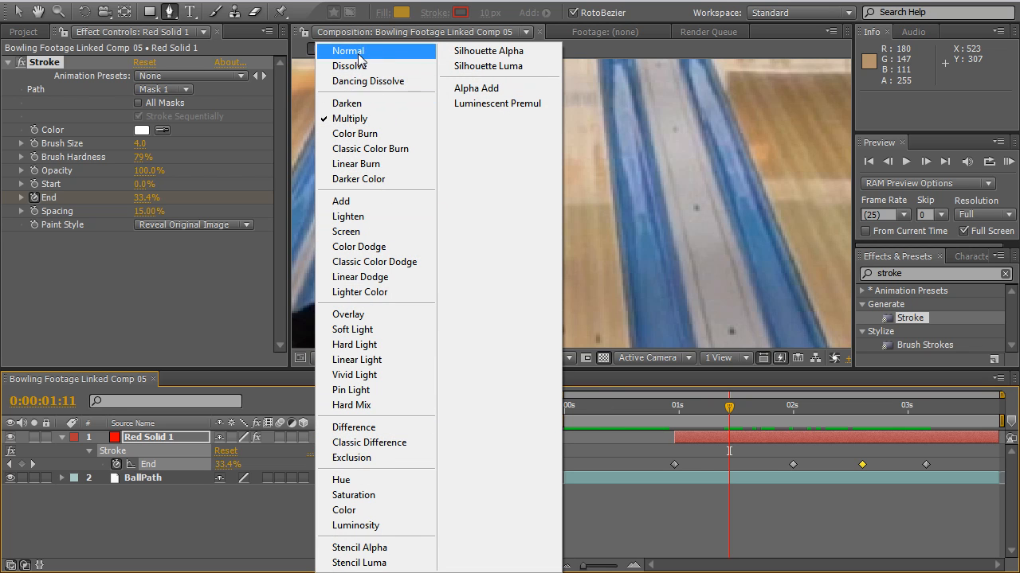
left_click(347, 51)
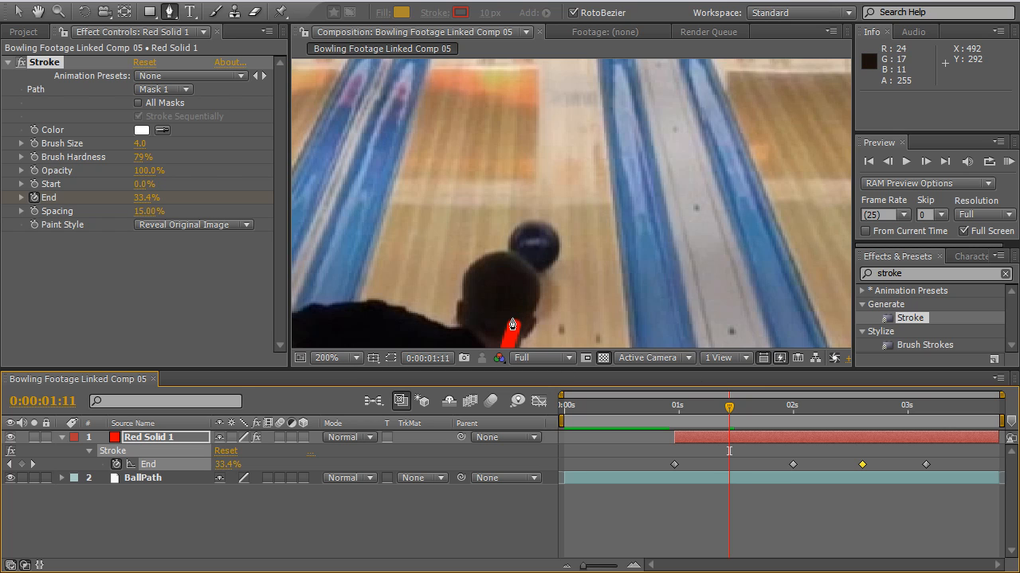
mouse_move(526, 327)
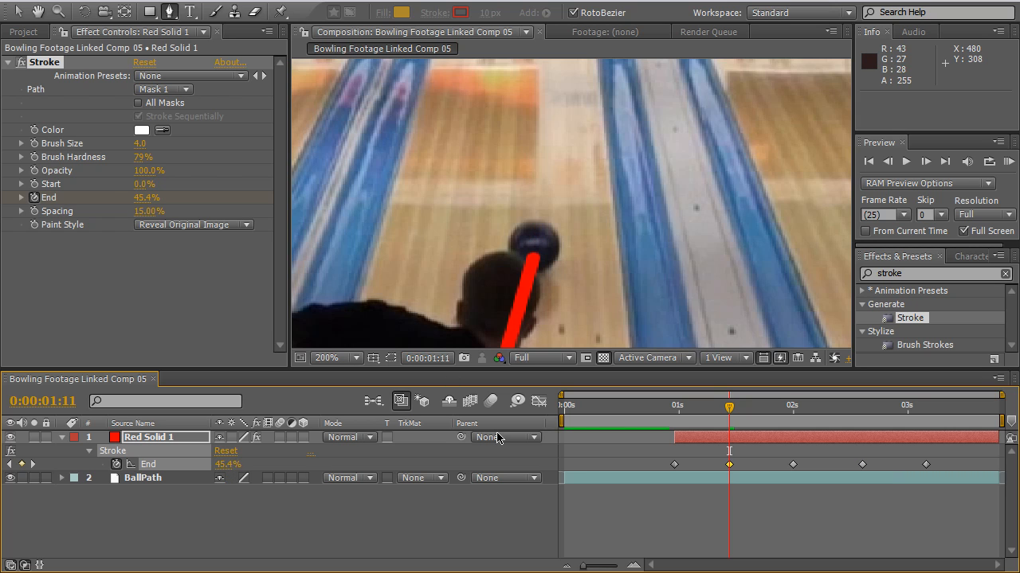
mouse_move(491, 395)
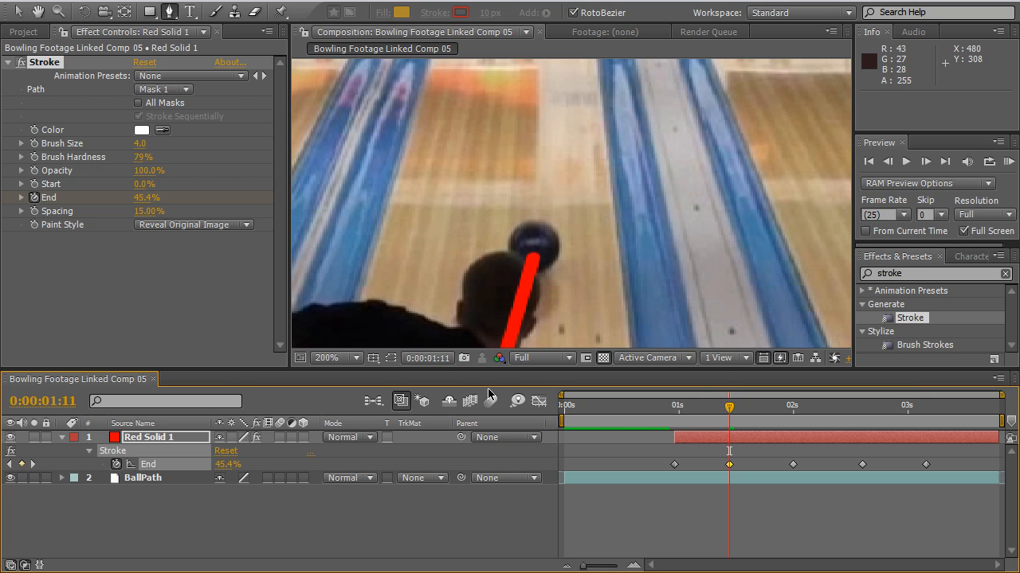
left_click(349, 436)
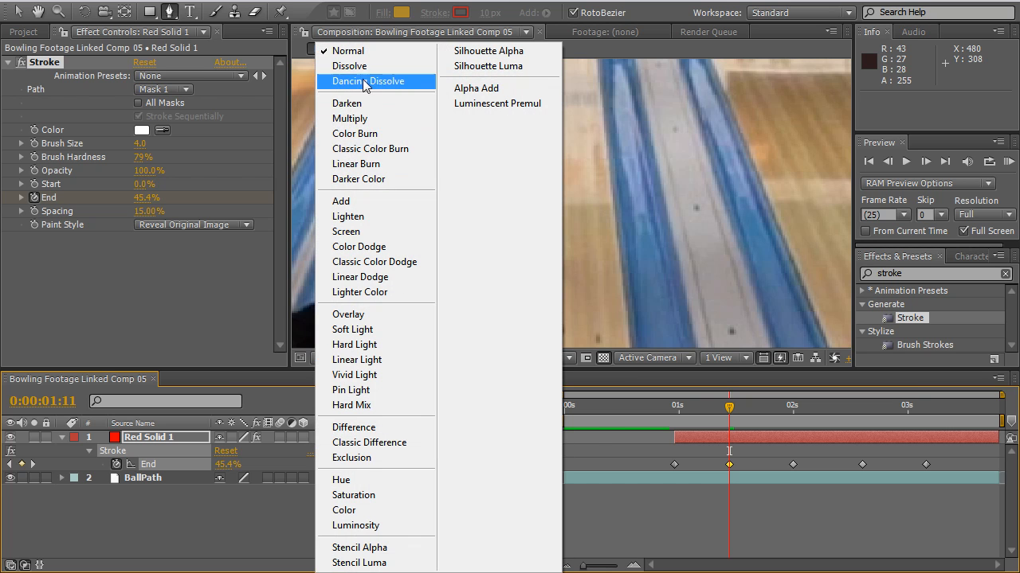
left_click(351, 118)
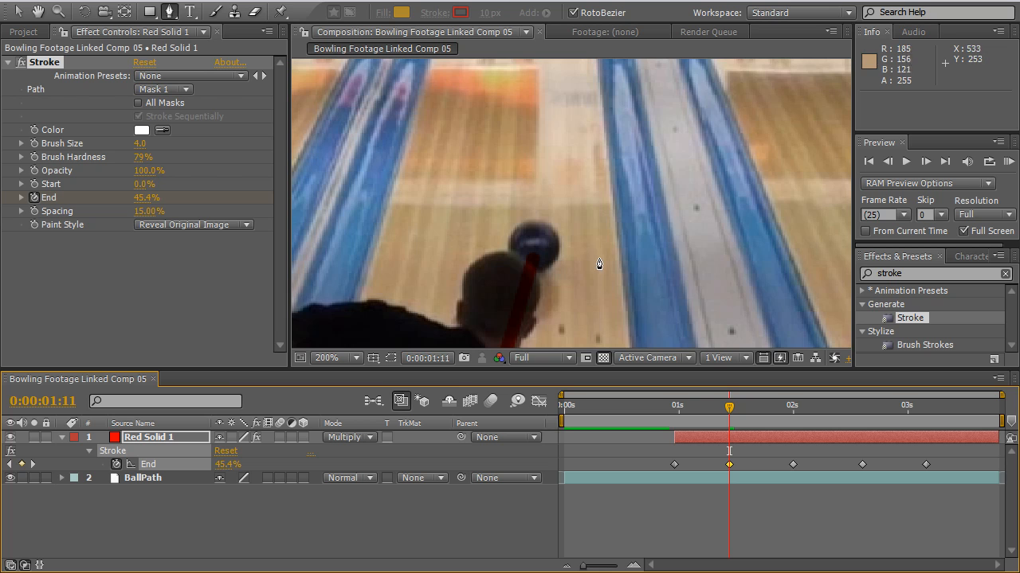
left_click(327, 357)
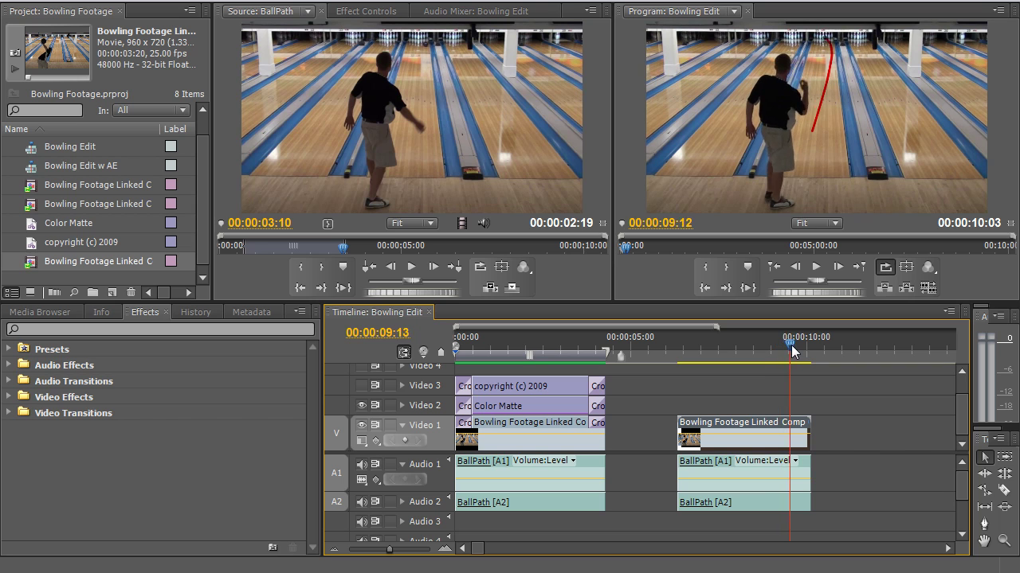
Step: Scrub the Bowling Edit sequence back to the bowler's release at about 7:03
left_click(704, 343)
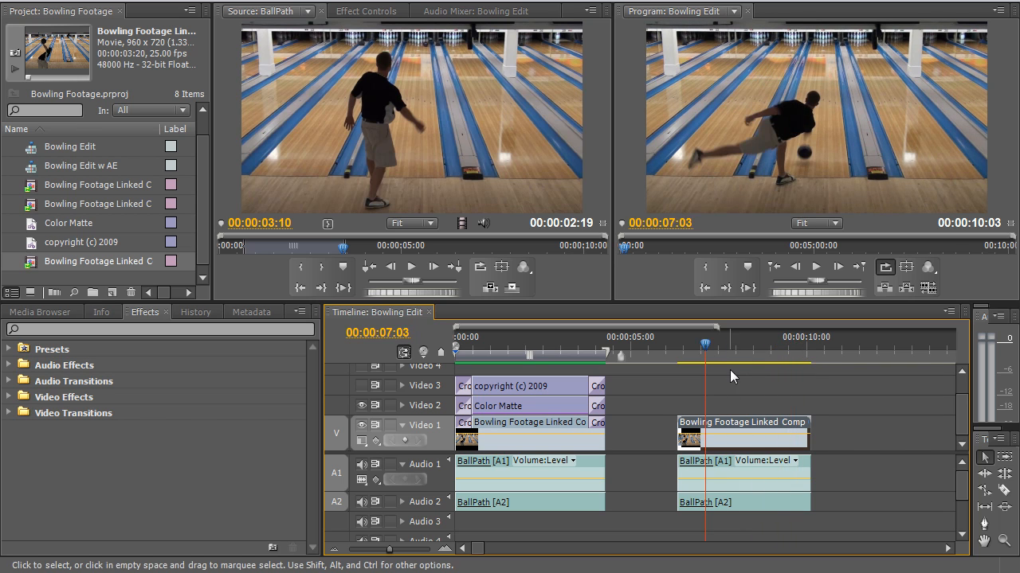